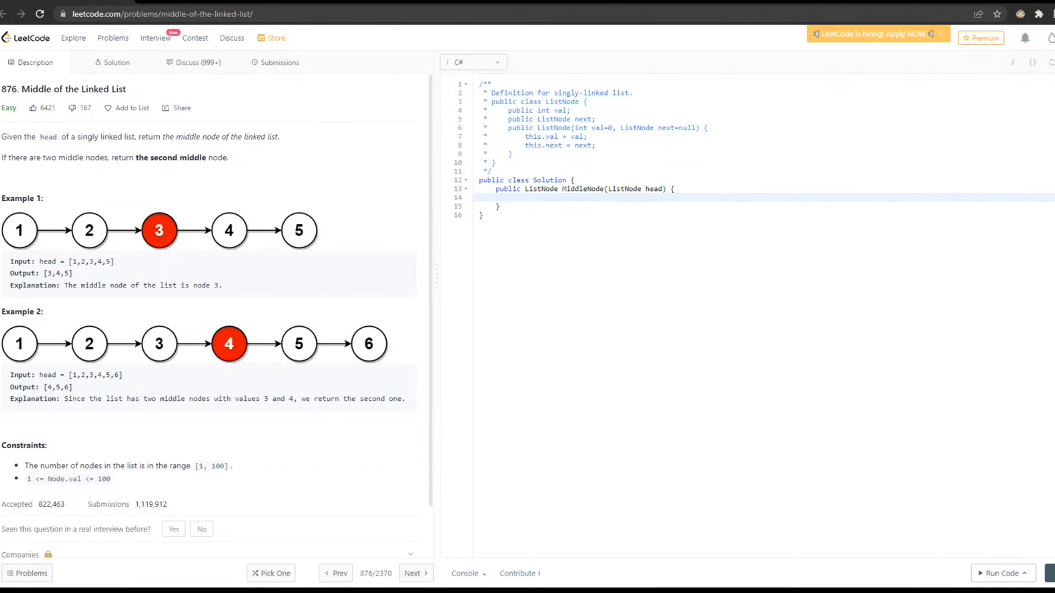
Write 'if(head == null) return head;' and begin the next line with 'List'.
left_click(512, 198)
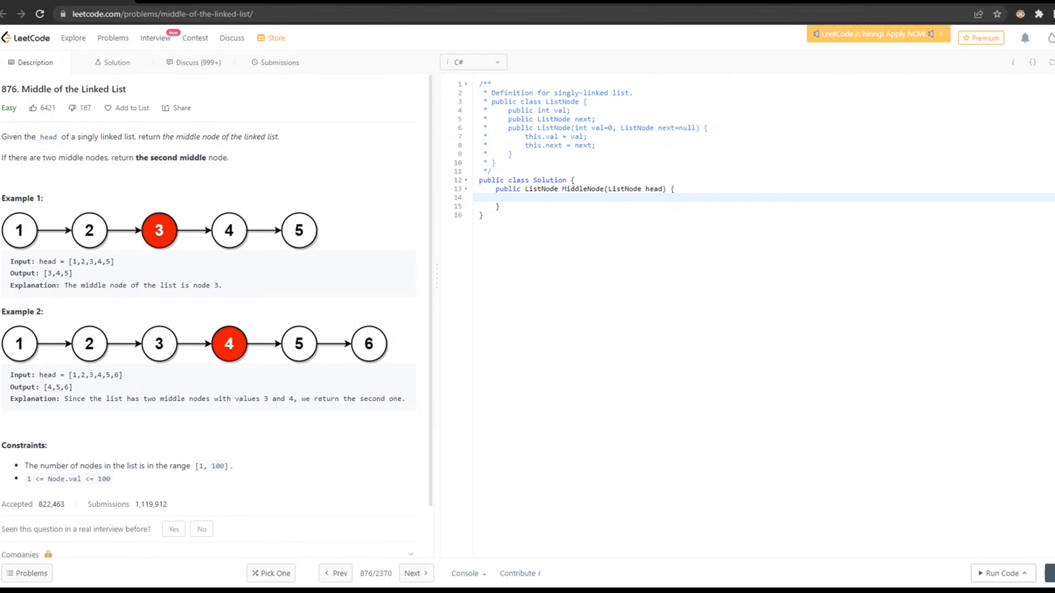
mouse_move(405, 376)
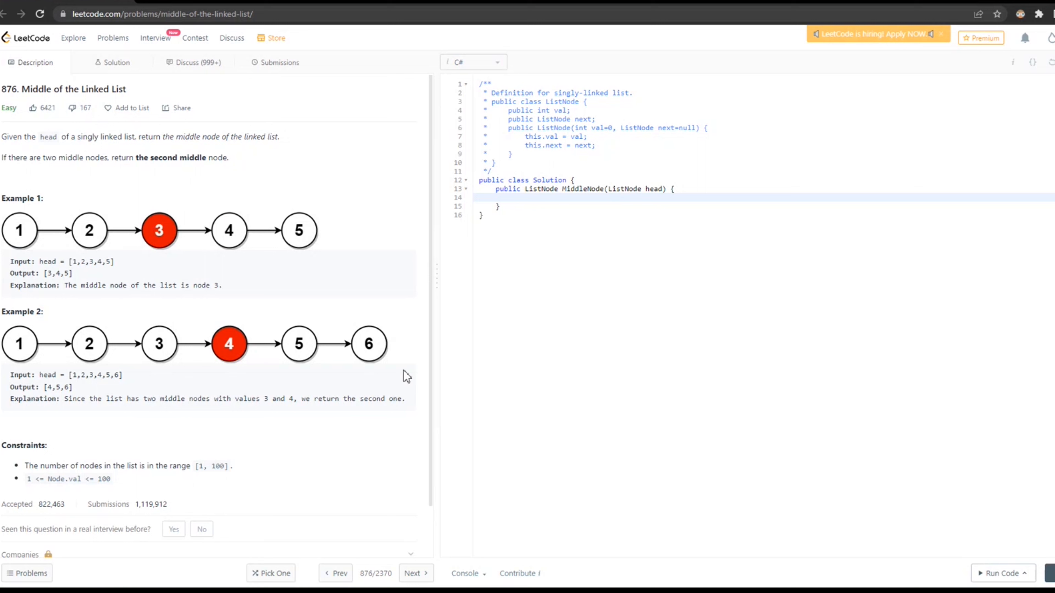
mouse_move(574, 318)
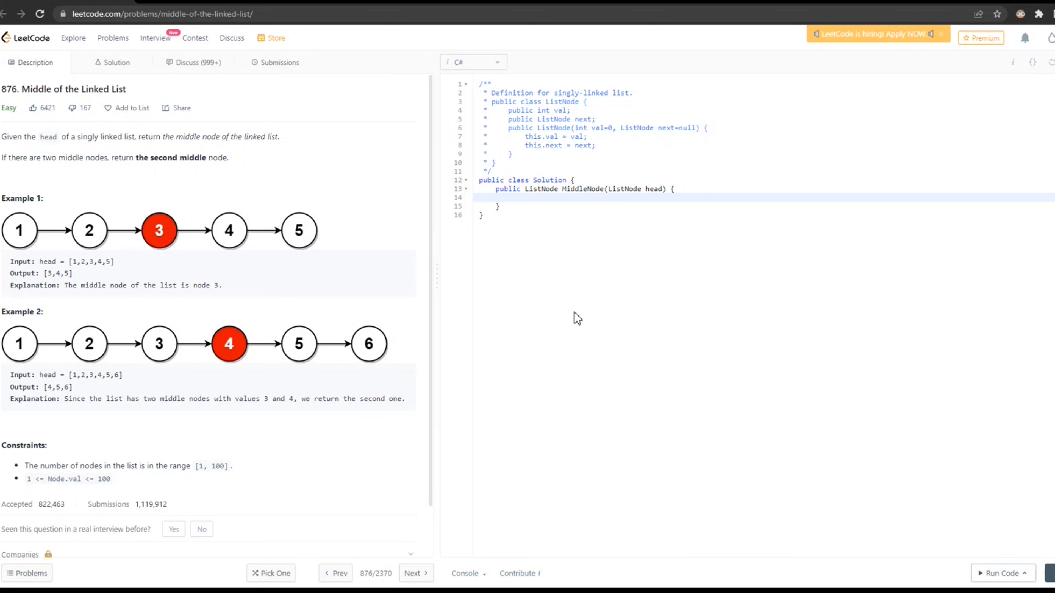
mouse_move(373, 210)
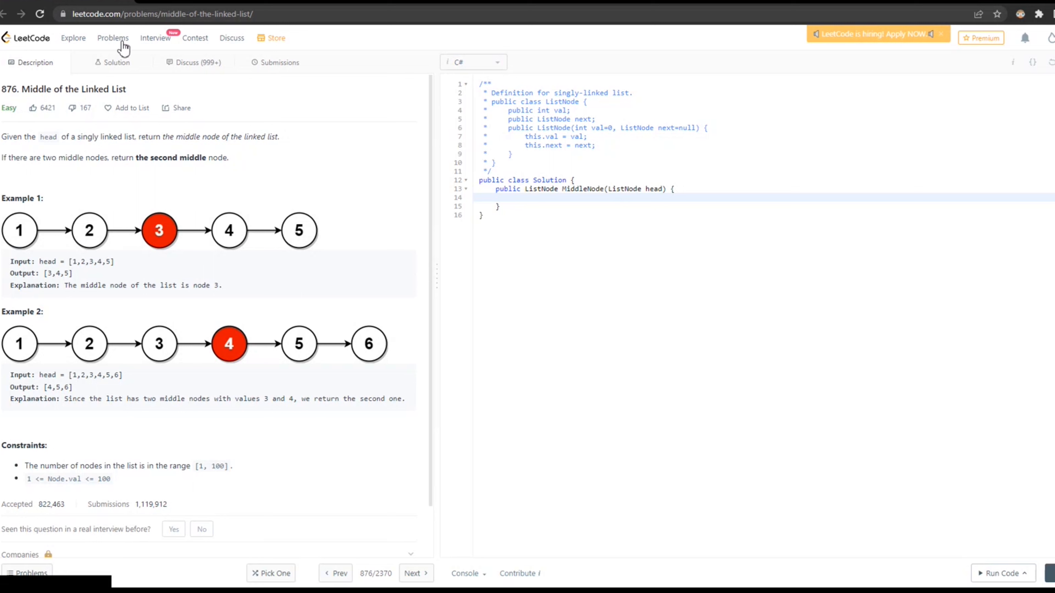
mouse_move(98, 187)
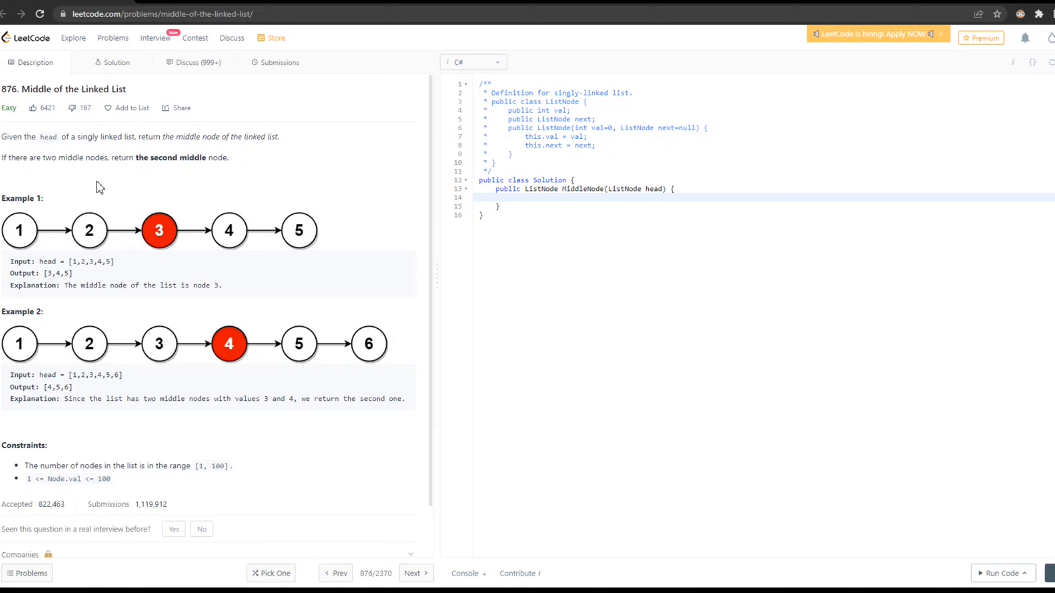
mouse_move(176, 460)
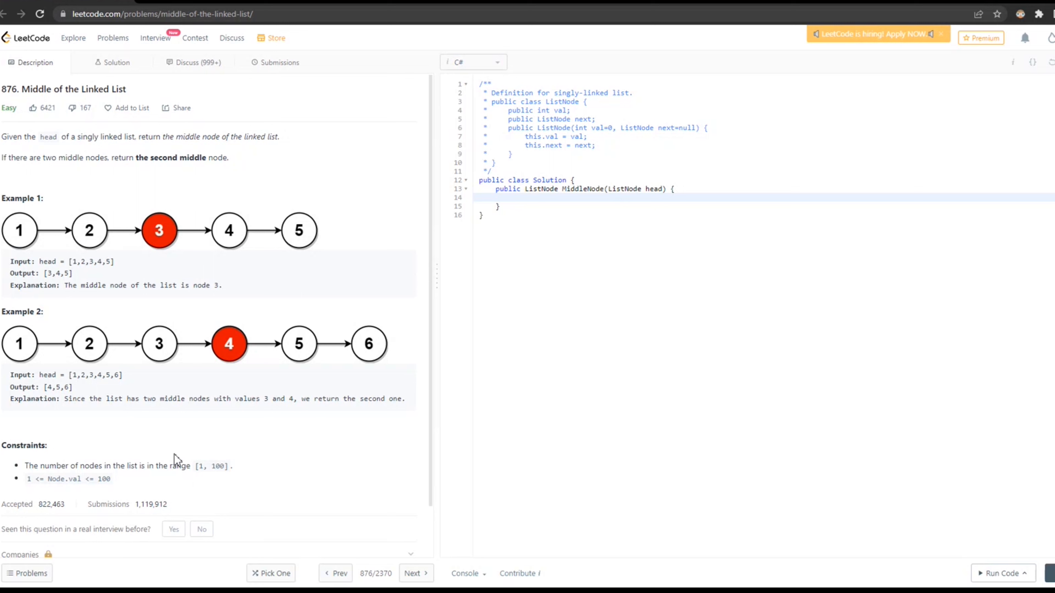
mouse_move(125, 171)
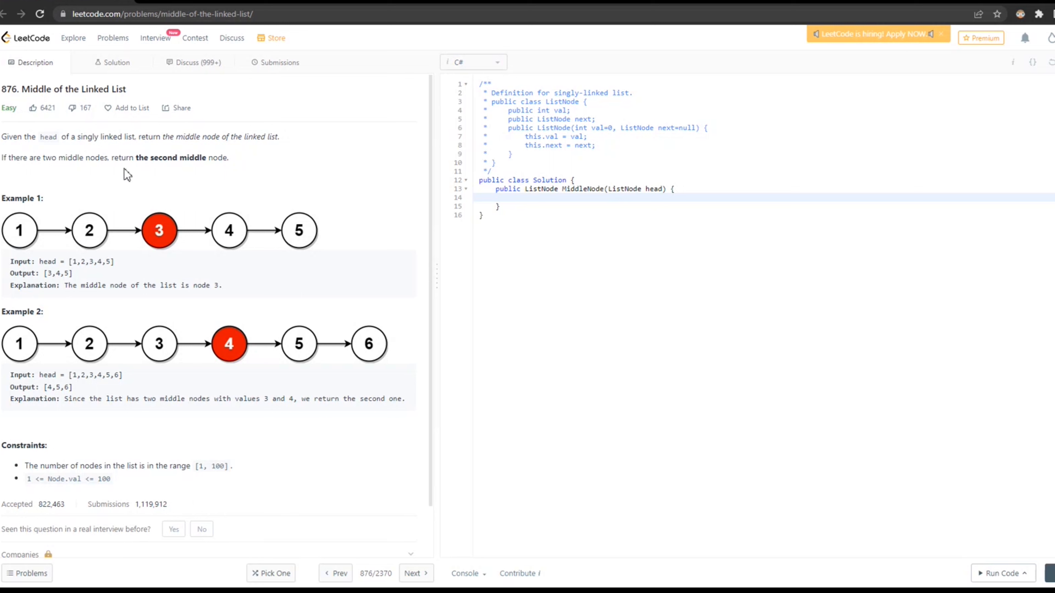
mouse_move(121, 172)
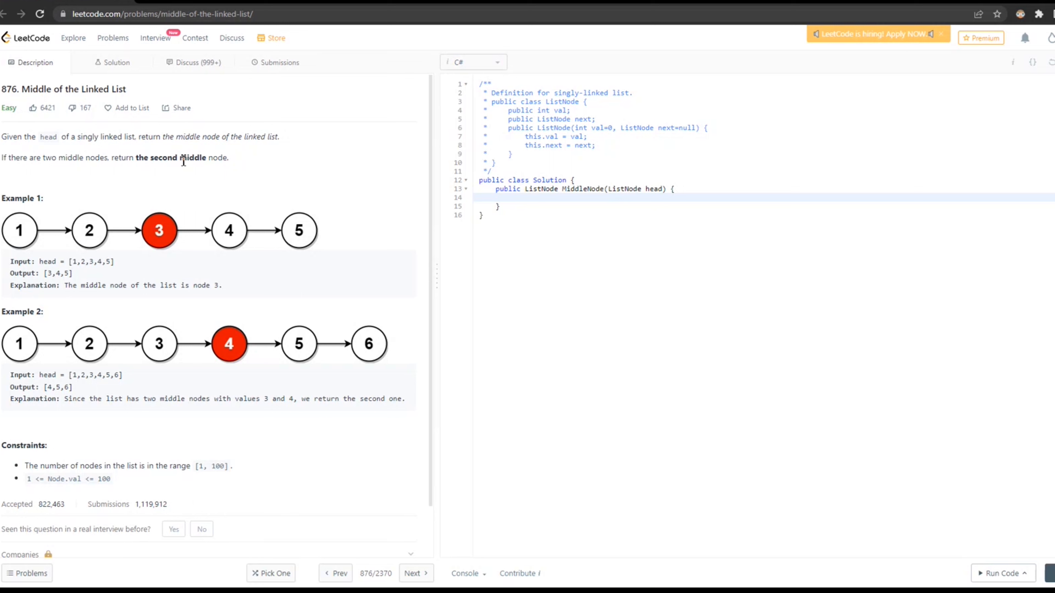
mouse_move(183, 172)
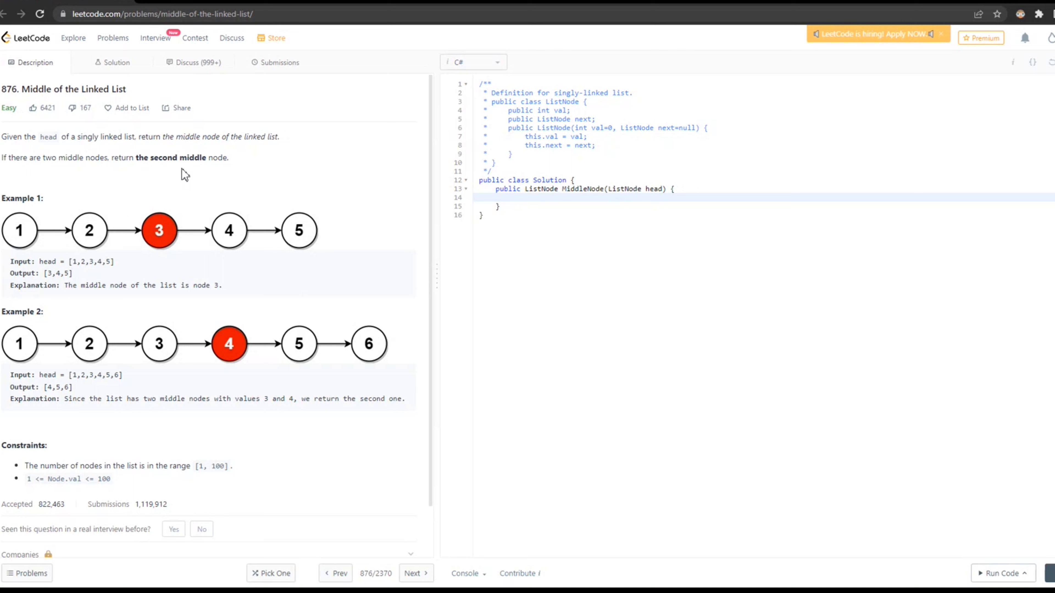
mouse_move(237, 196)
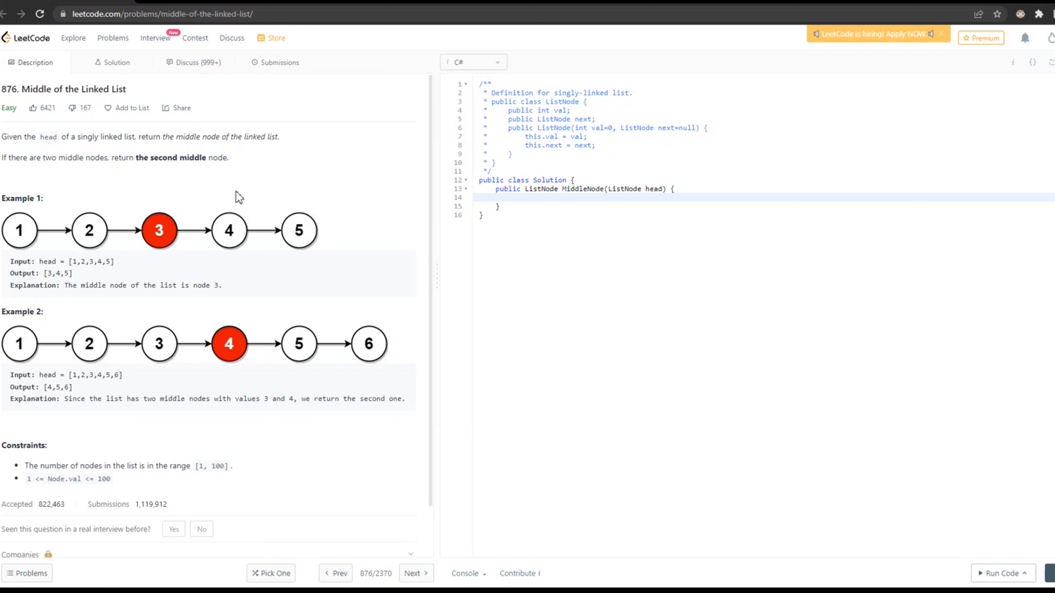
scroll("down", 3)
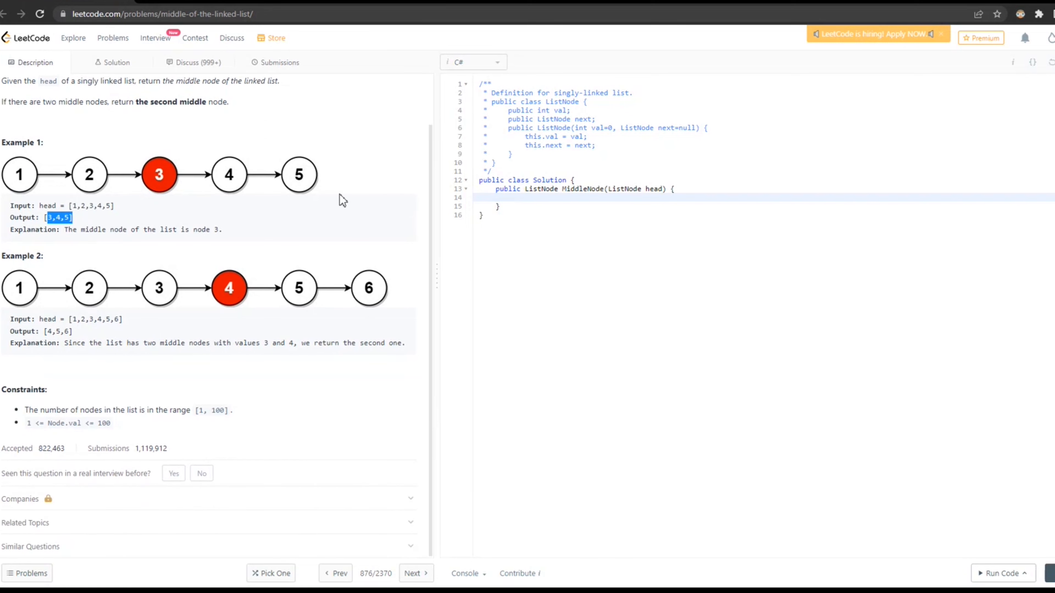
mouse_move(169, 178)
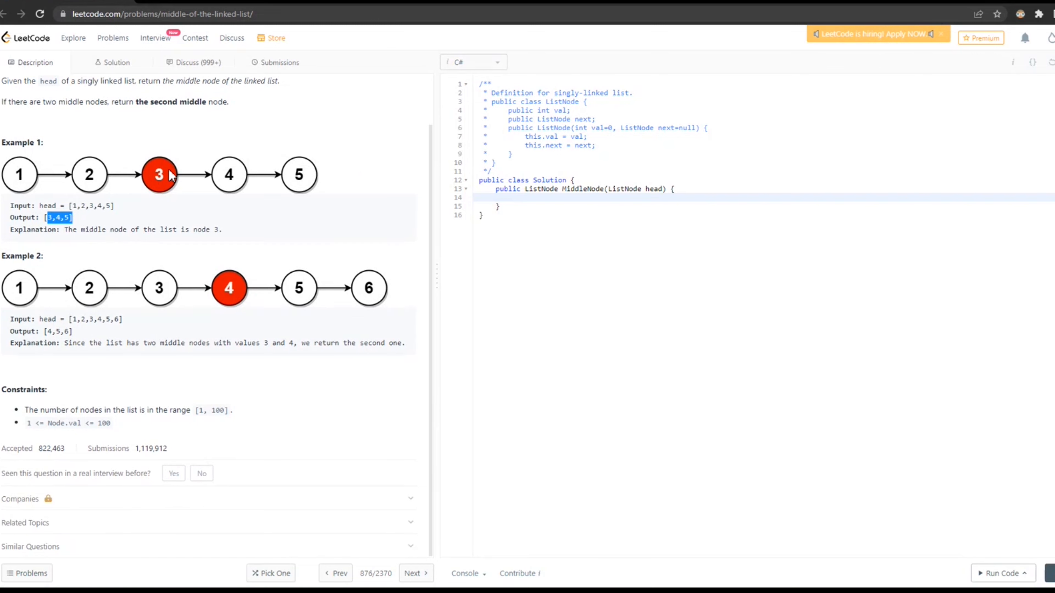
mouse_move(40, 191)
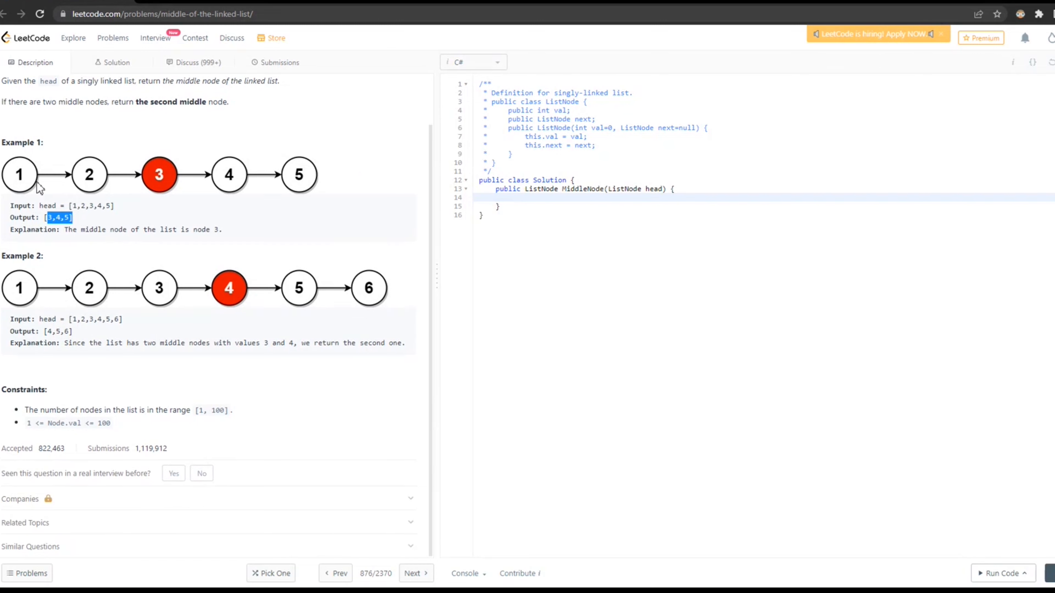
mouse_move(218, 186)
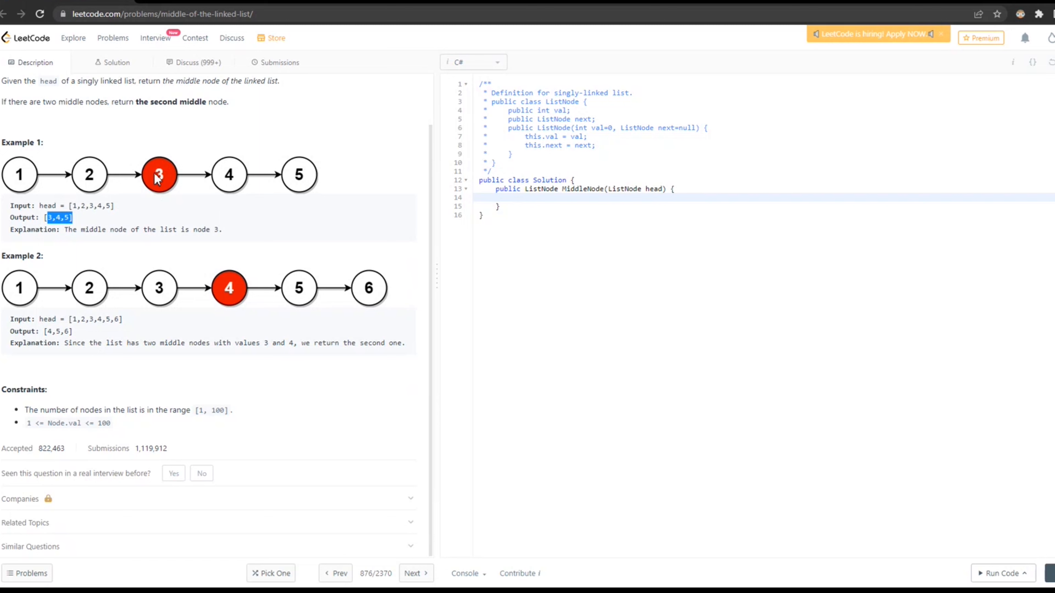
mouse_move(154, 188)
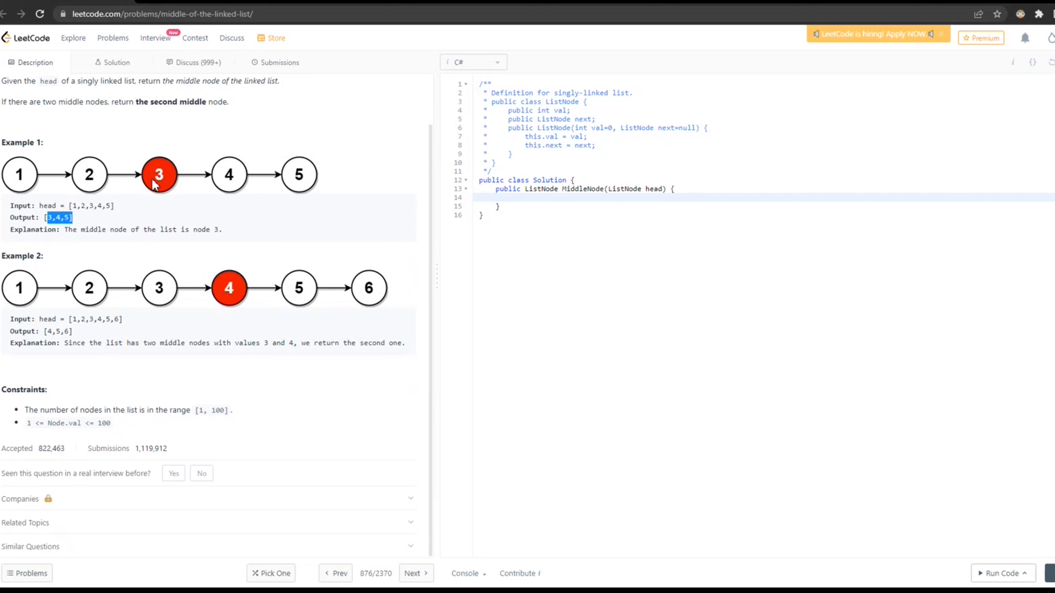
mouse_move(327, 170)
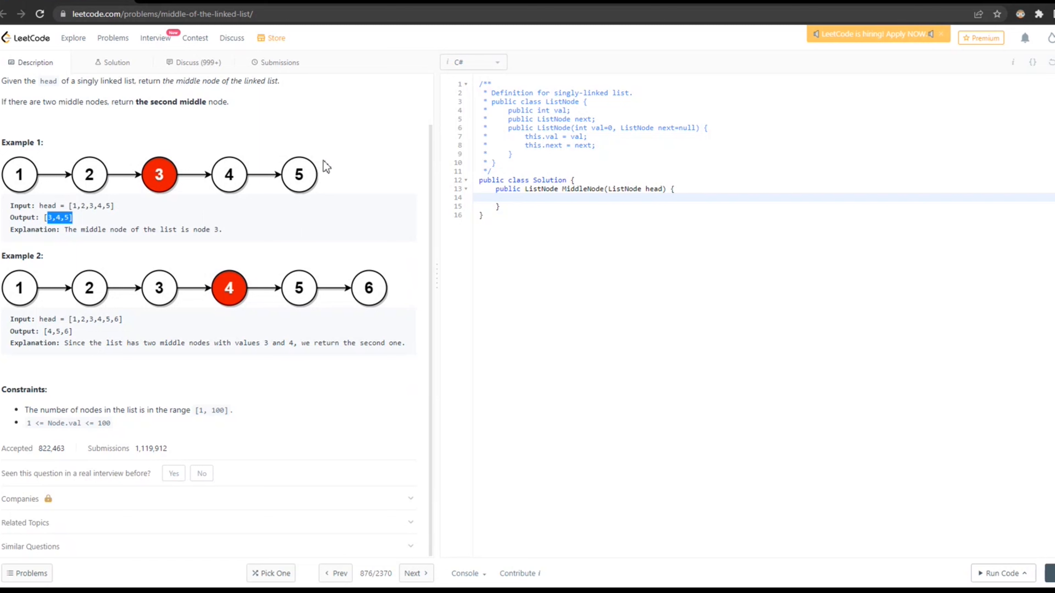
mouse_move(44, 316)
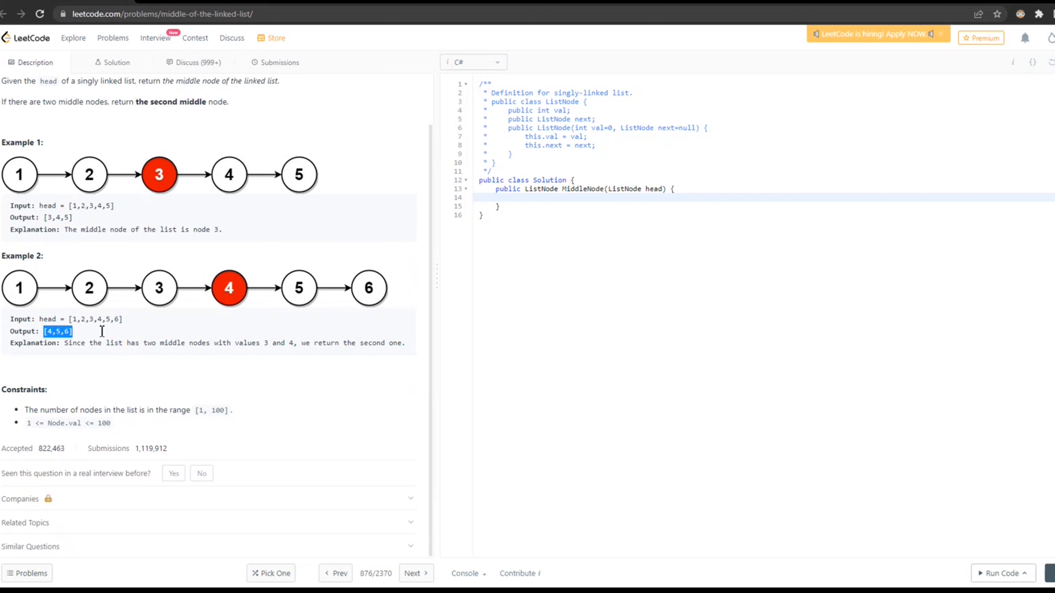
mouse_move(183, 364)
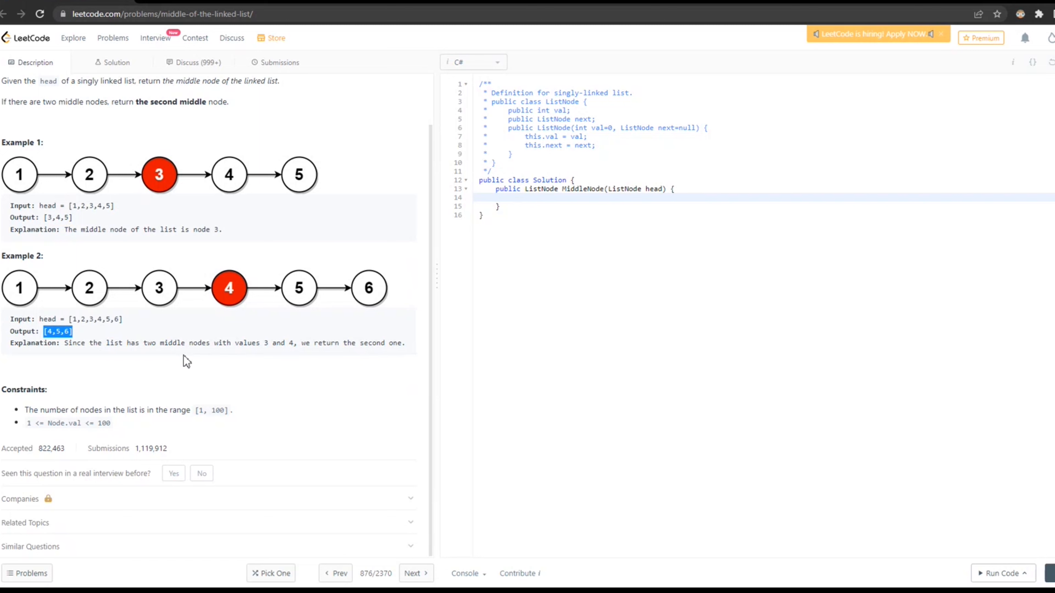
mouse_move(346, 365)
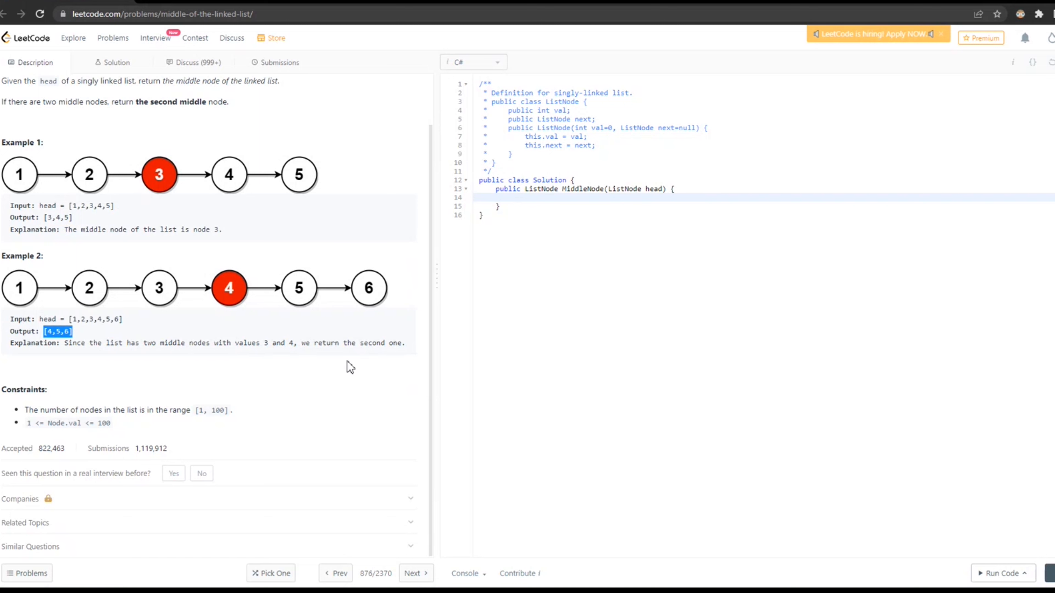
mouse_move(200, 323)
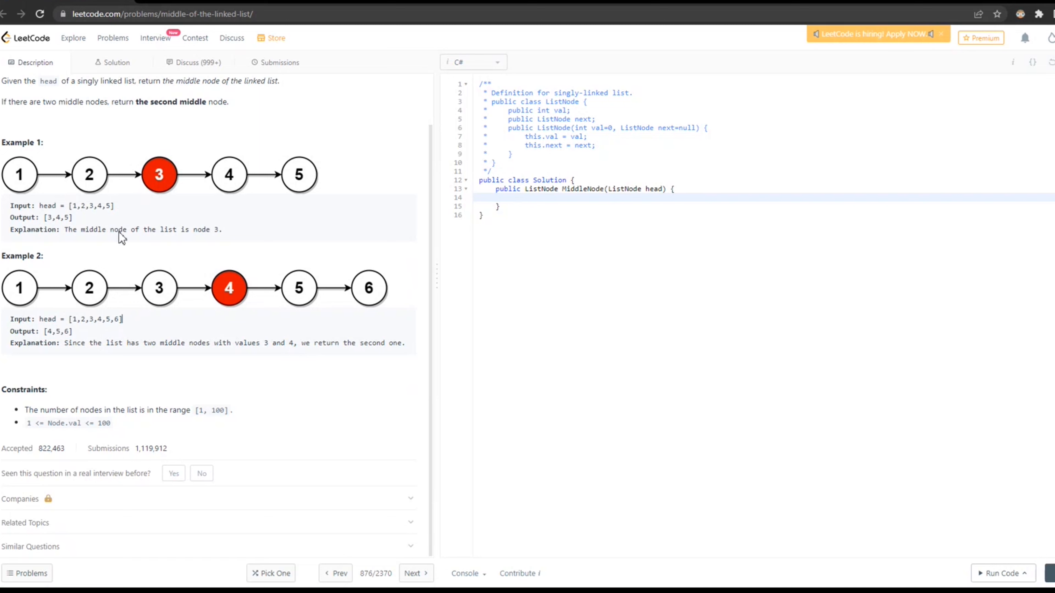
mouse_move(181, 331)
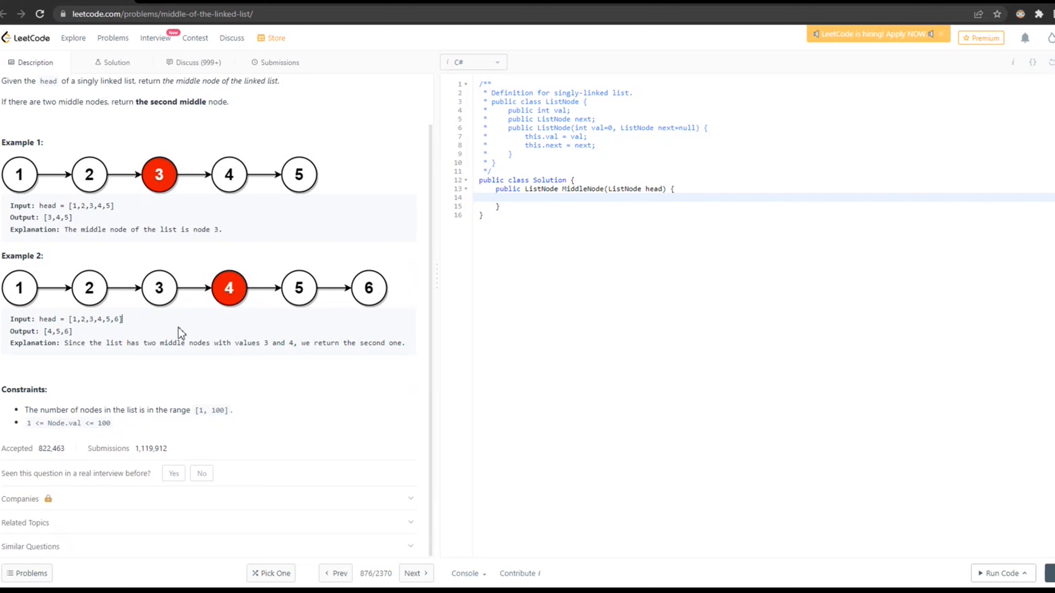
mouse_move(146, 321)
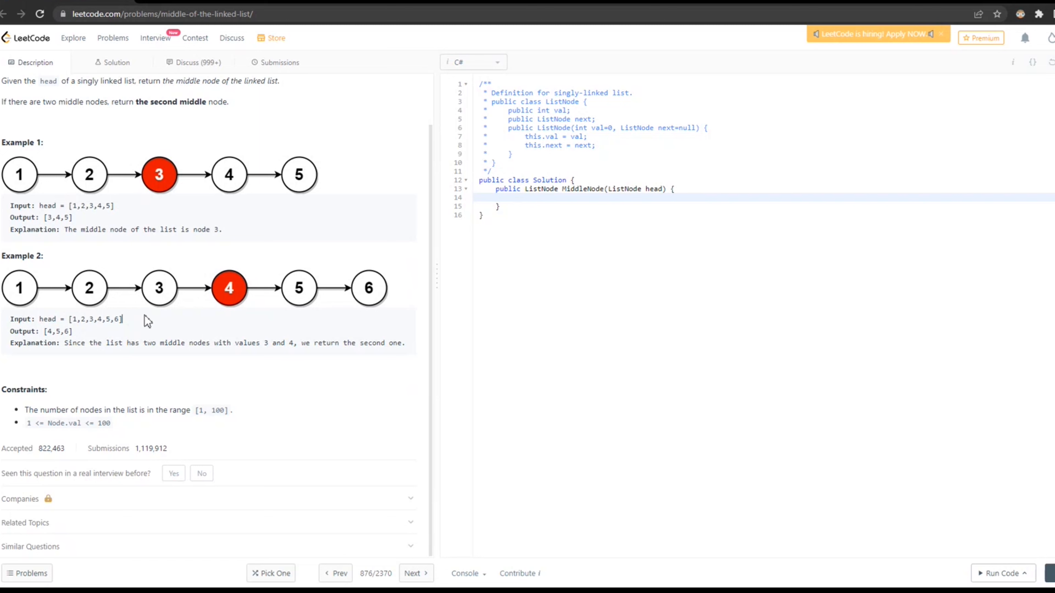
mouse_move(293, 307)
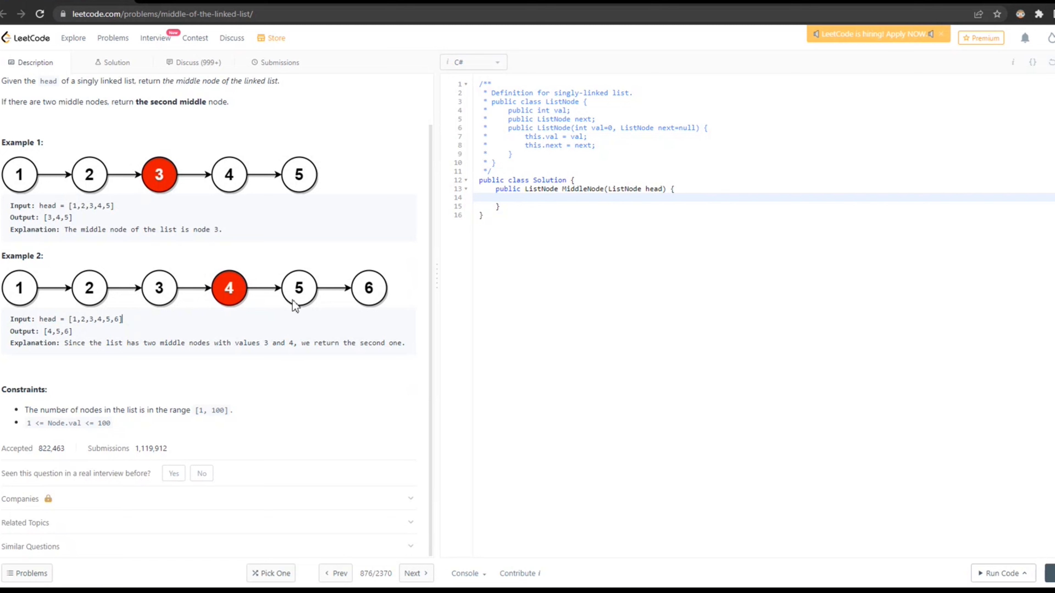
mouse_move(222, 285)
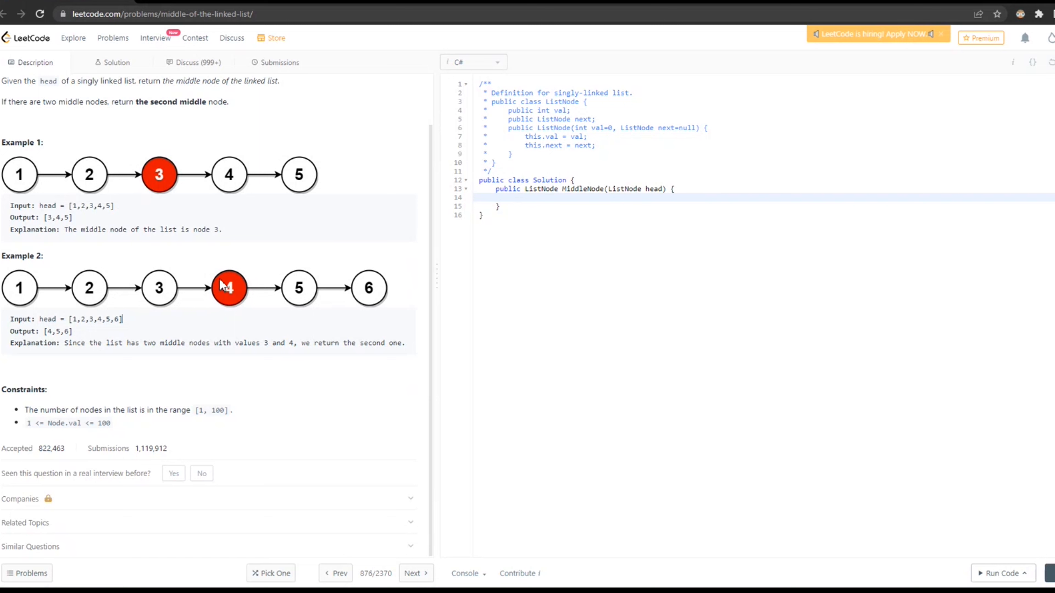
mouse_move(379, 428)
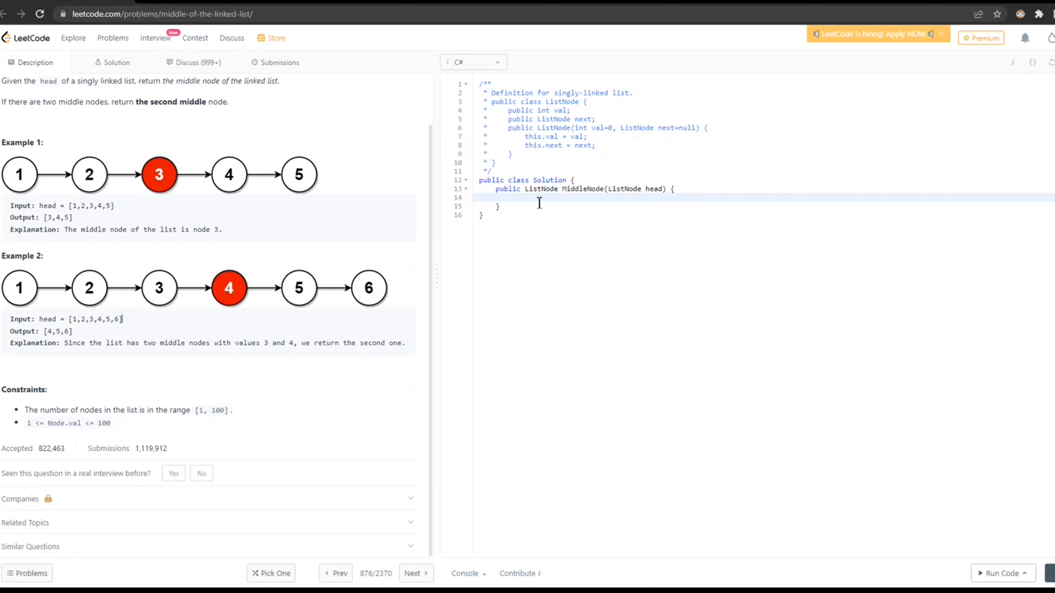
mouse_move(545, 203)
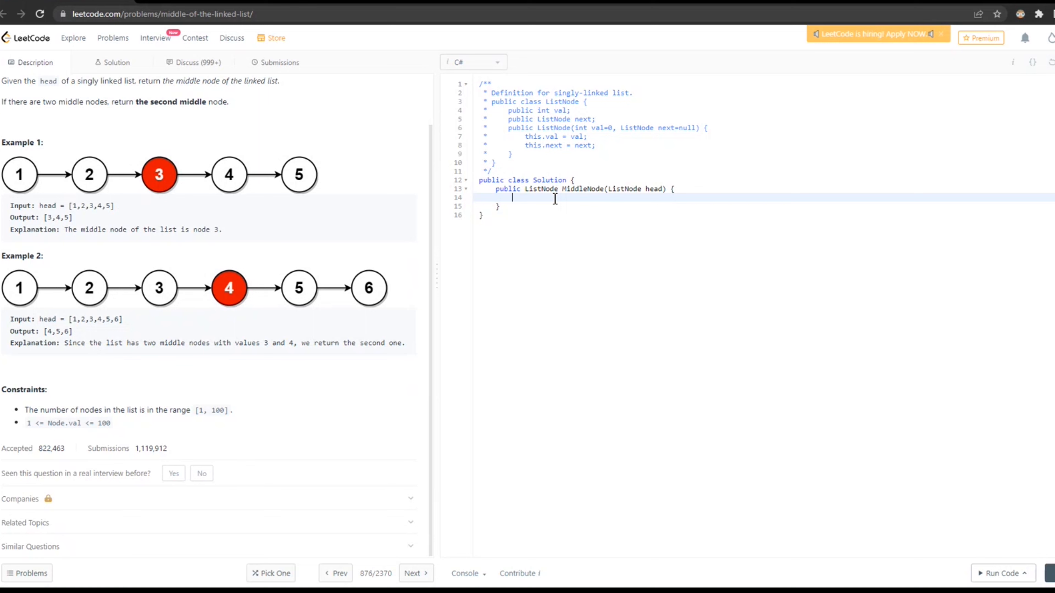
type("if()")
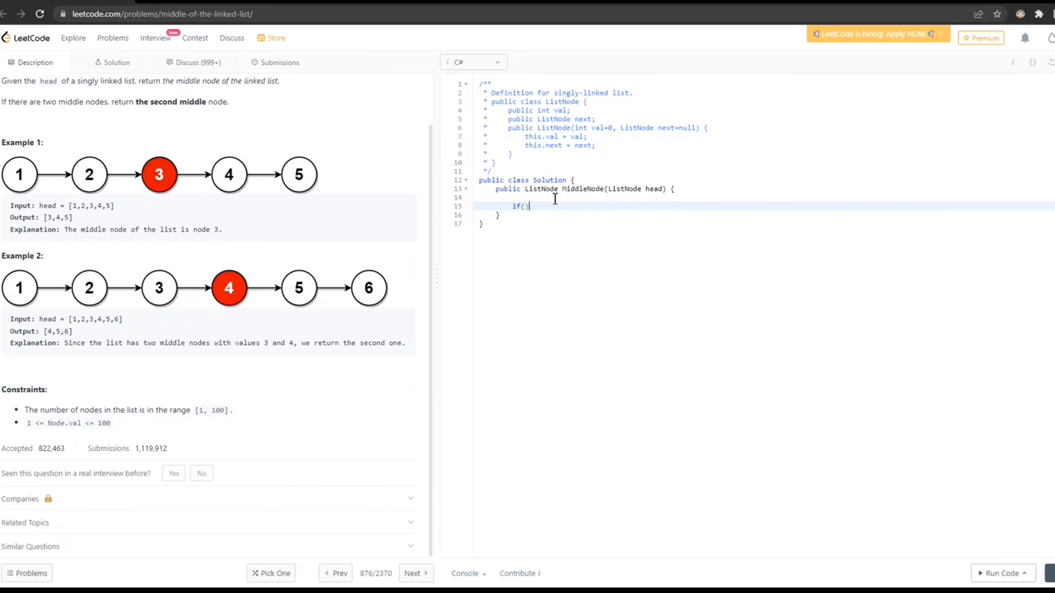
type("head == null")
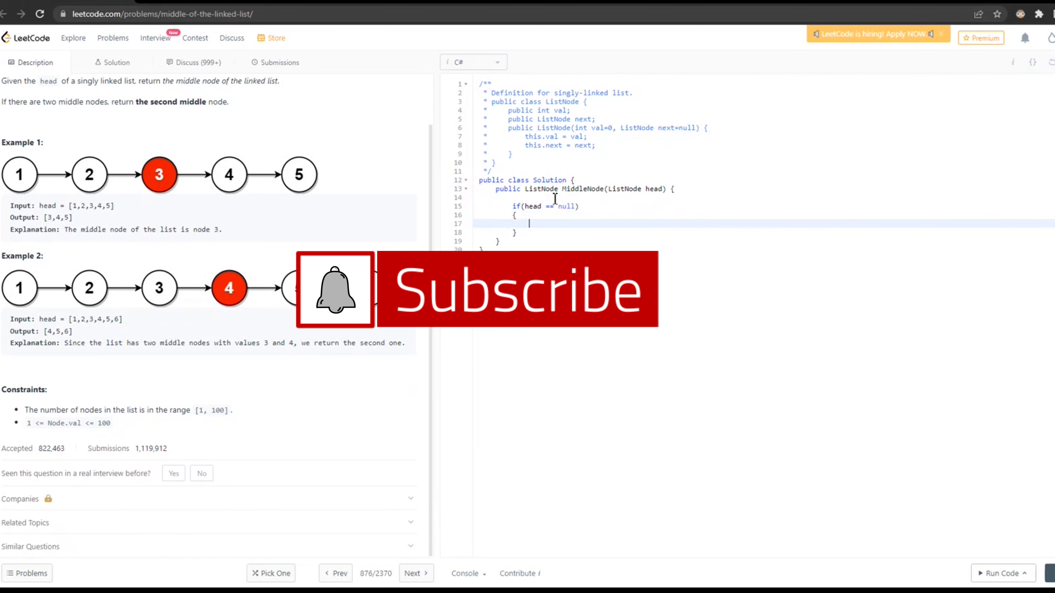
type("return head")
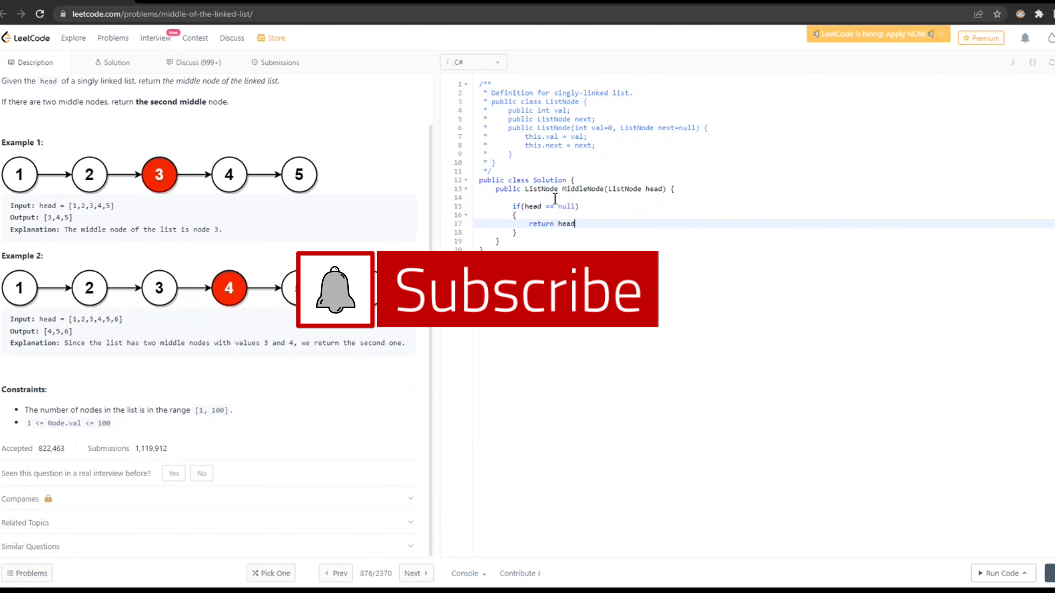
type(";")
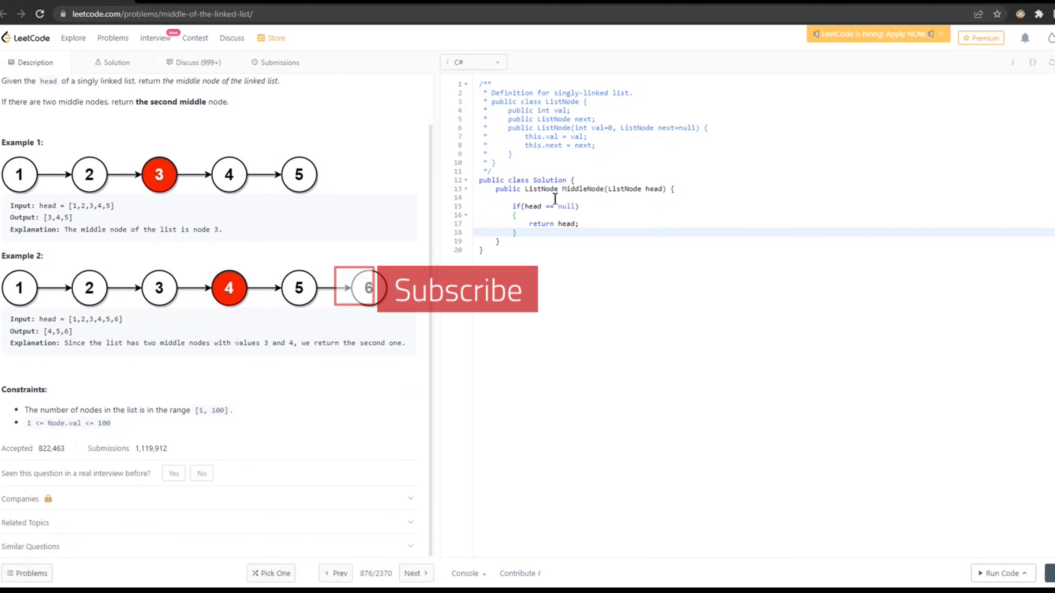
type("Lise")
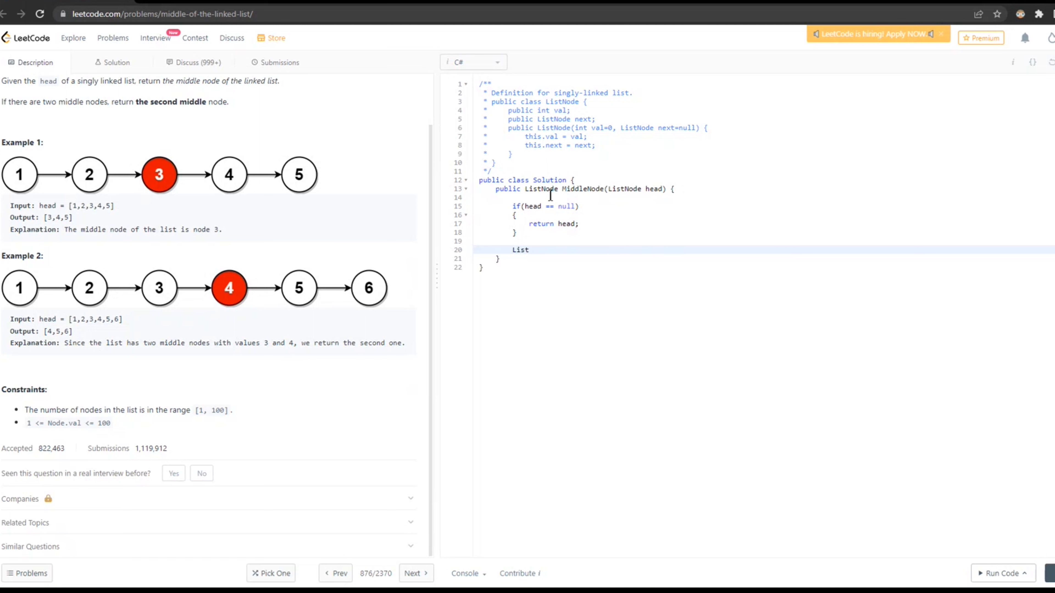
mouse_move(168, 183)
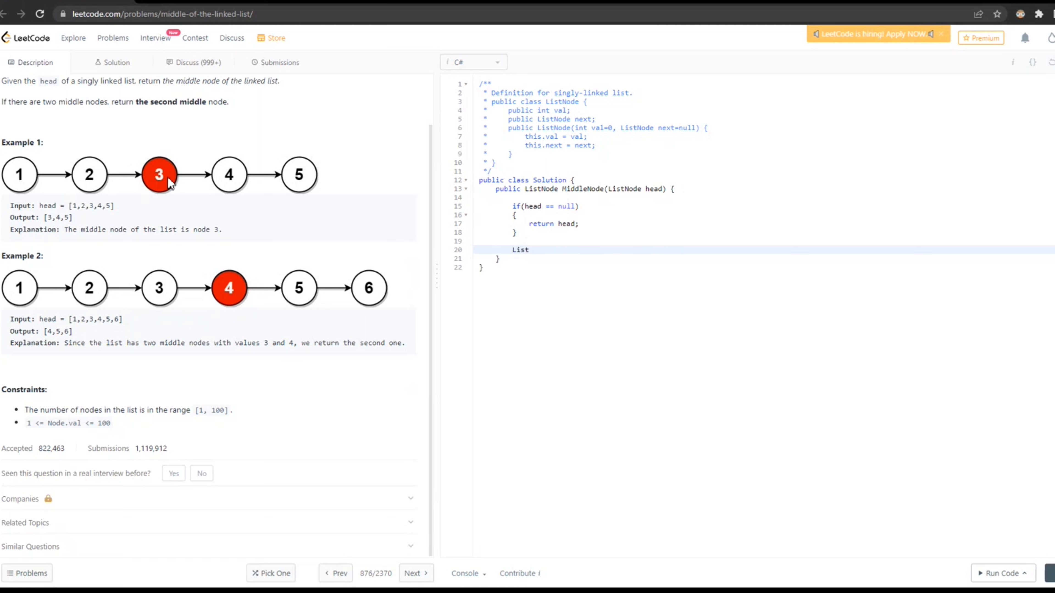
mouse_move(166, 224)
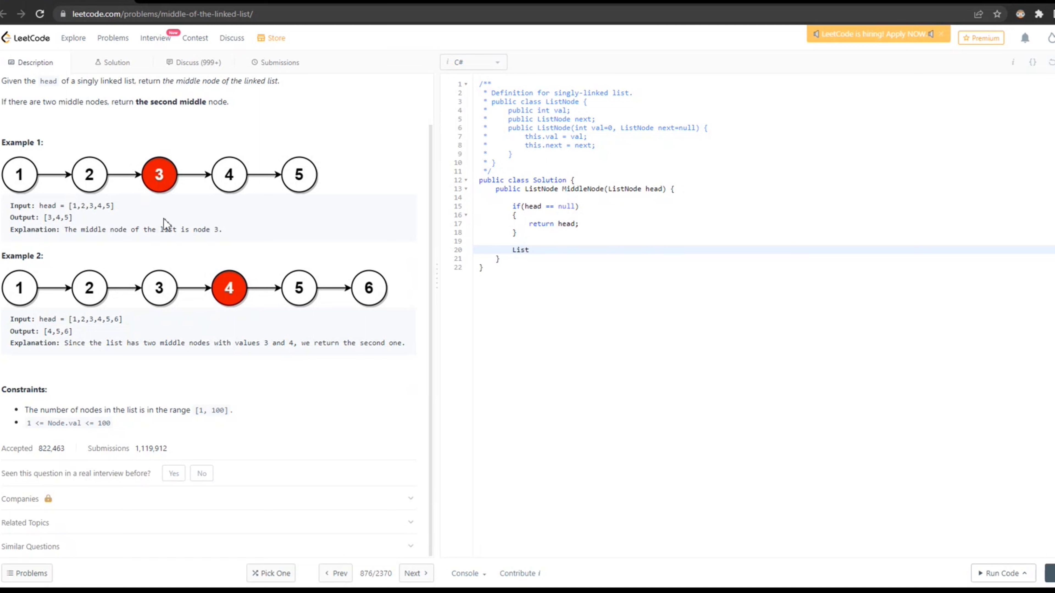
mouse_move(207, 206)
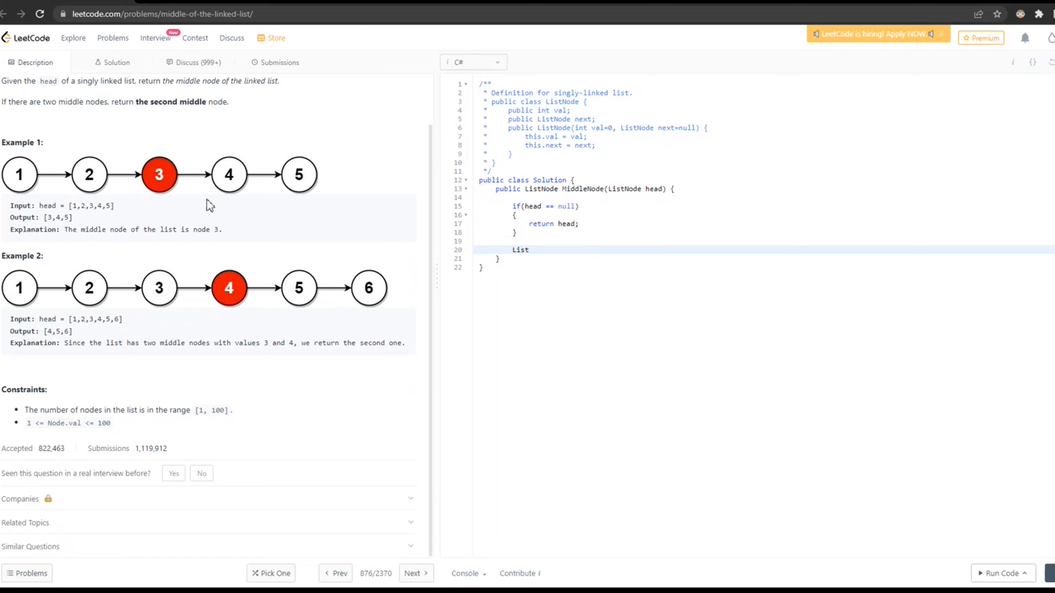
mouse_move(56, 205)
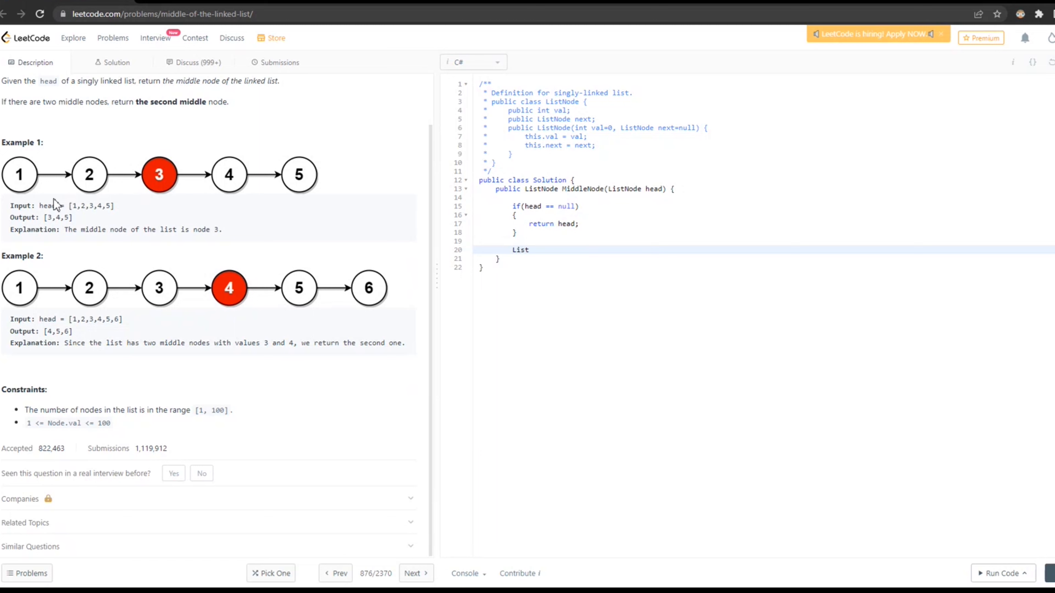
mouse_move(158, 193)
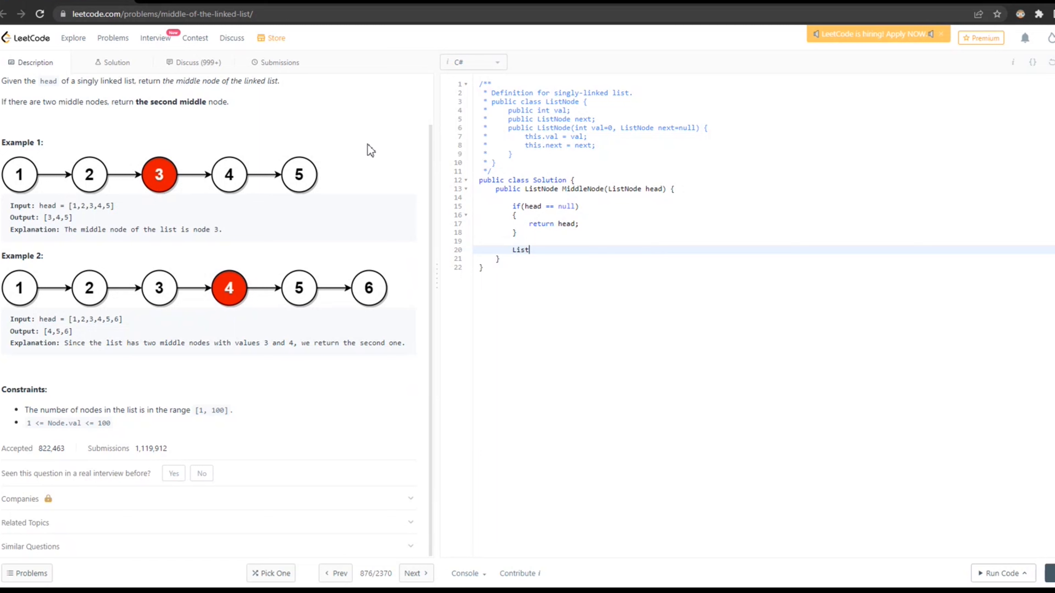
mouse_move(368, 179)
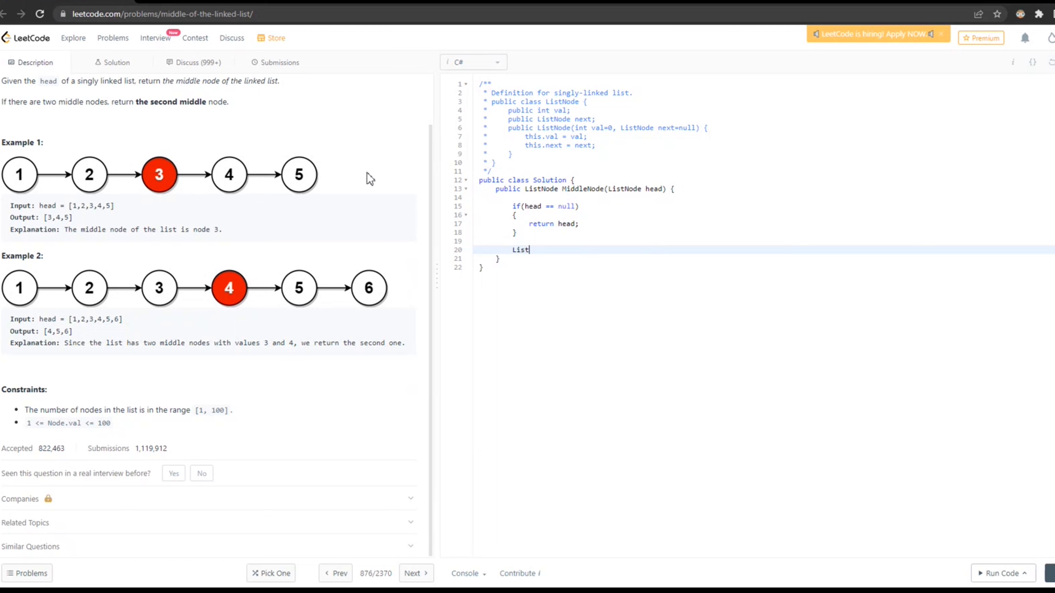
mouse_move(361, 176)
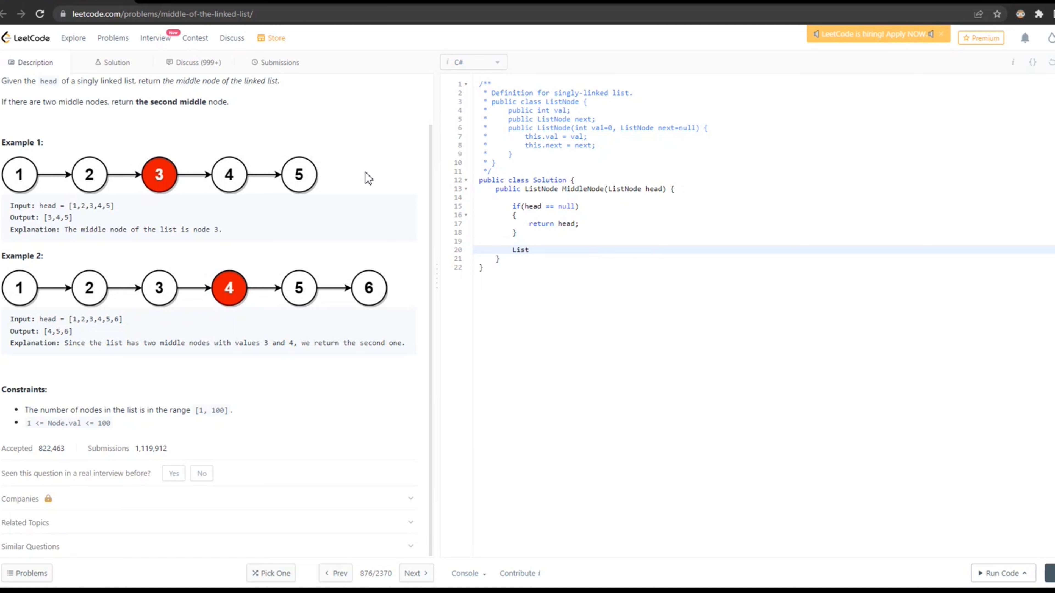
mouse_move(435, 315)
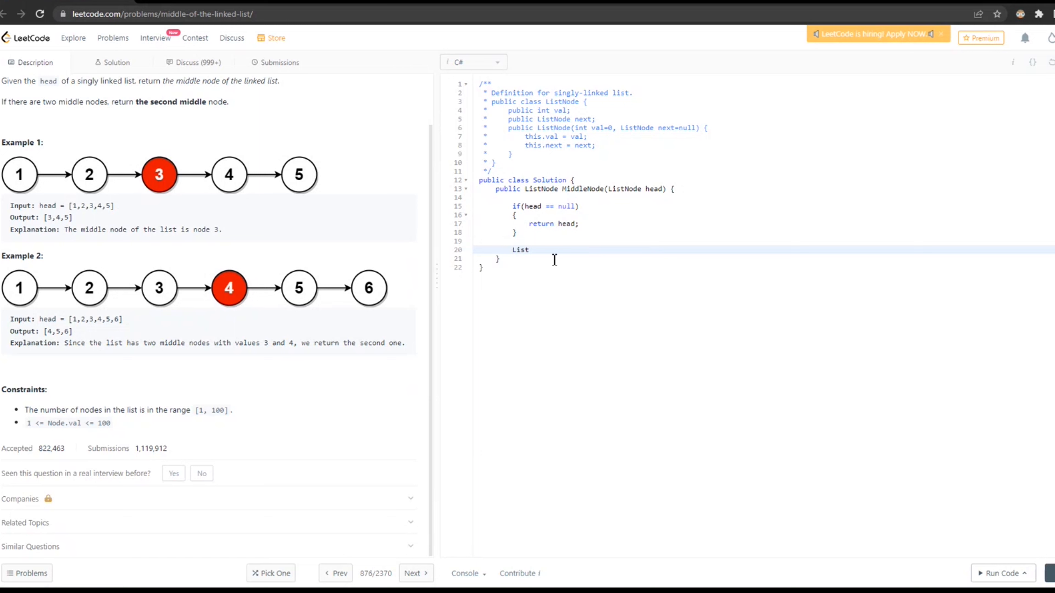
Resume the unfinished line 20 and complete 'List' into 'ListNode'.
left_click(531, 250)
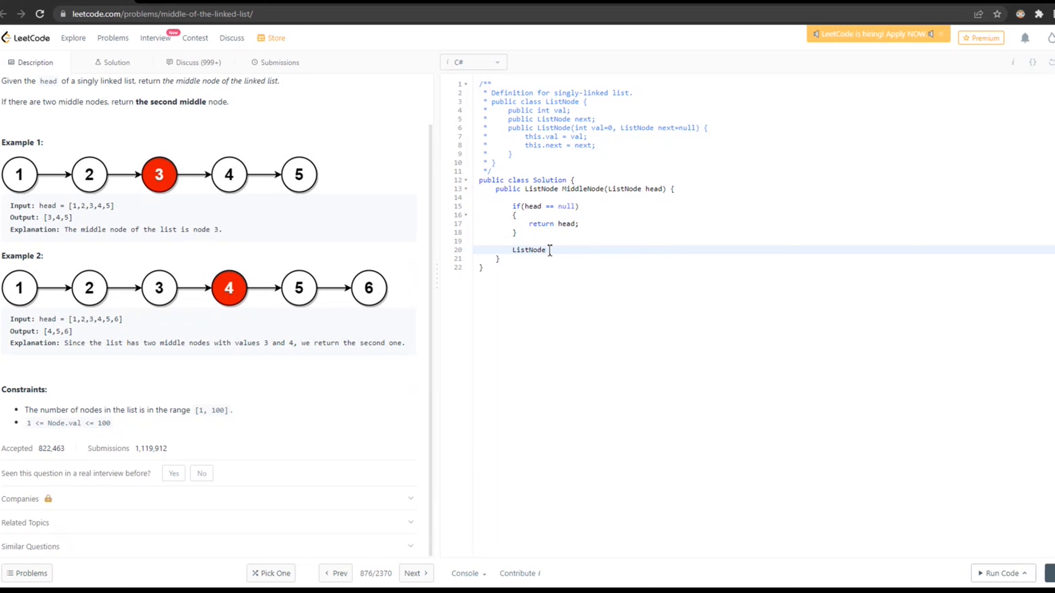
Declare 'ListNode ptr=head;' and 'int length=0;'.
type("ptr=")
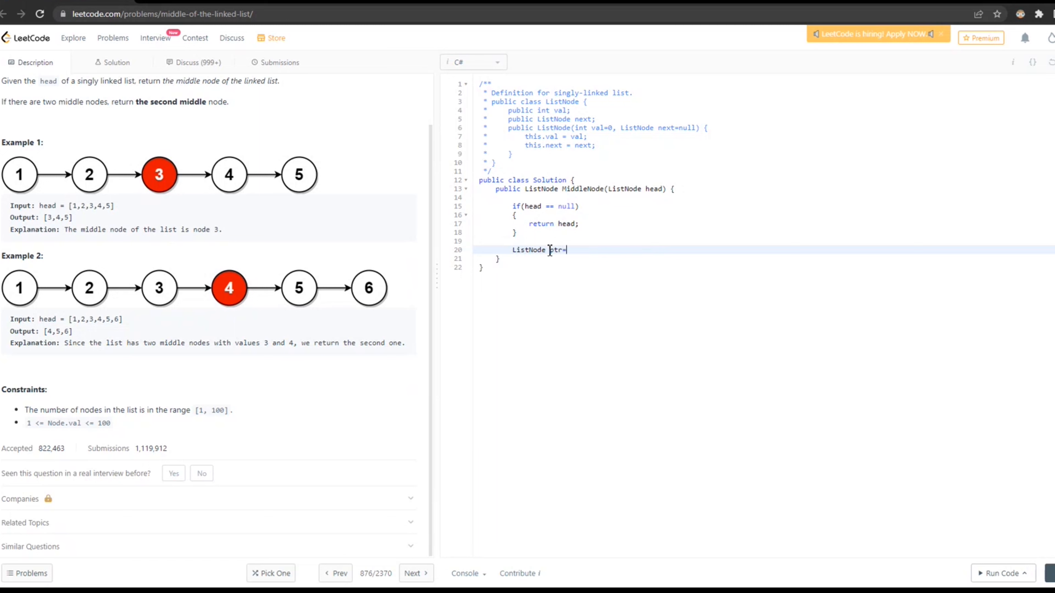
type("head;")
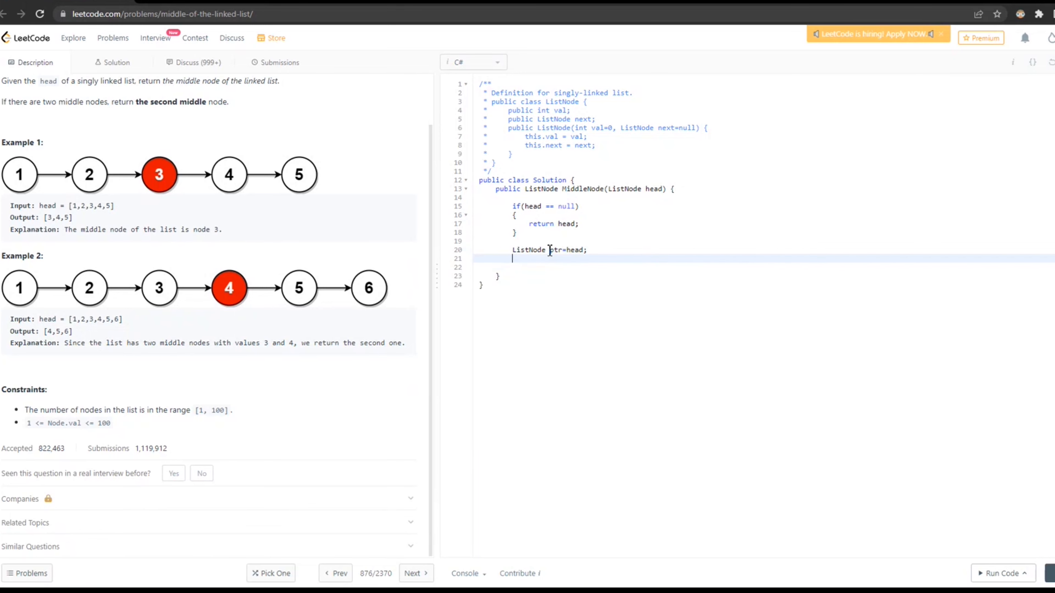
type("int length")
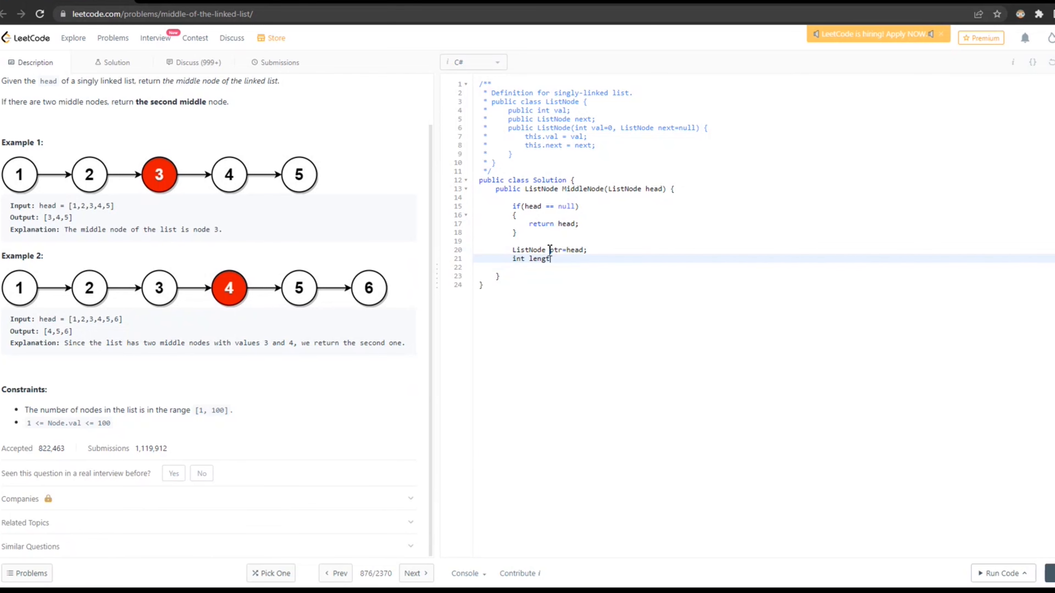
type("=0;")
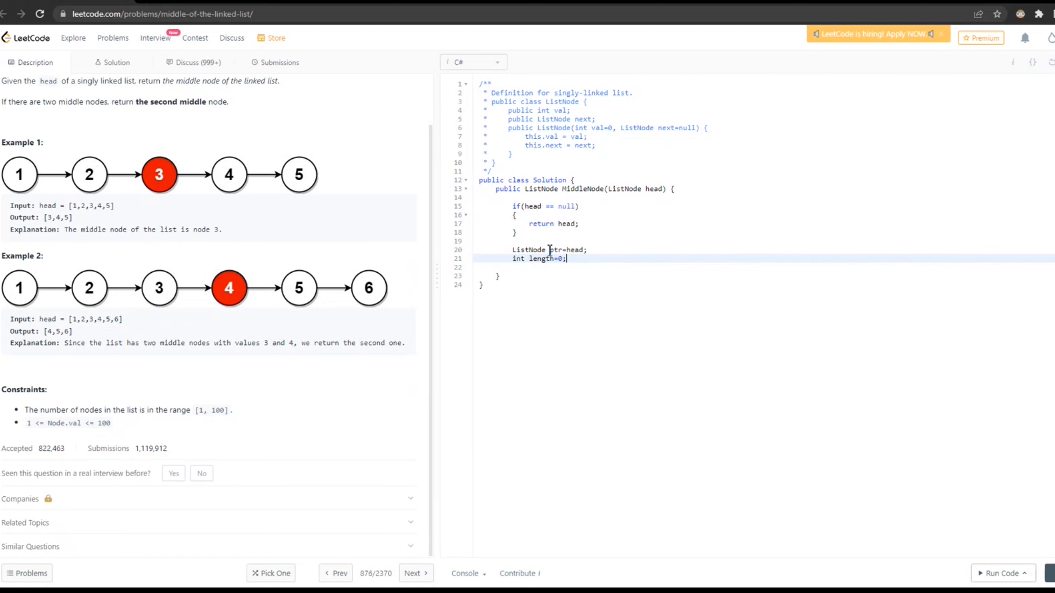
Write 'while(ptr!=null)' loop that increments length and advances ptr to ptr.next.
type("whi")
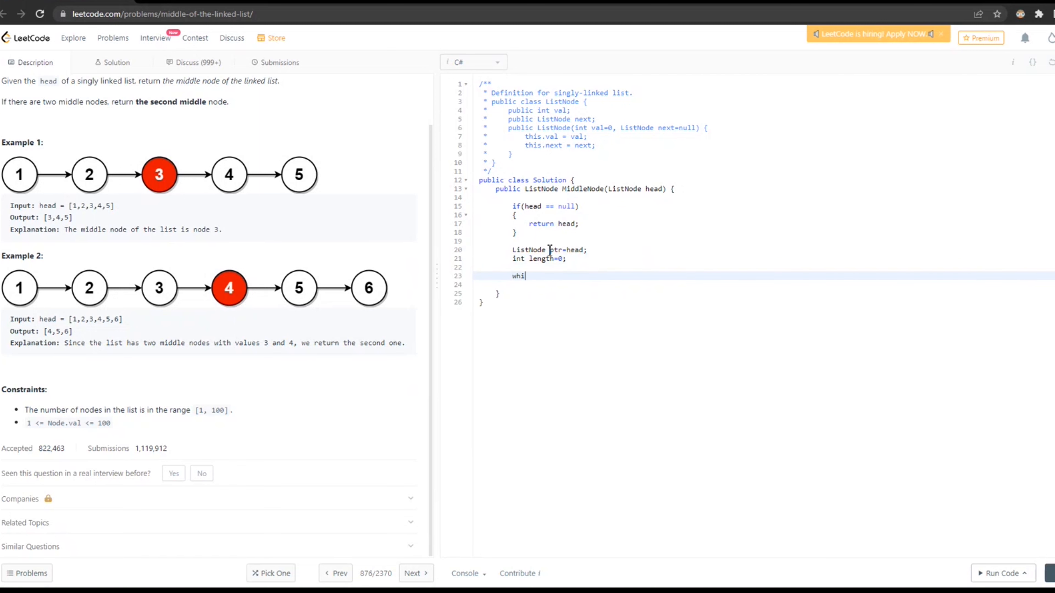
type("le (")
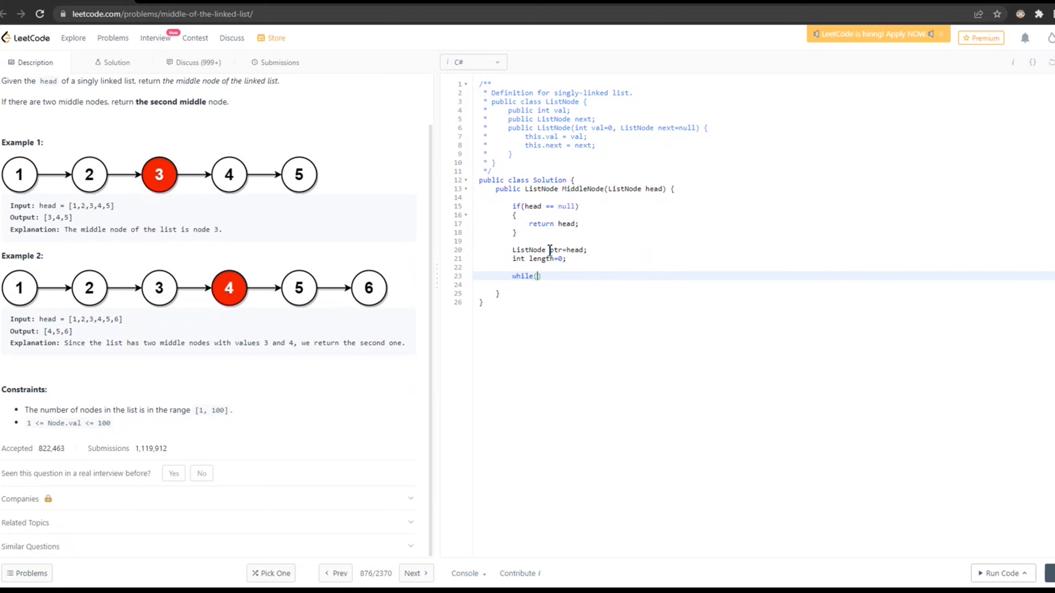
type("ptr")
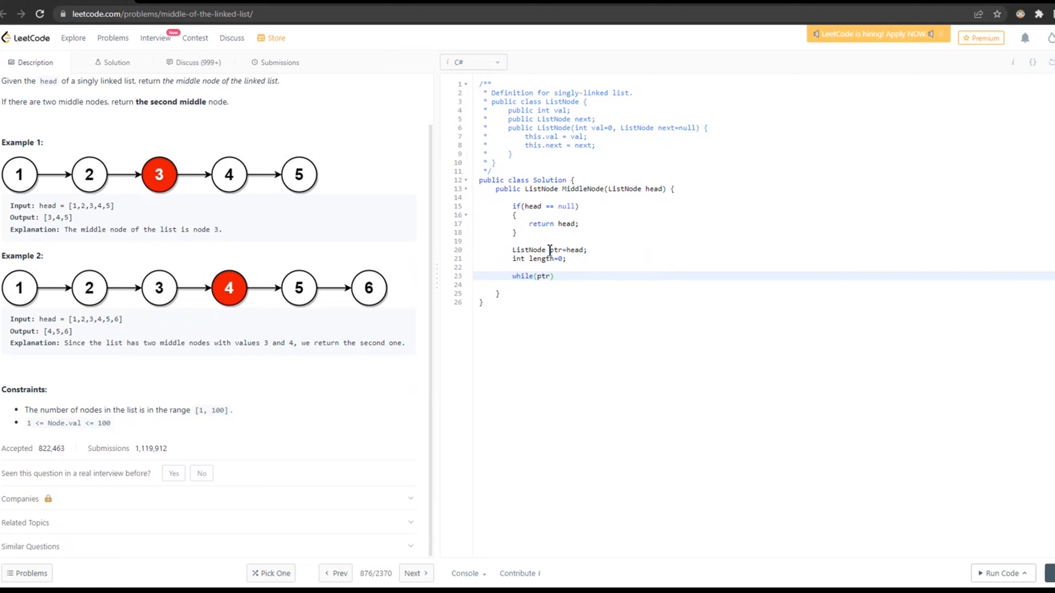
type("!=null")
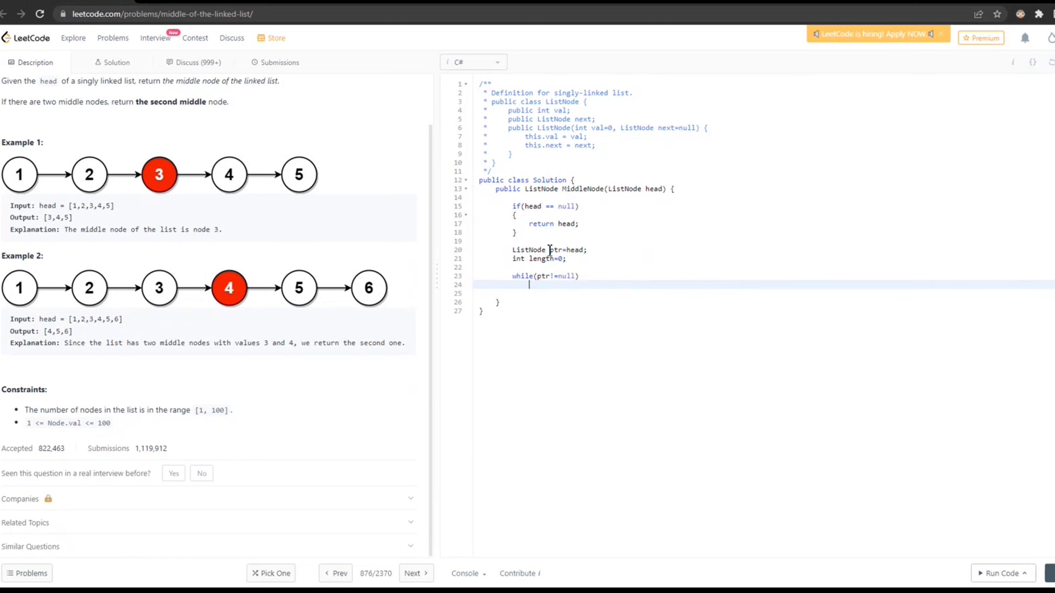
type("{")
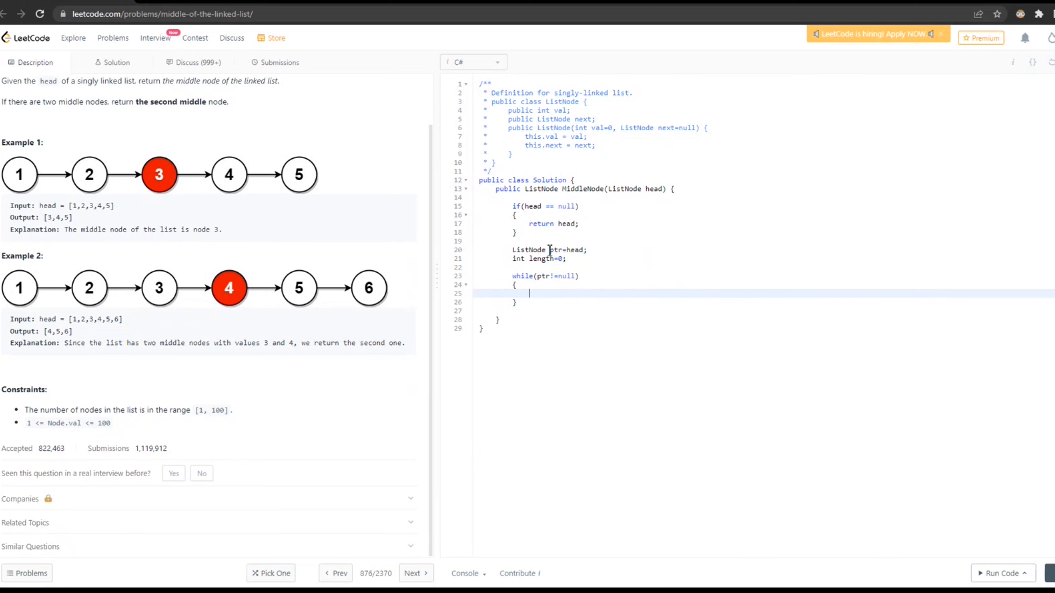
type("len")
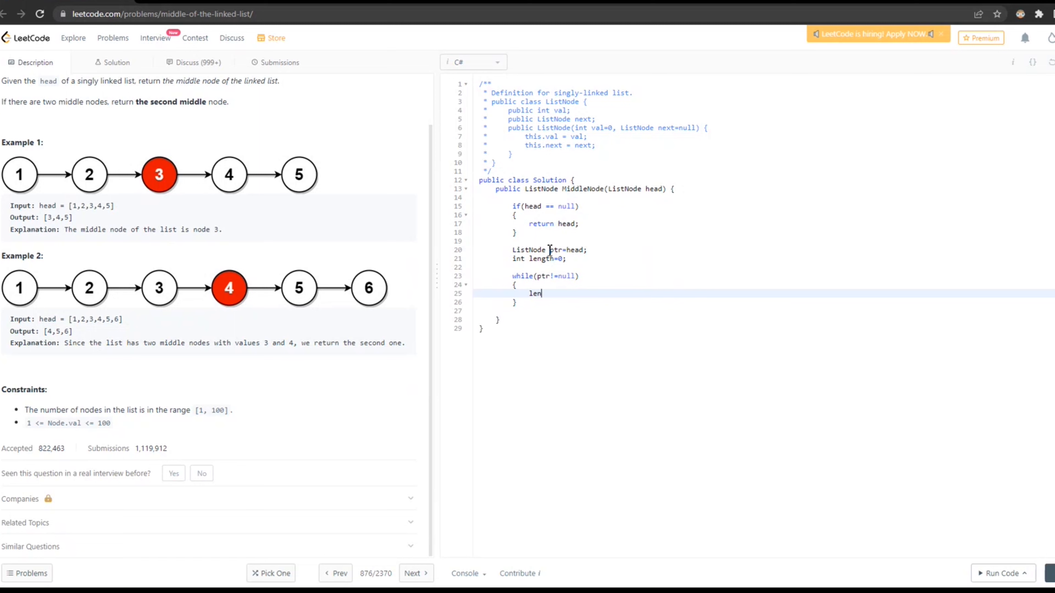
type("gth++;")
type("ptr=")
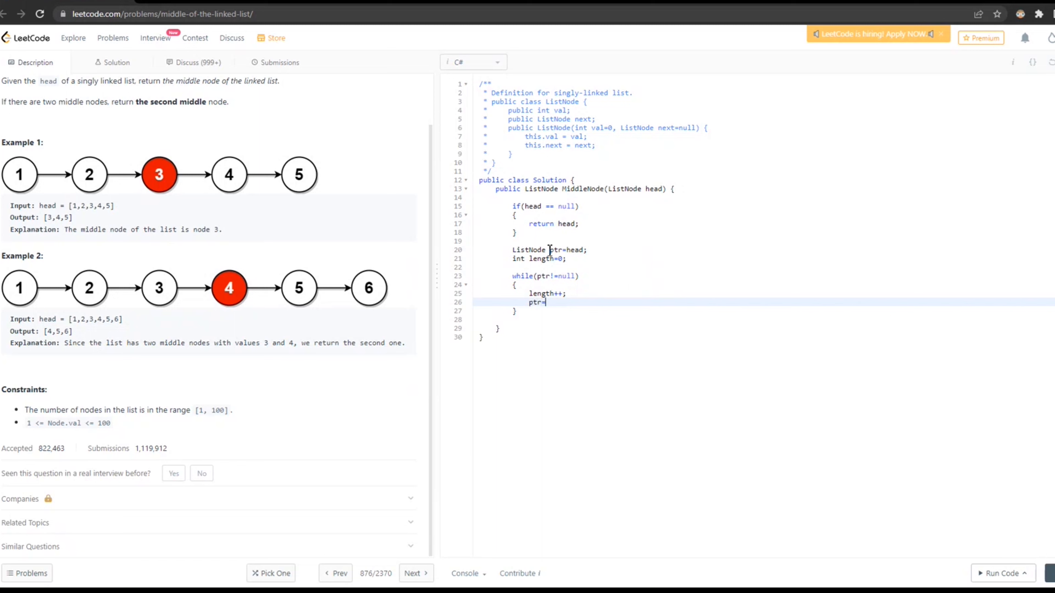
type("ptr.ne")
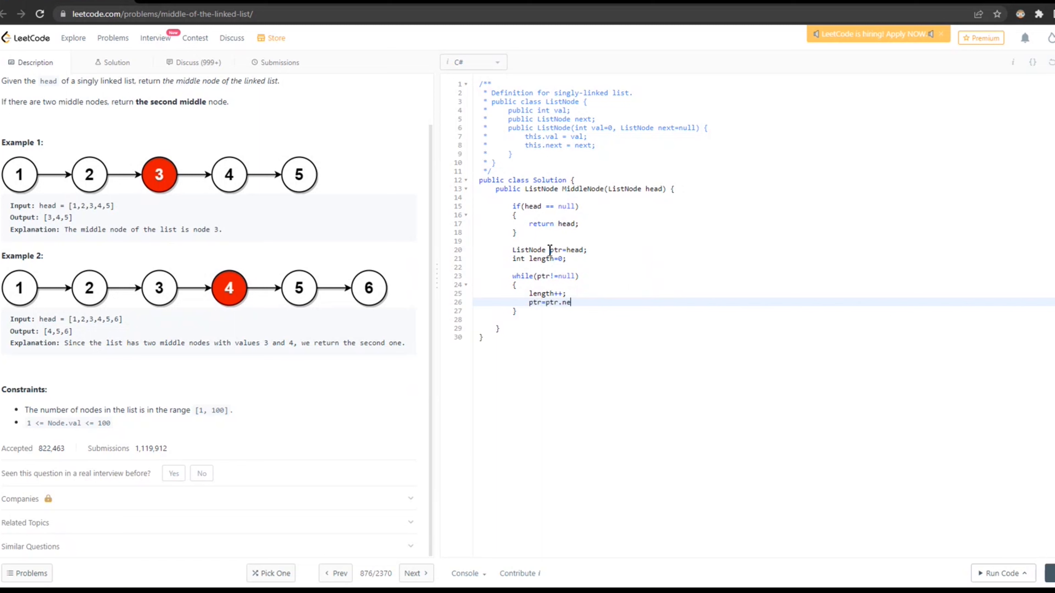
type("xt;")
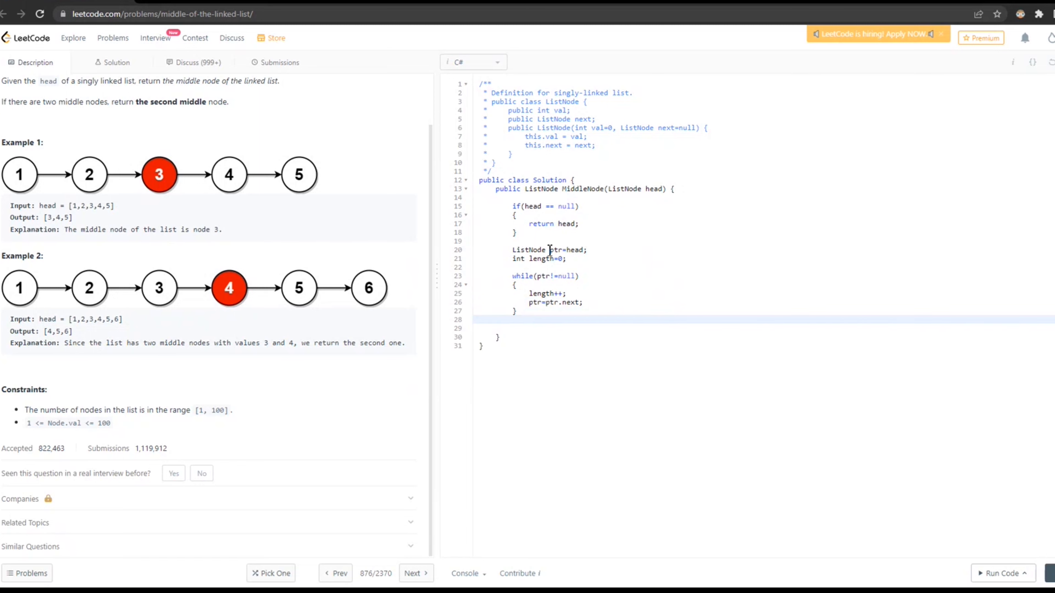
Reset the pointer with 'ptr=head' after the counting loop.
type("ptr")
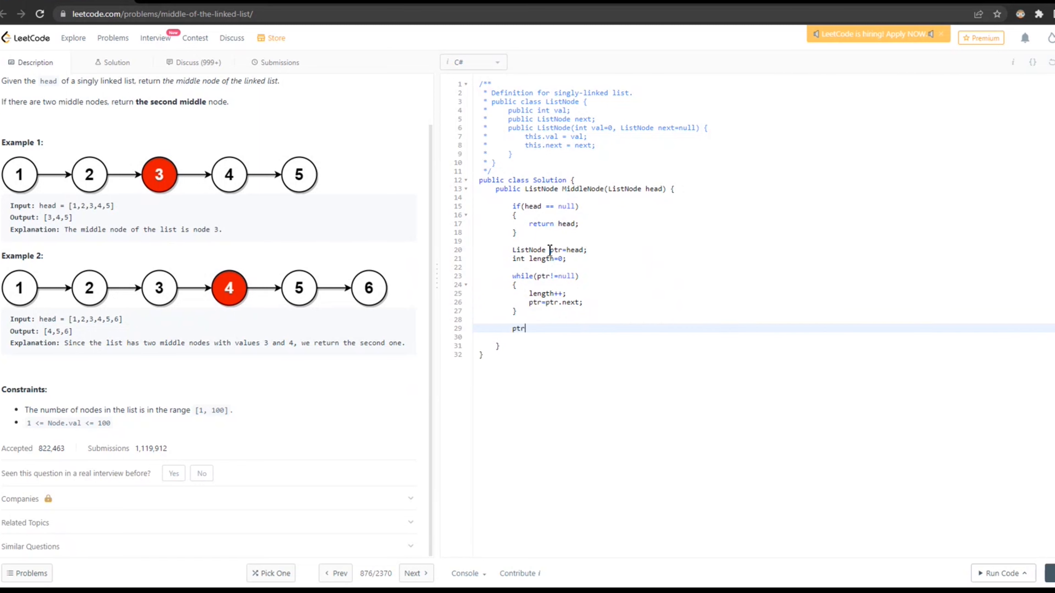
type("=head;")
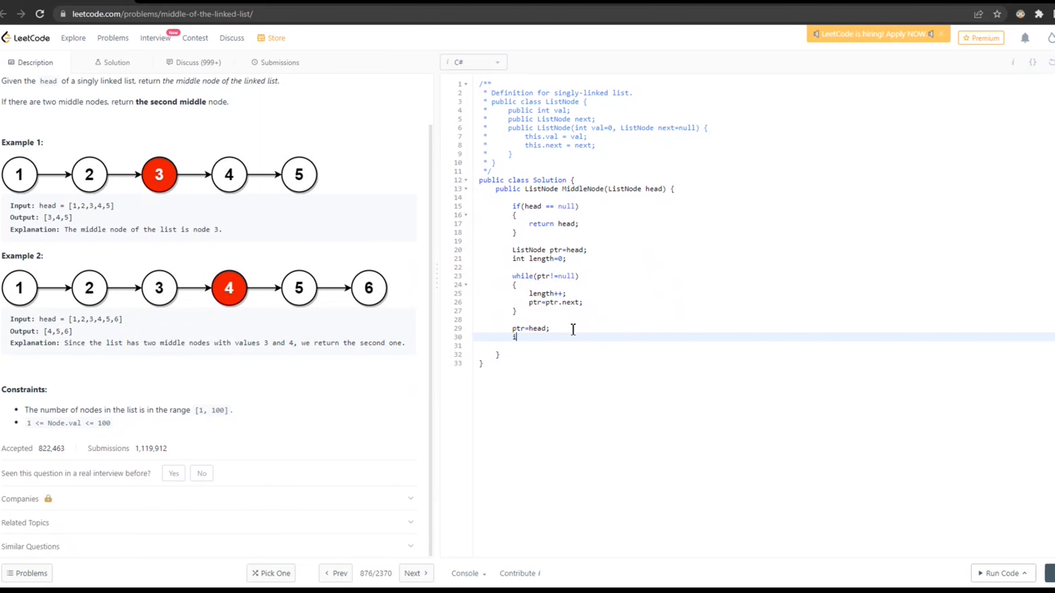
Compute 'int m= length/2;'.
type("nt m=")
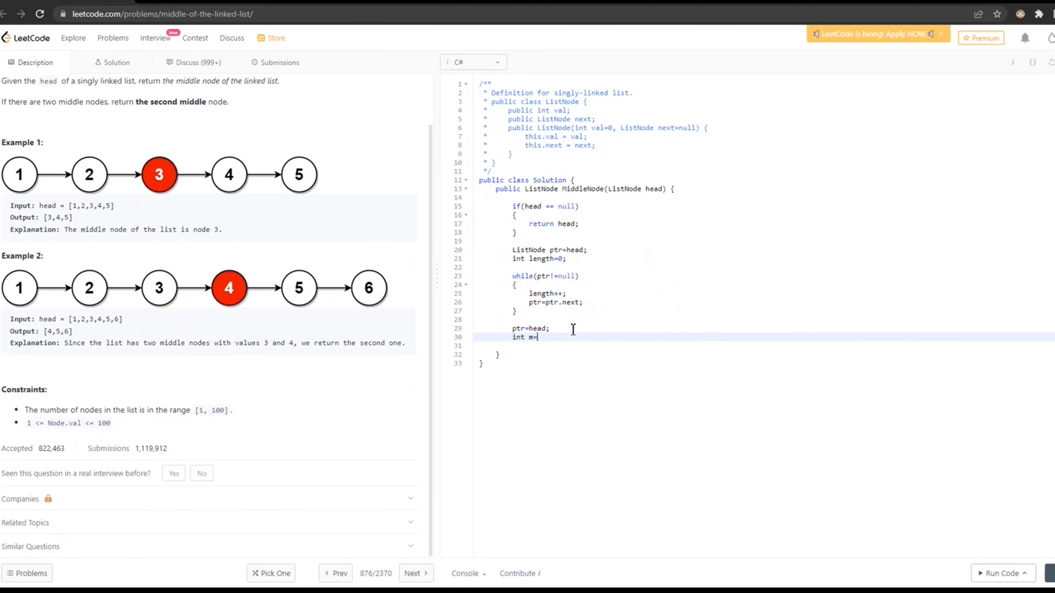
type("length")
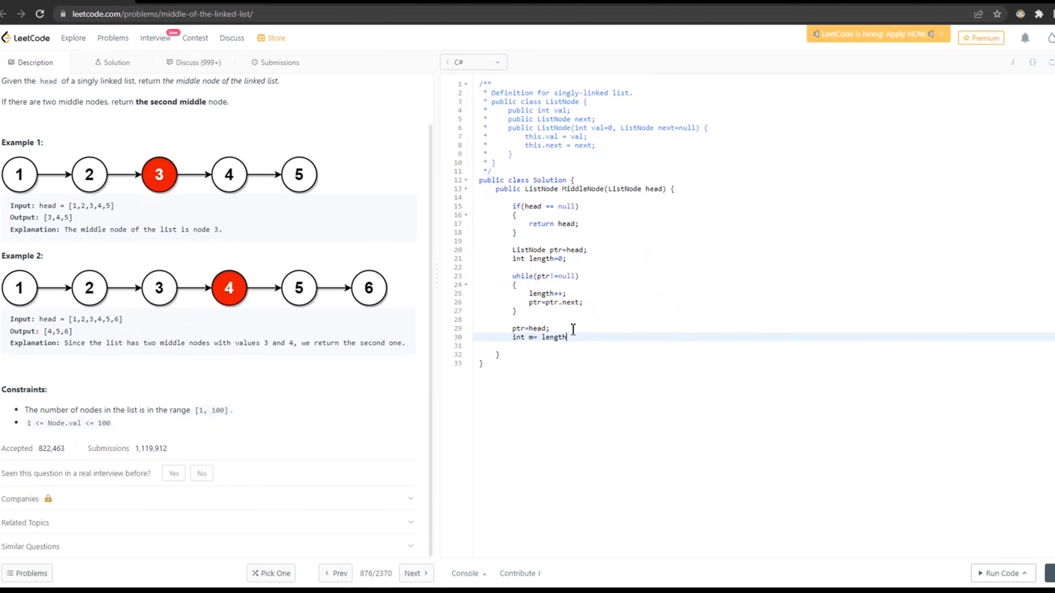
type("/")
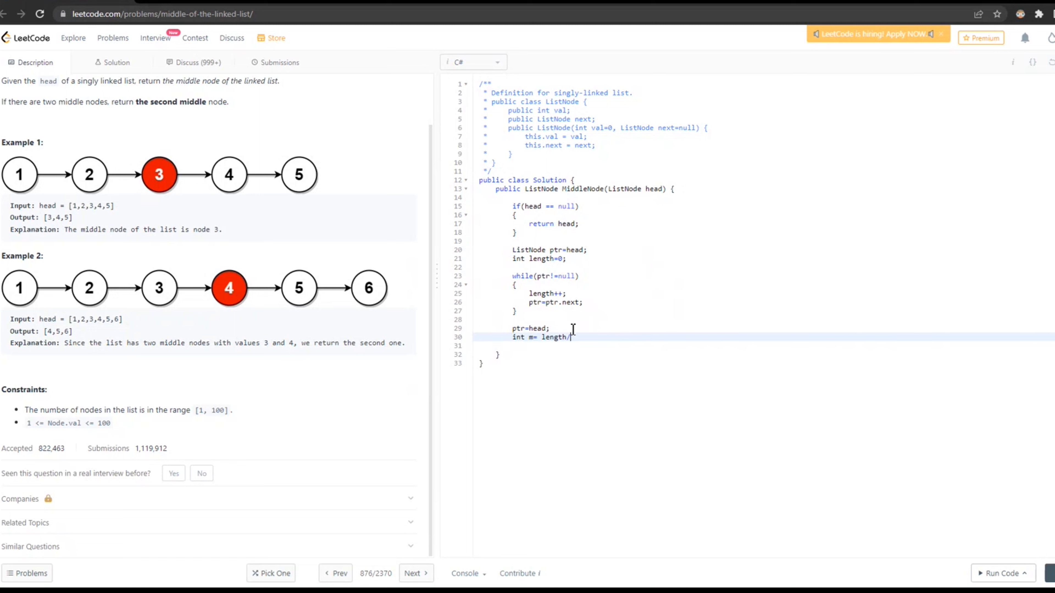
type("2;")
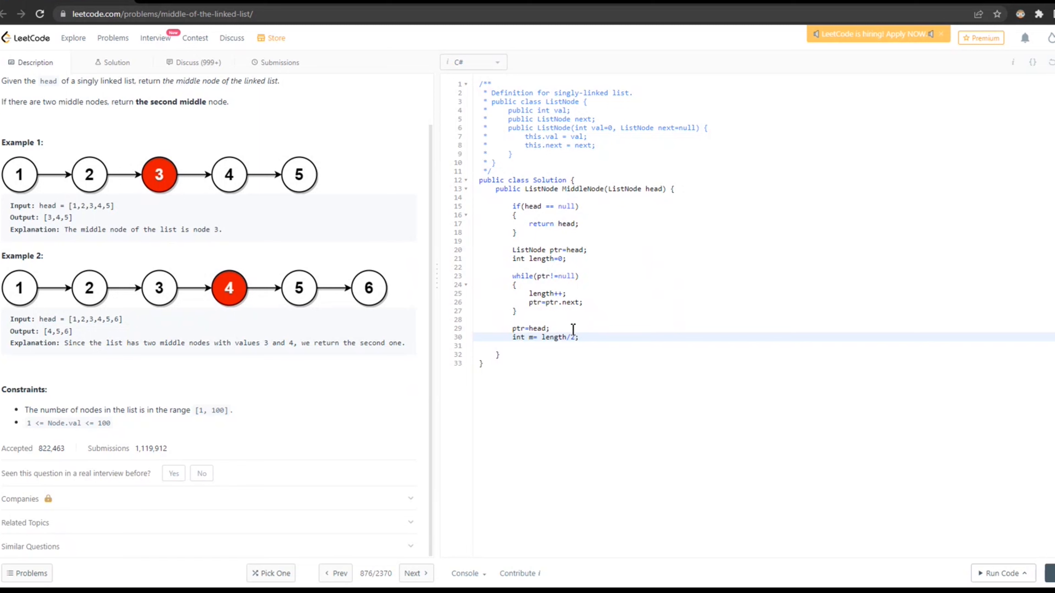
Write the for loop header running i while i<m with i++ and an opening brace.
type("for")
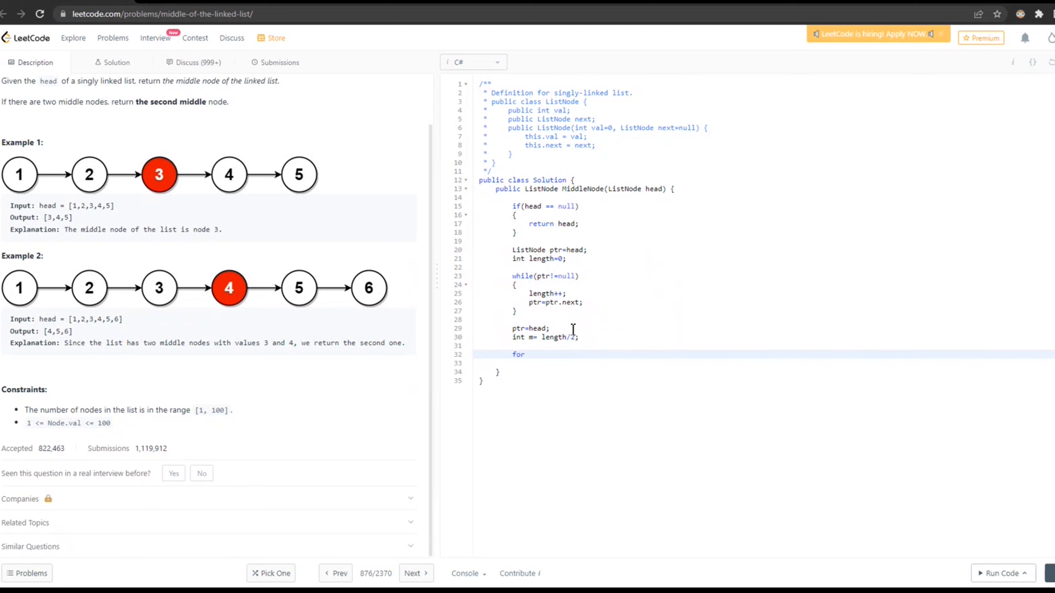
type("(i)")
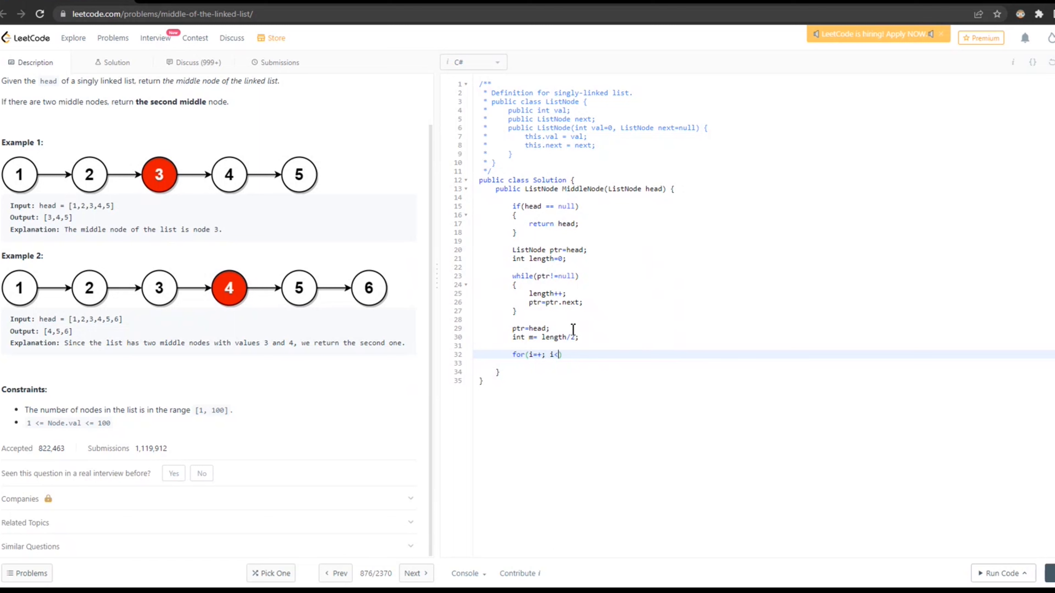
type("m")
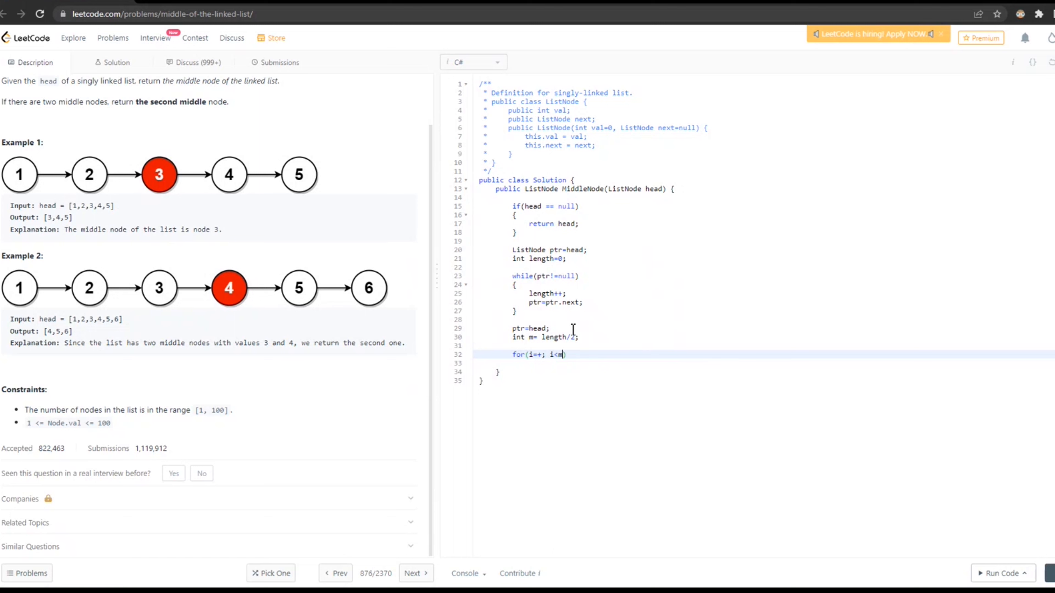
type(";")
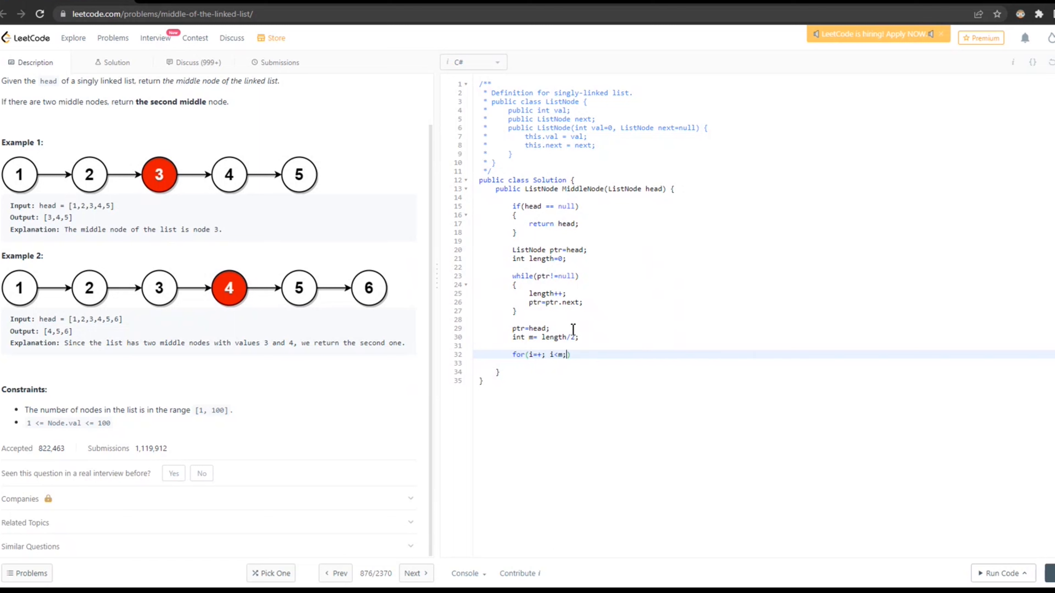
type("i++")
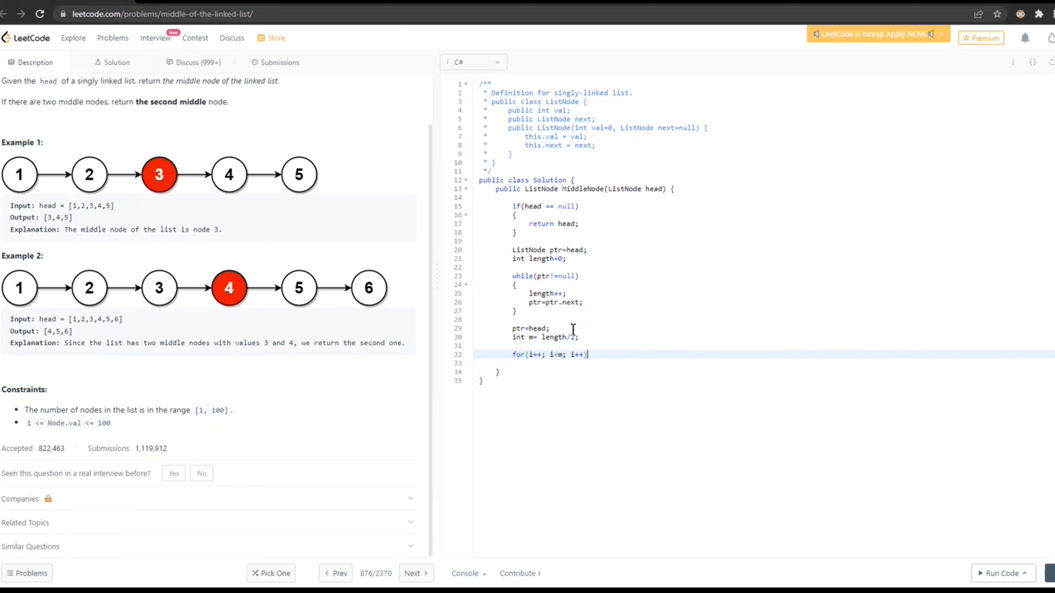
type("{")
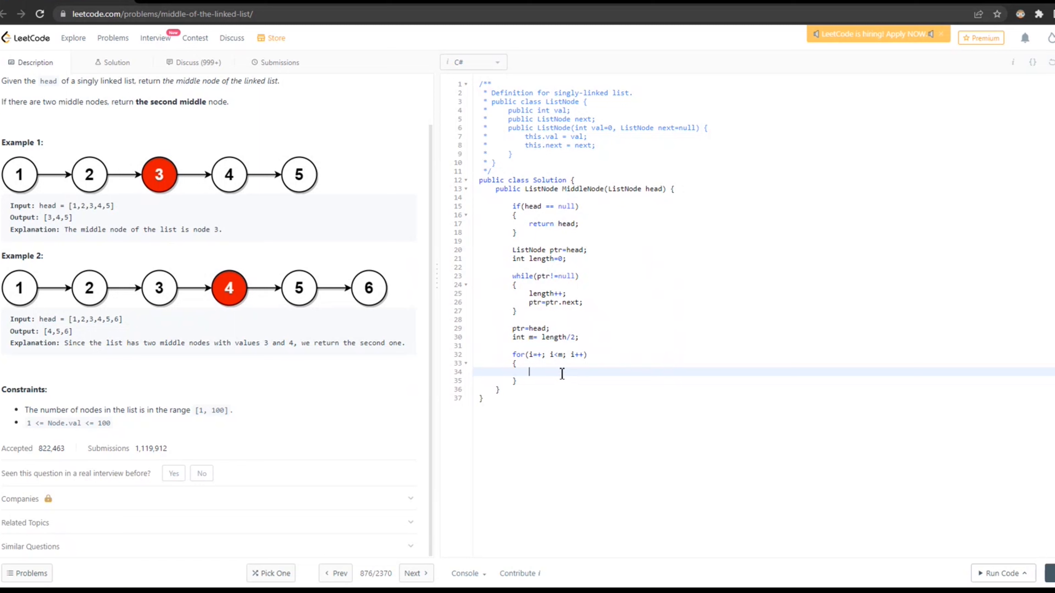
mouse_move(542, 370)
type("0")
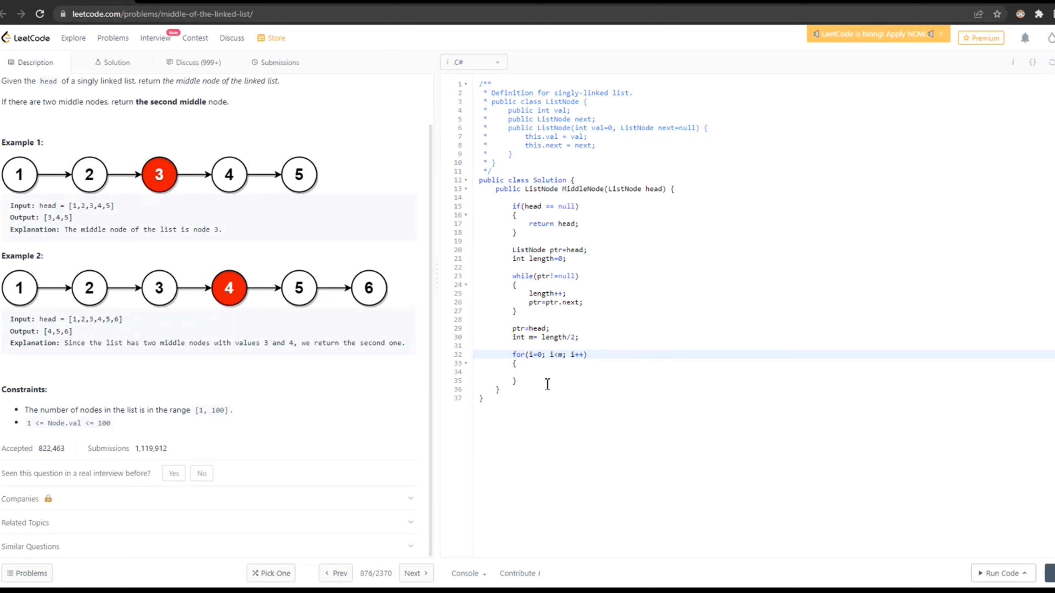
mouse_move(554, 387)
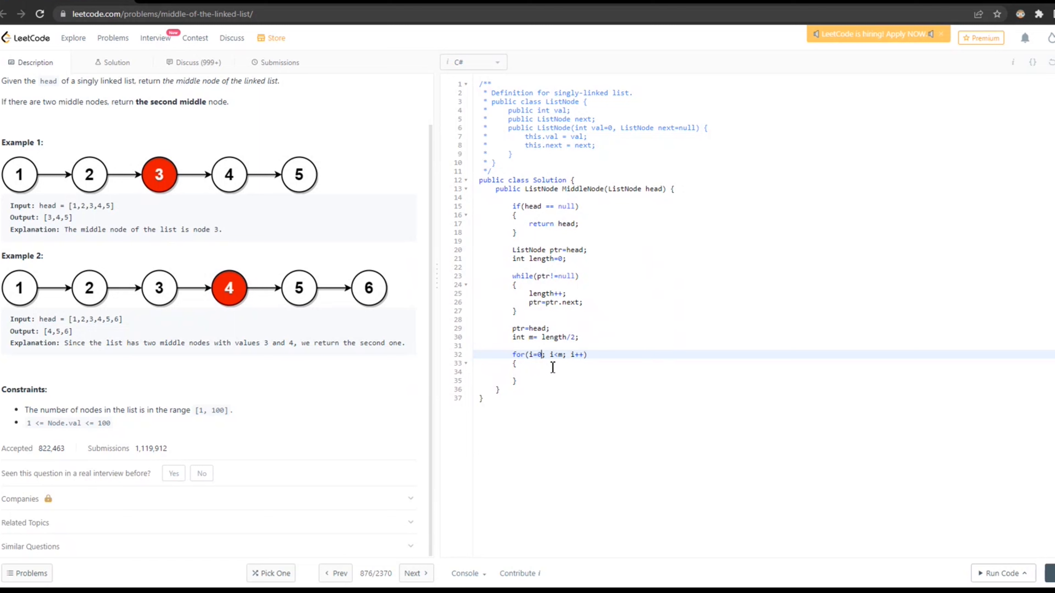
mouse_move(581, 346)
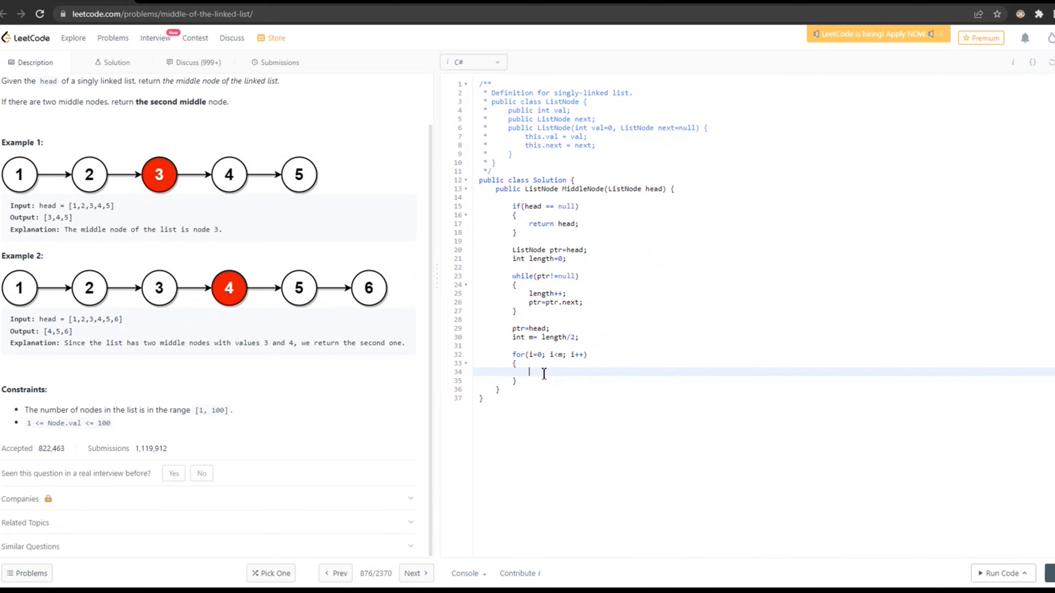
Begin the for loop body by typing 'pt'.
type("p")
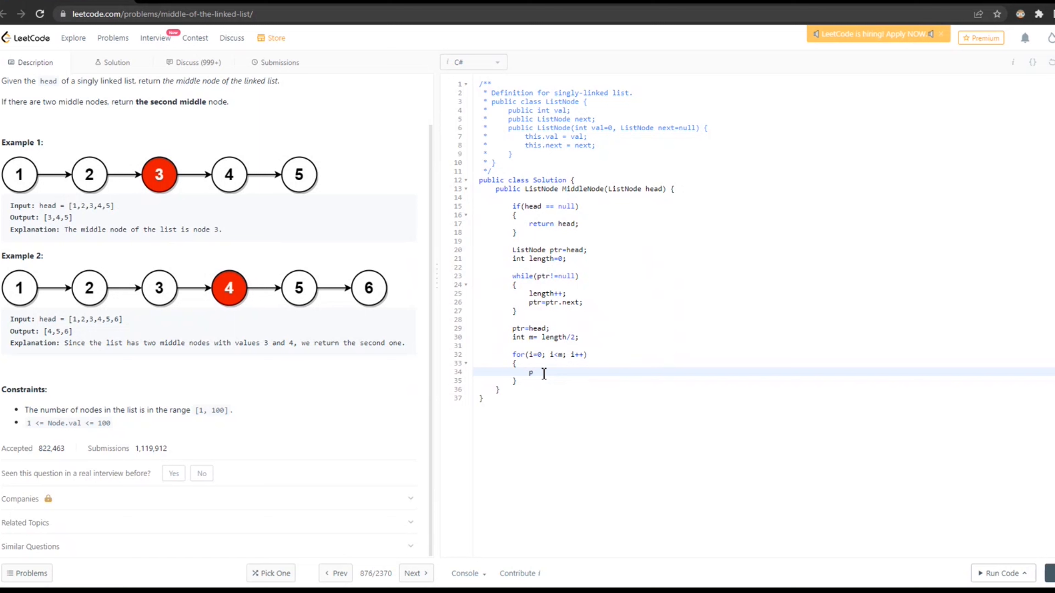
type("t")
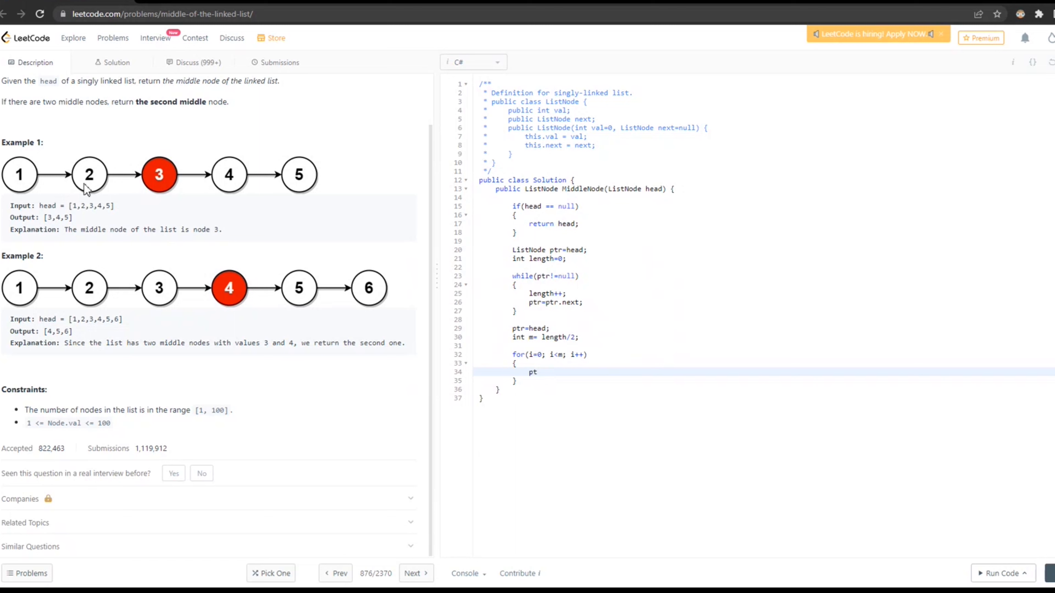
mouse_move(117, 195)
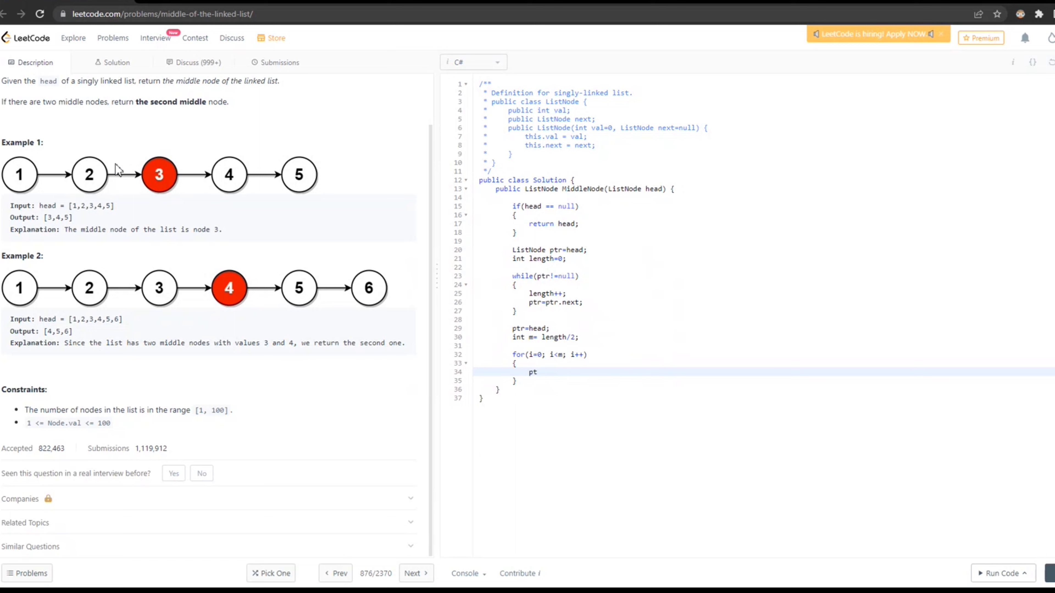
mouse_move(305, 205)
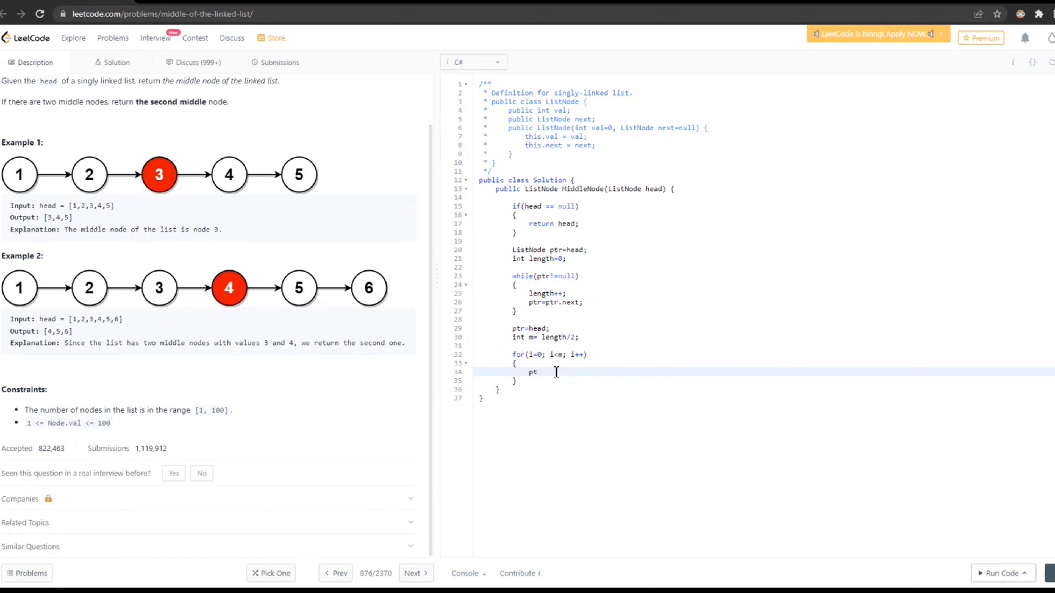
Extend the declaration on line 20 to 'ListNode ptr=head,p=head;'.
left_click(587, 249)
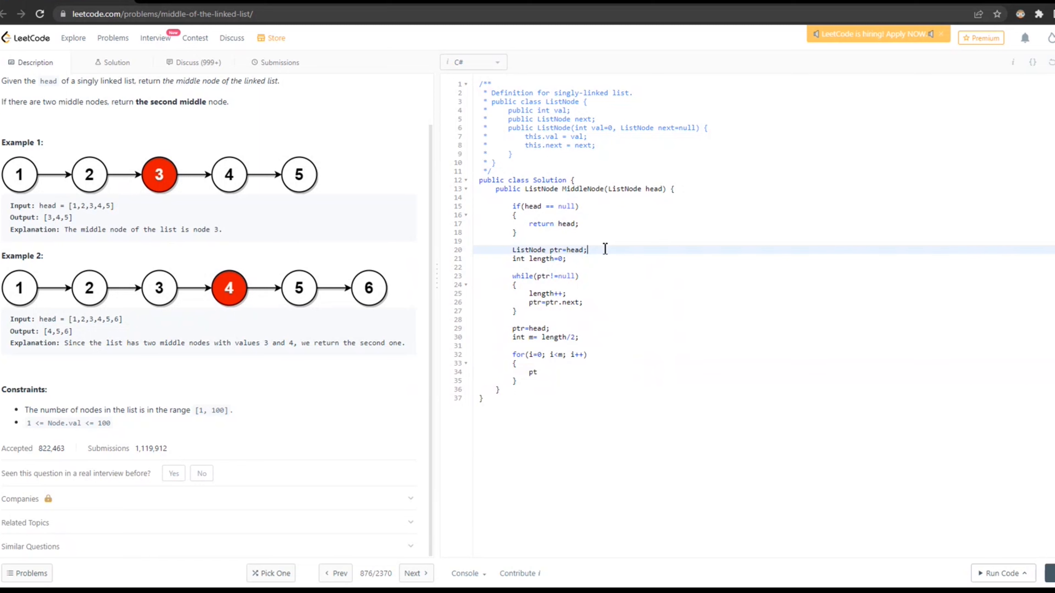
type(",")
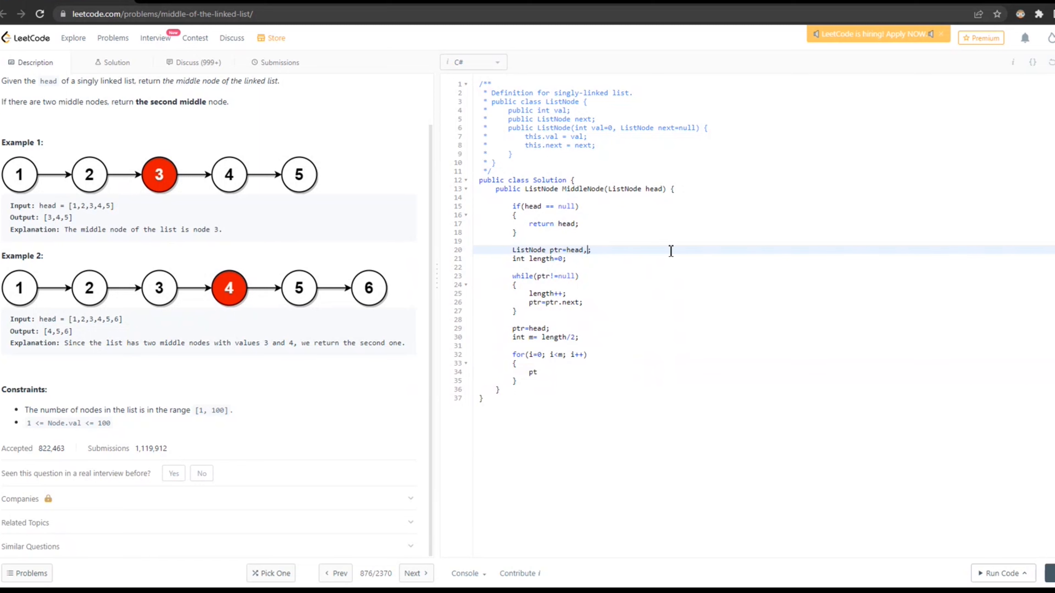
type("p")
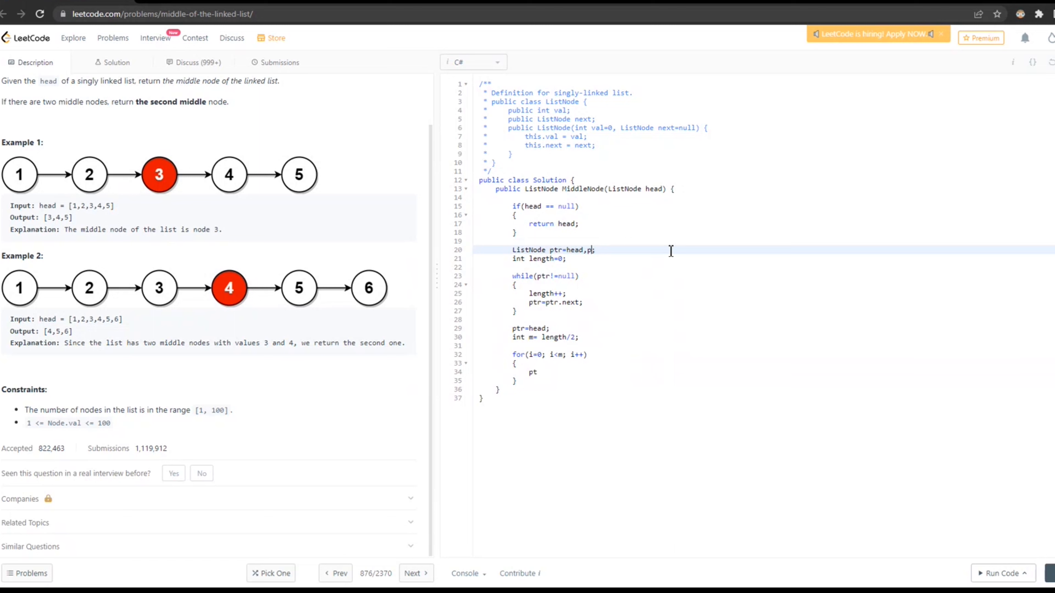
type("=head")
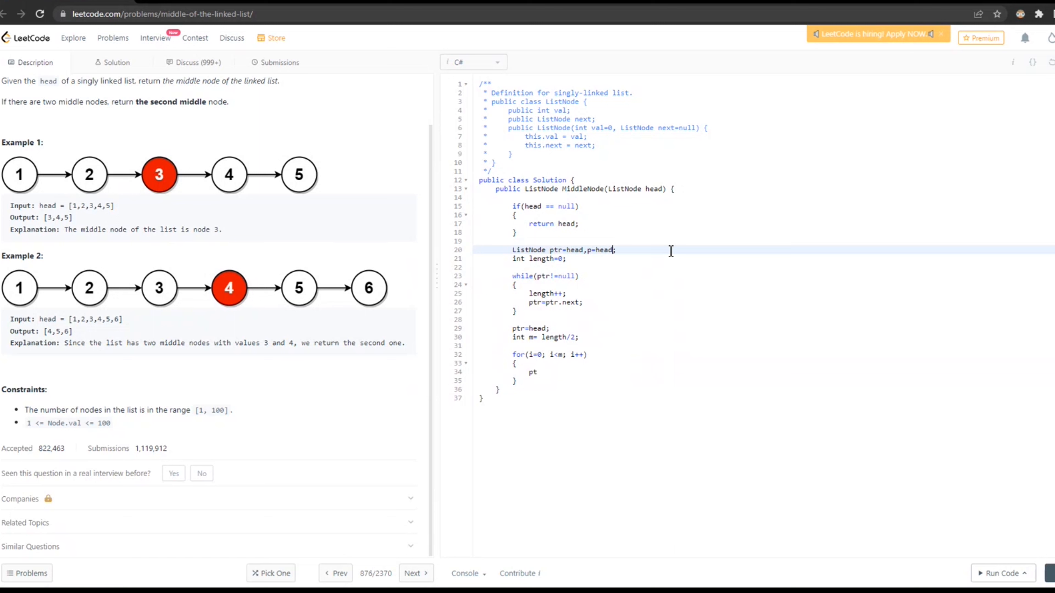
mouse_move(607, 384)
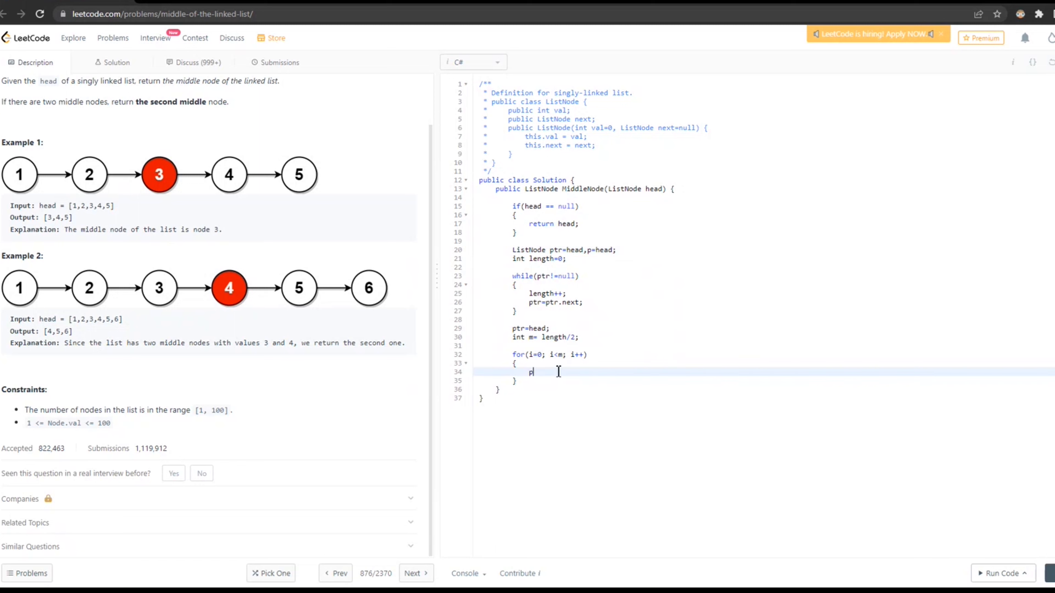
Advance both pointers in the loop body with 'ptr=ptr.next;' and 'p=p.next;'.
type("tr")
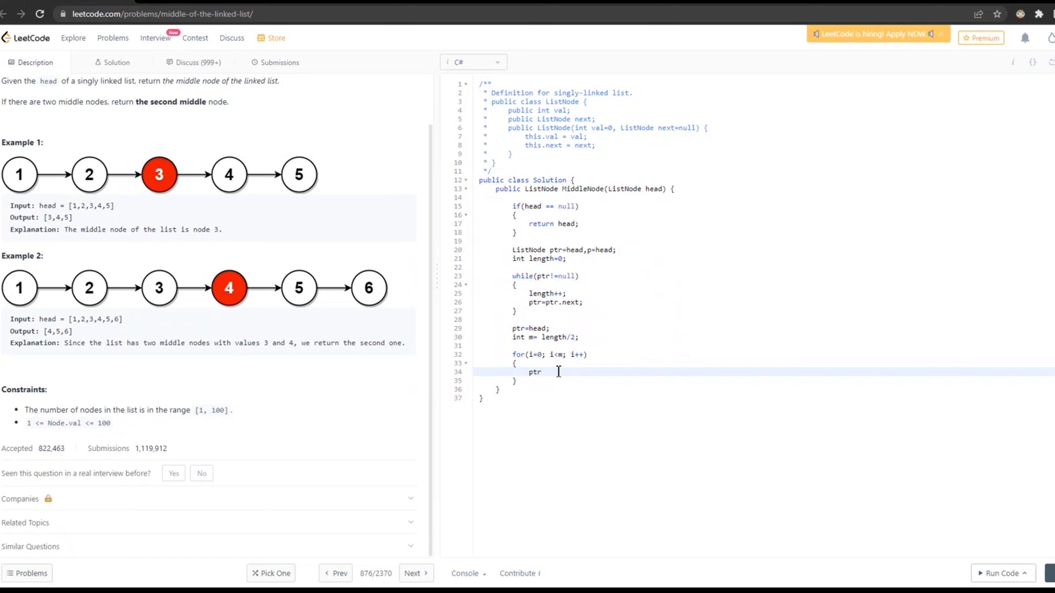
type("=ptr.net")
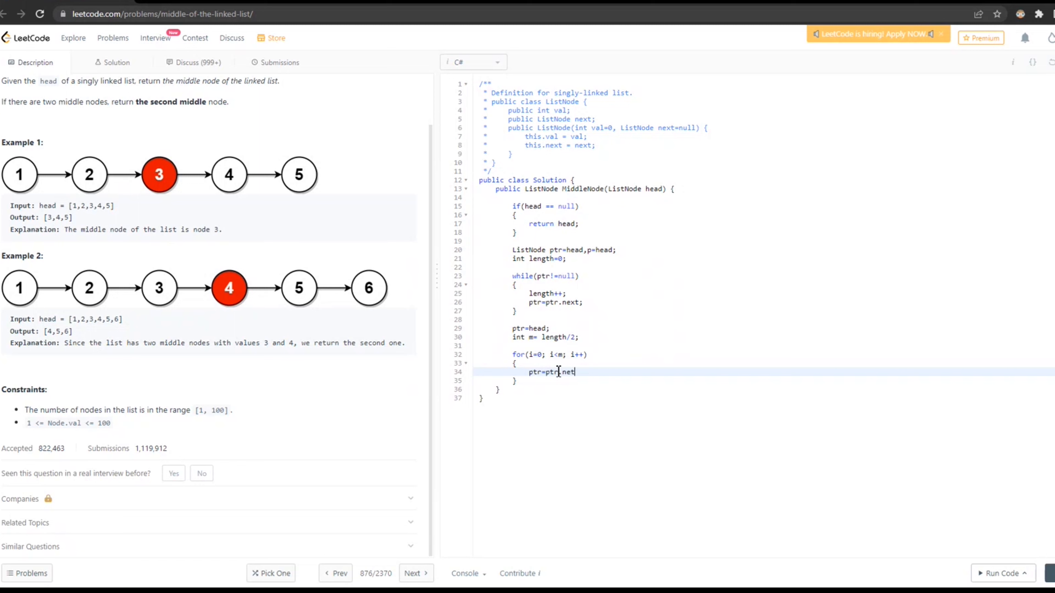
type("x")
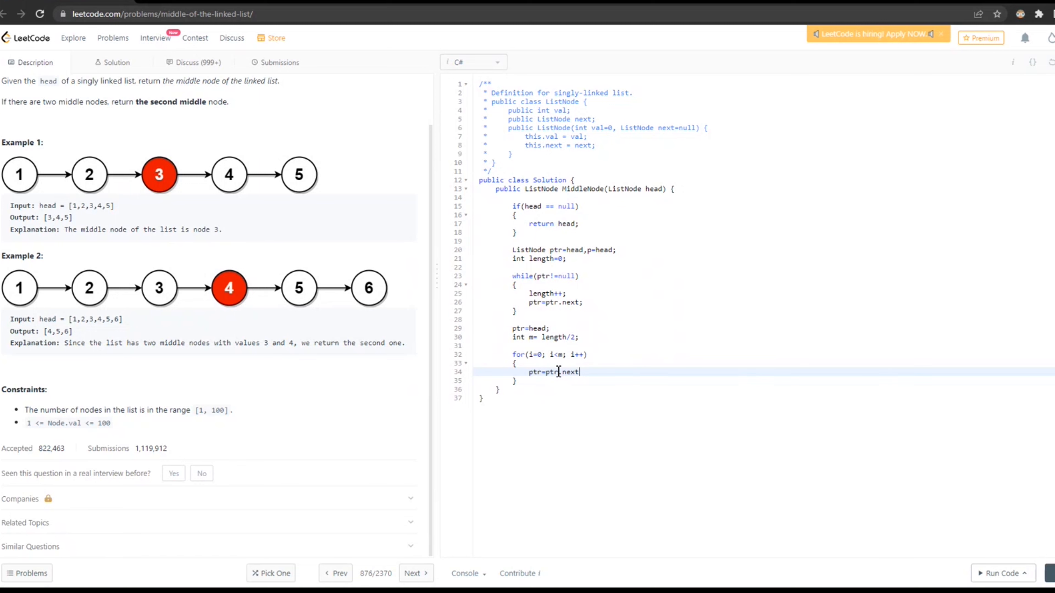
type(";")
type("p")
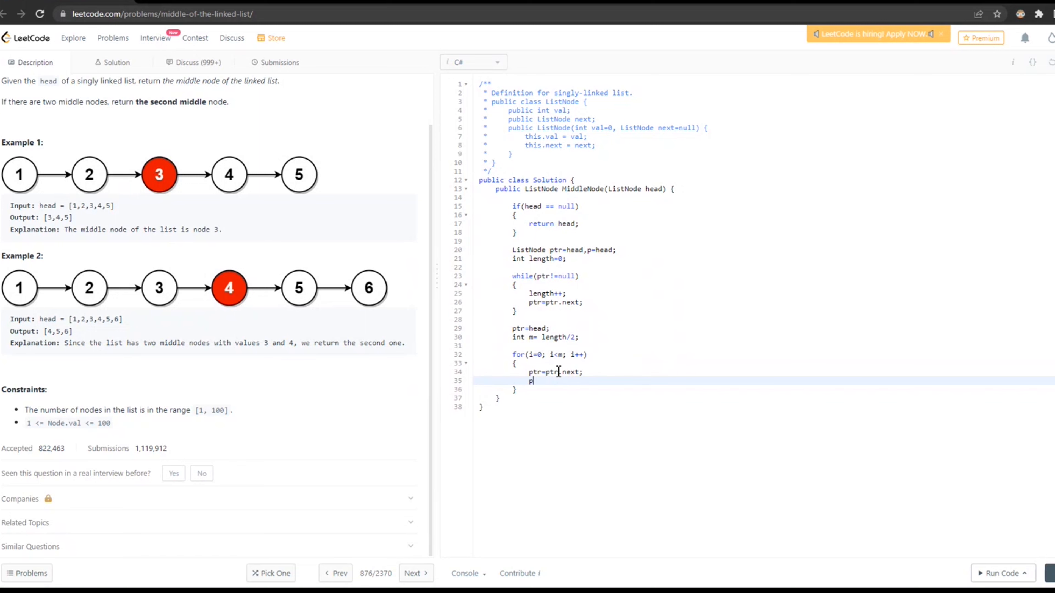
type("=p.next")
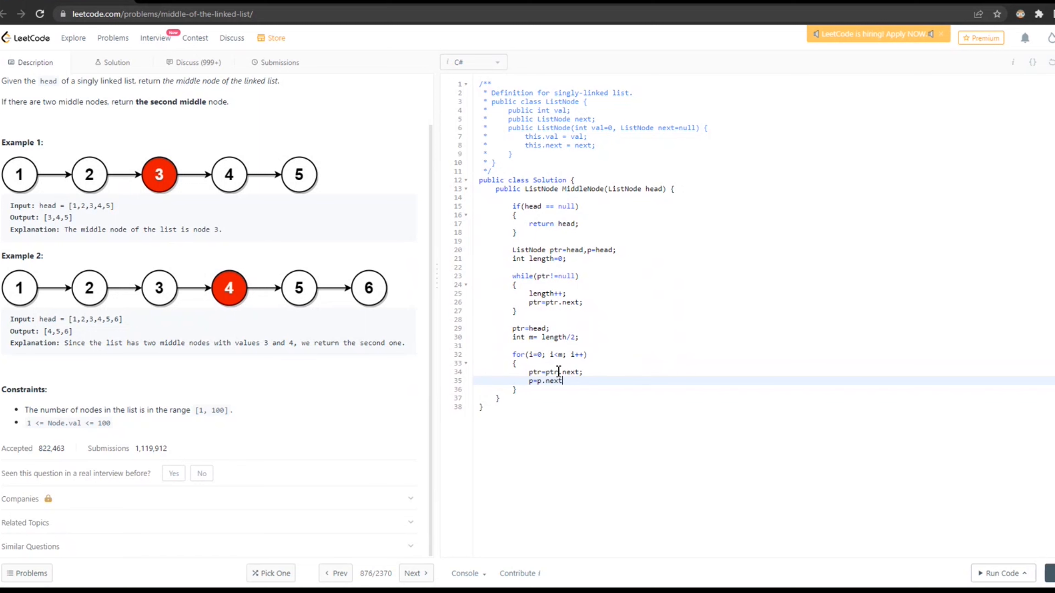
type(";")
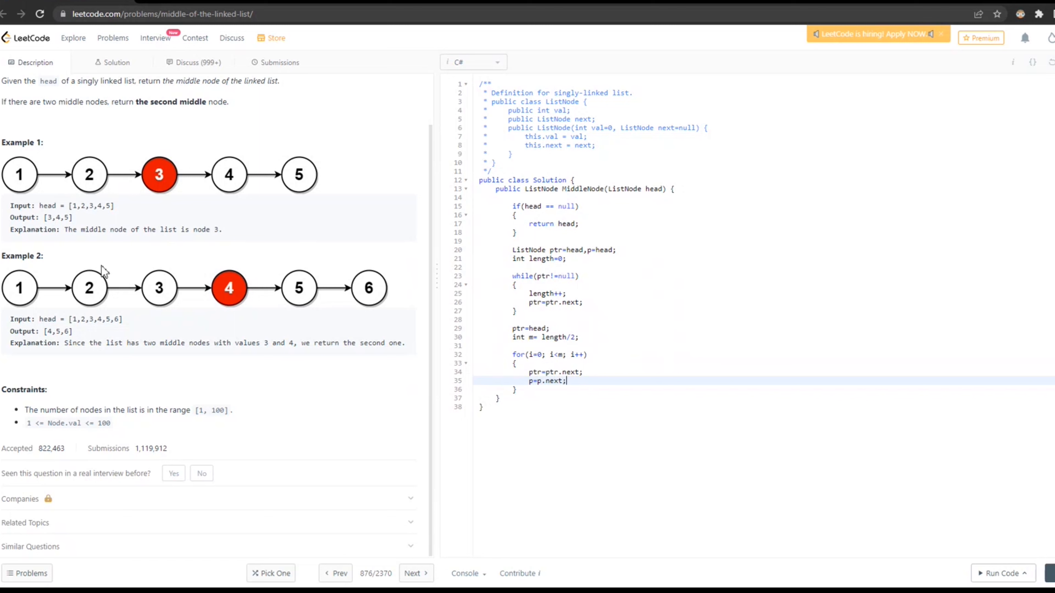
mouse_move(83, 181)
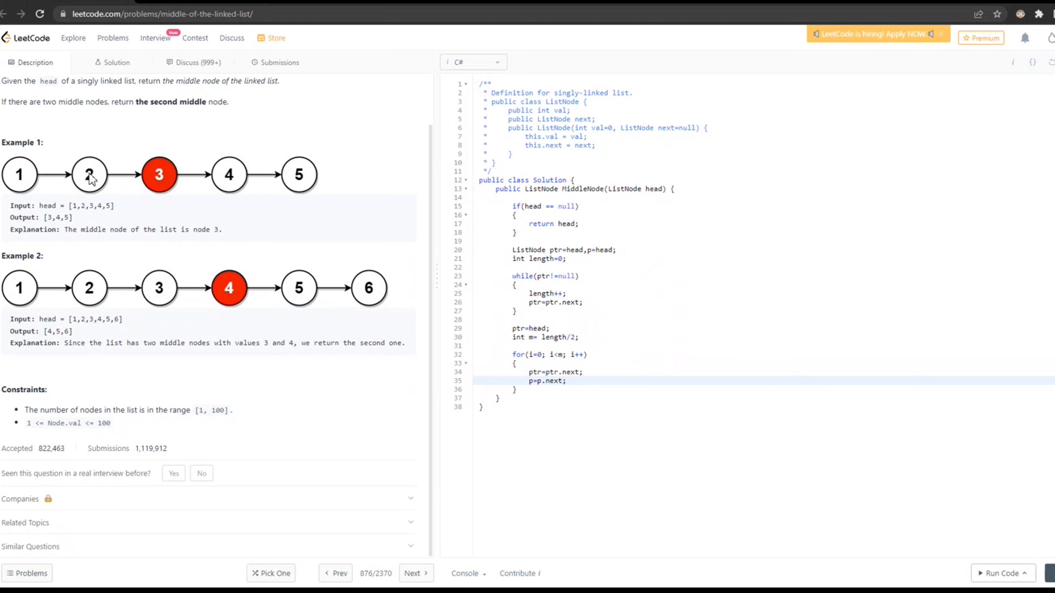
mouse_move(94, 190)
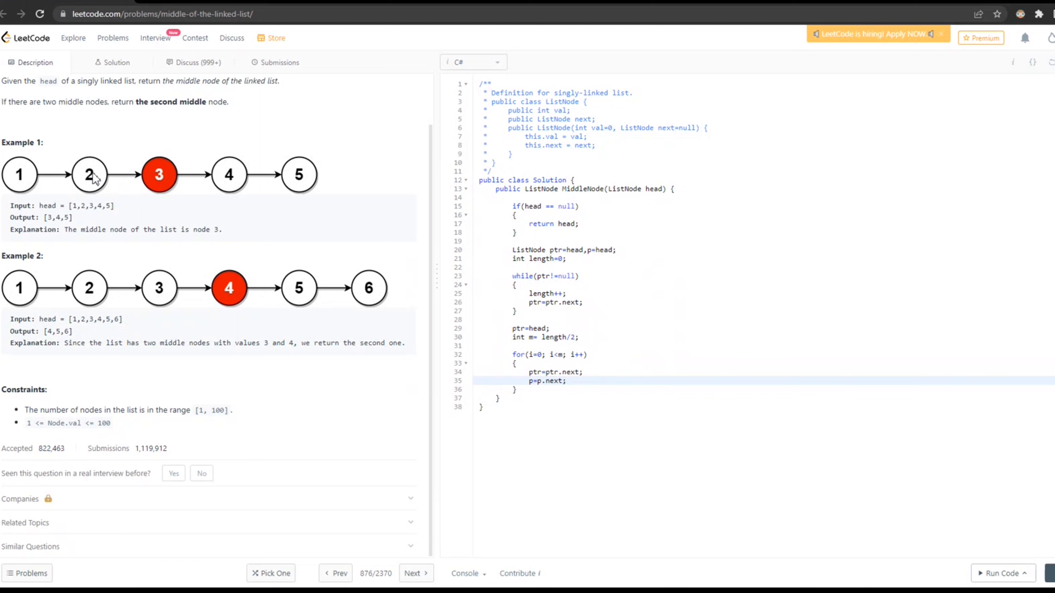
mouse_move(158, 182)
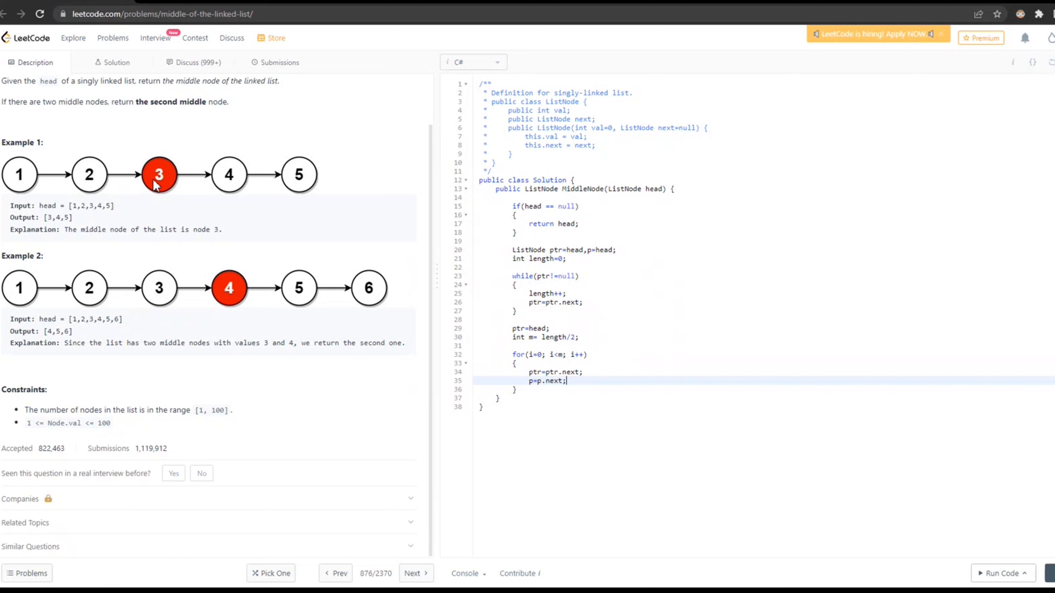
mouse_move(98, 188)
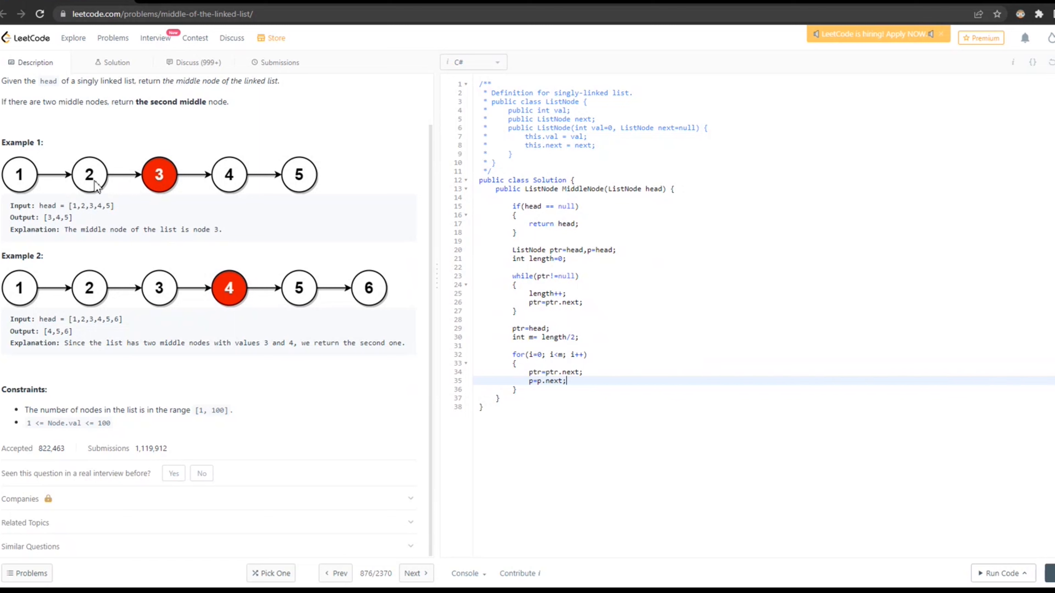
mouse_move(165, 178)
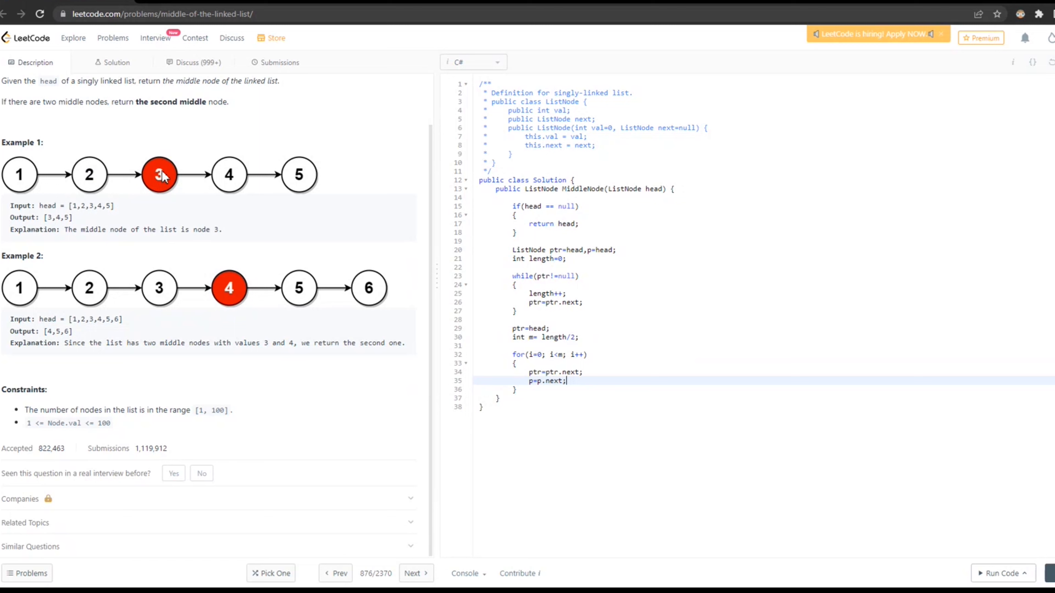
mouse_move(91, 182)
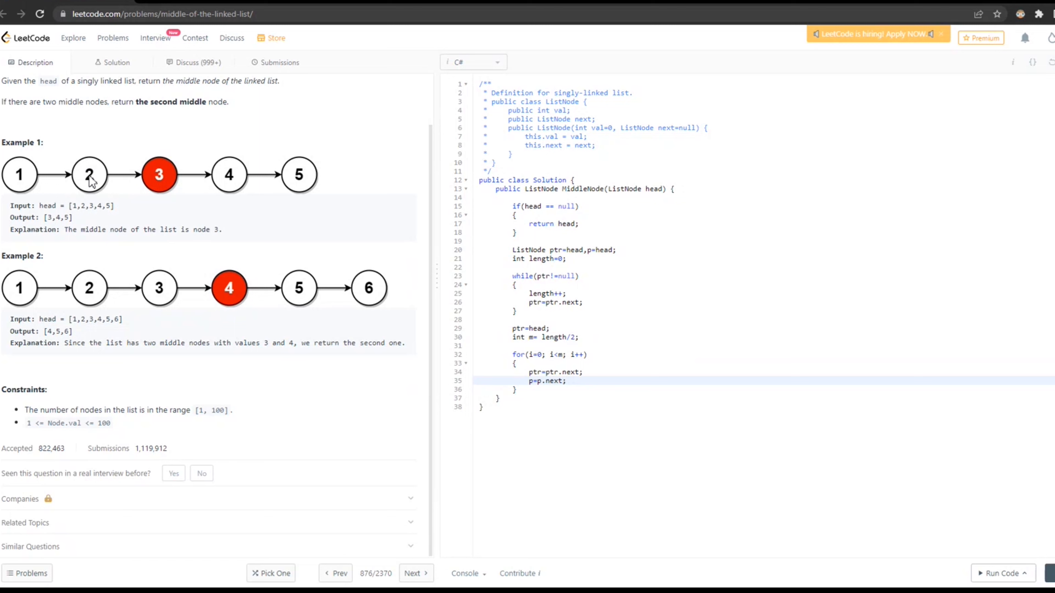
mouse_move(155, 190)
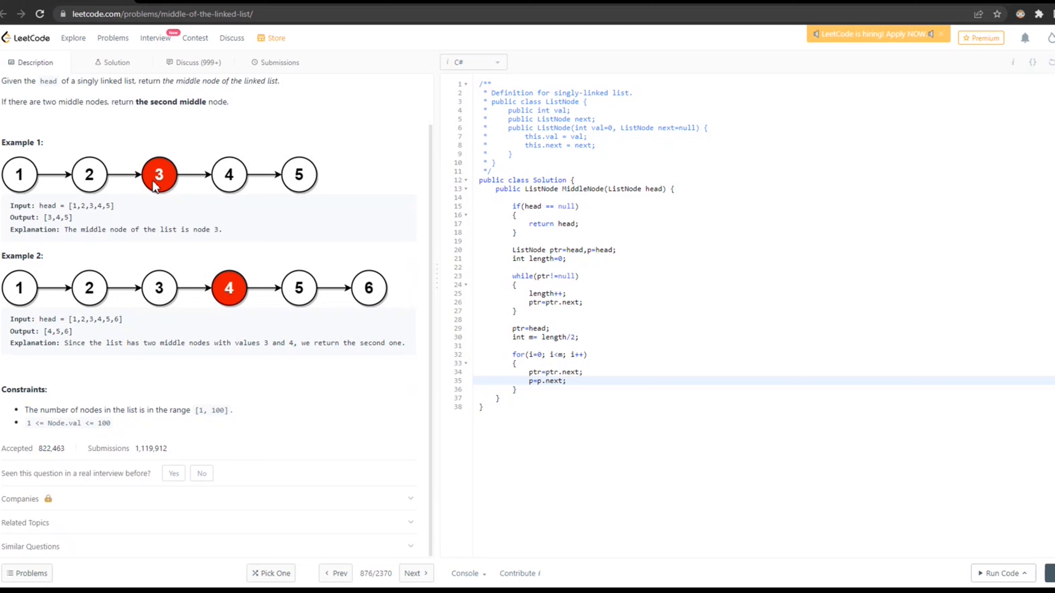
mouse_move(168, 195)
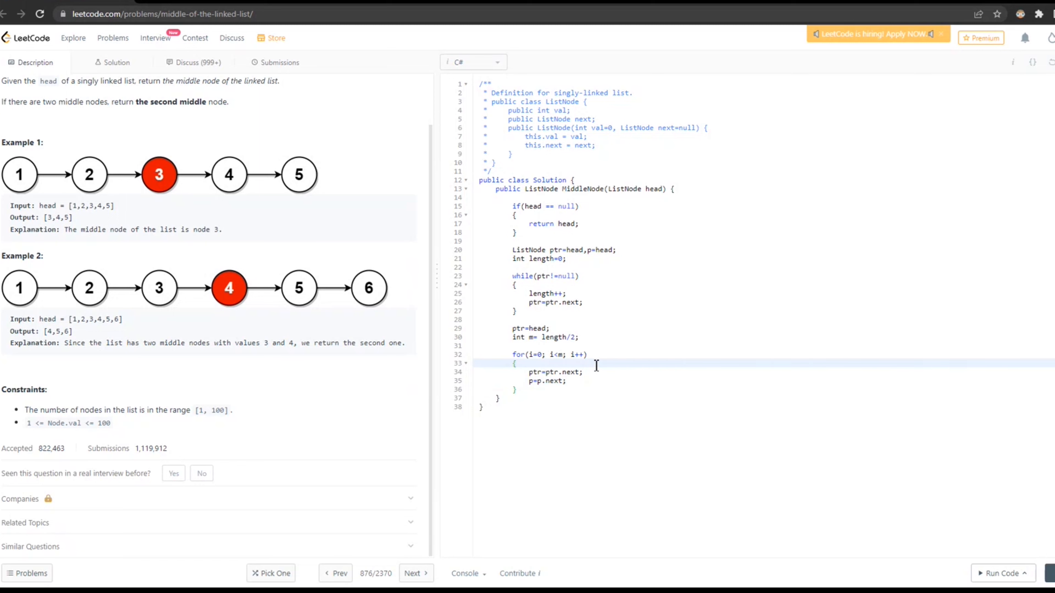
Wrap ptr=ptr.next in 'if(i<m-1)' so p still advances every pass.
type("if()")
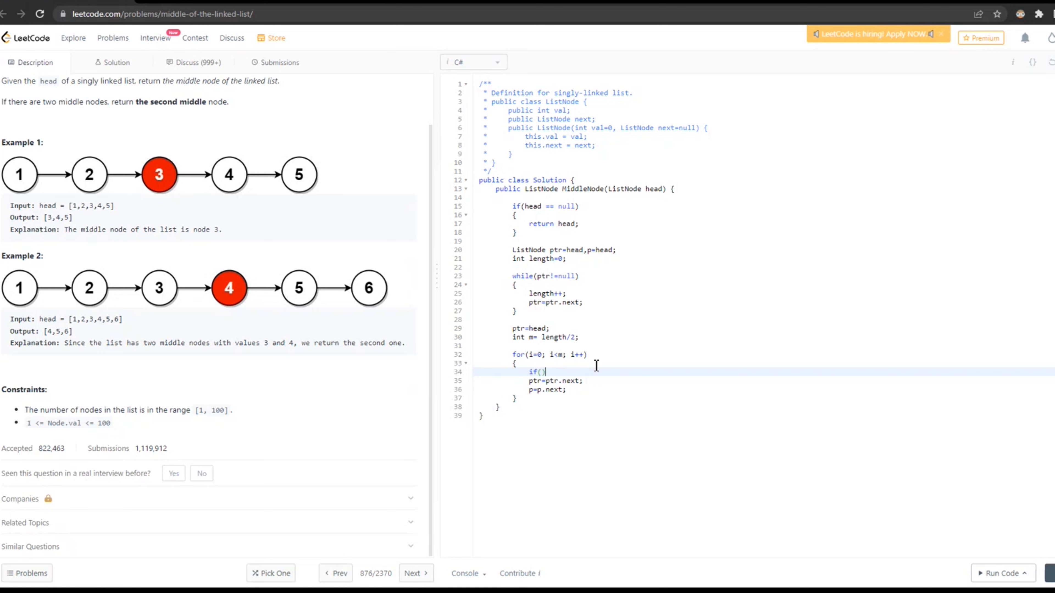
type("i")
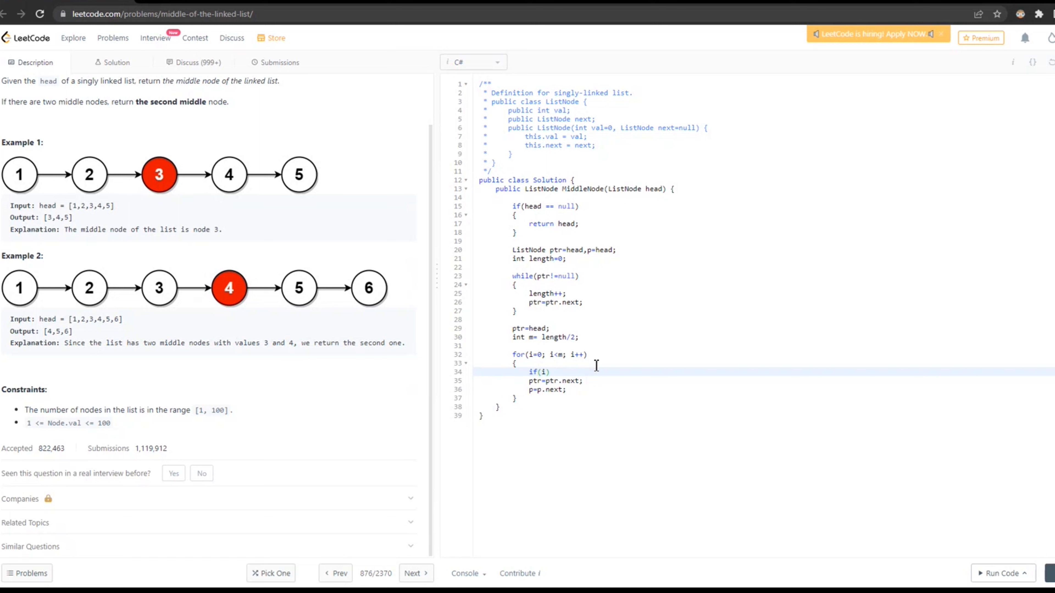
type("<m")
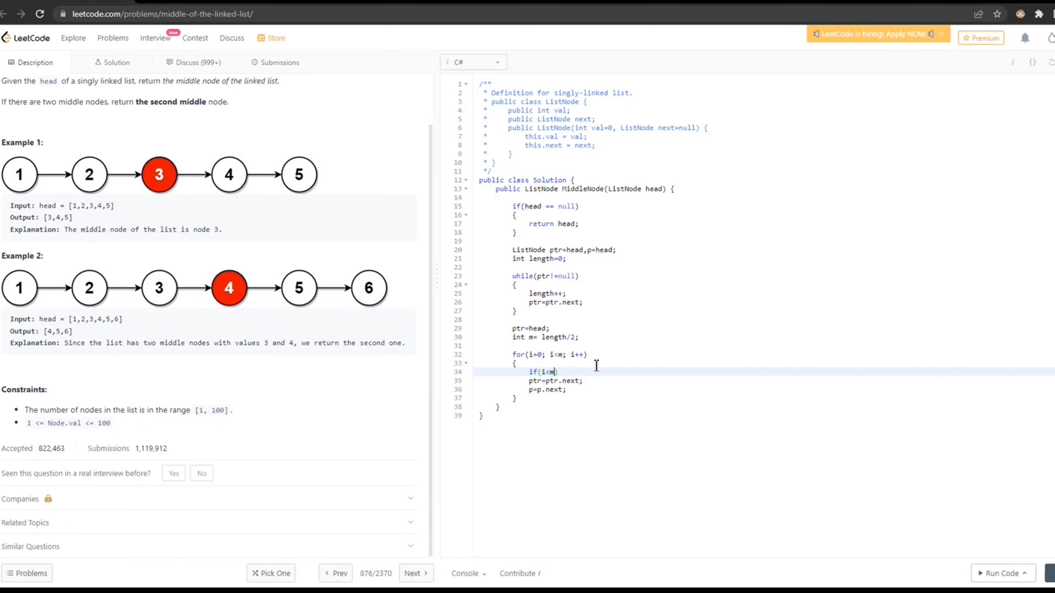
type("-1")
type("{")
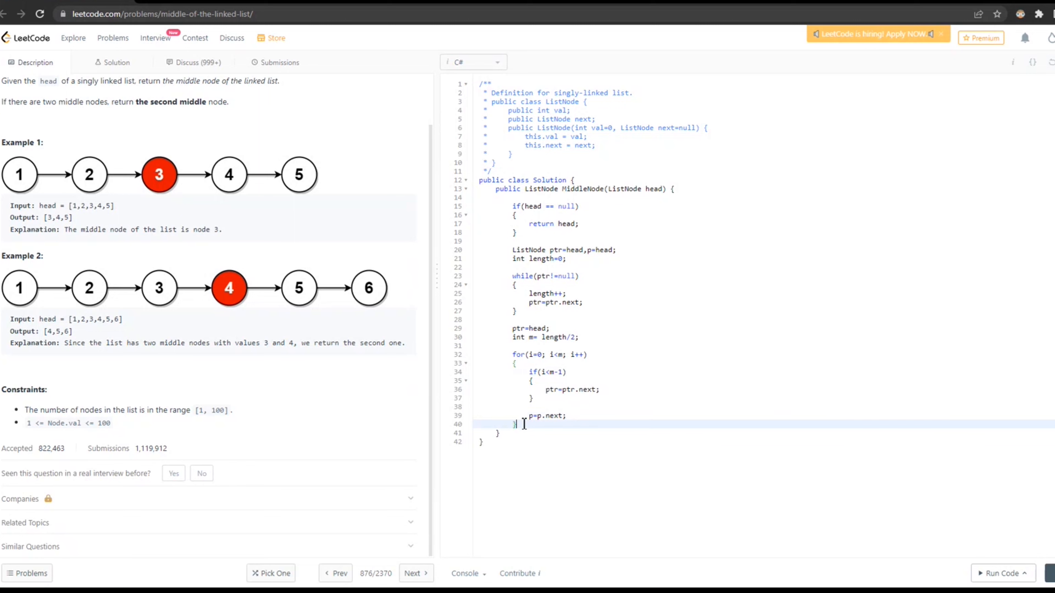
Insert a new line after the for loop's closing brace.
key("Enter")
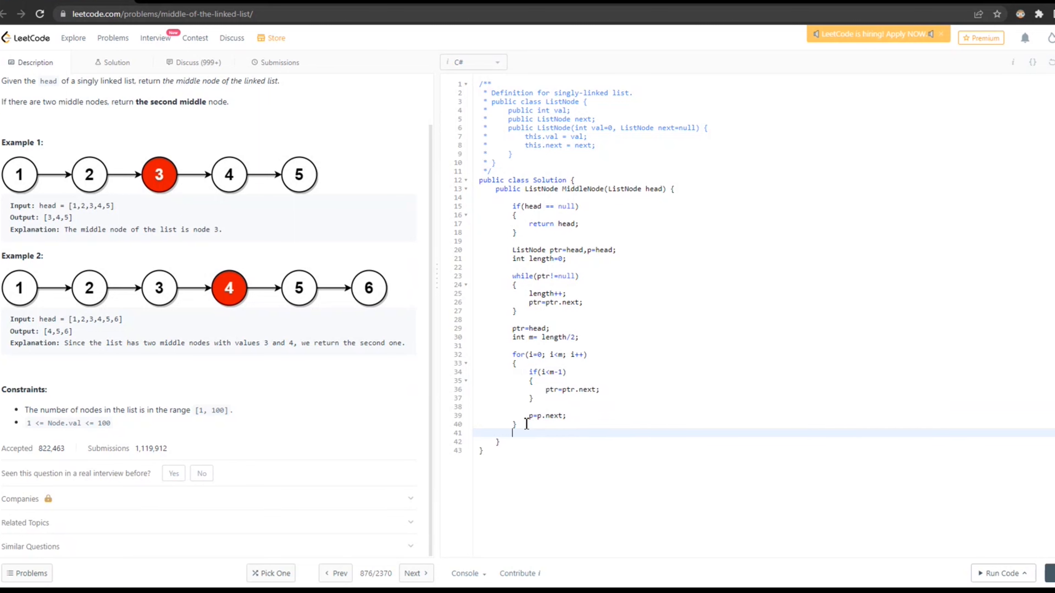
mouse_move(26, 180)
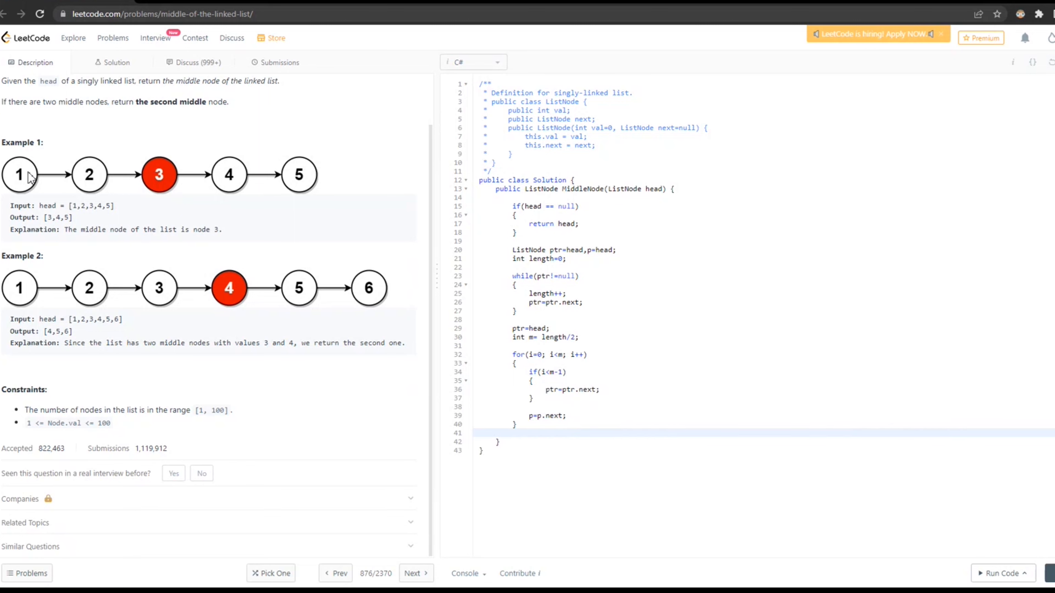
mouse_move(18, 186)
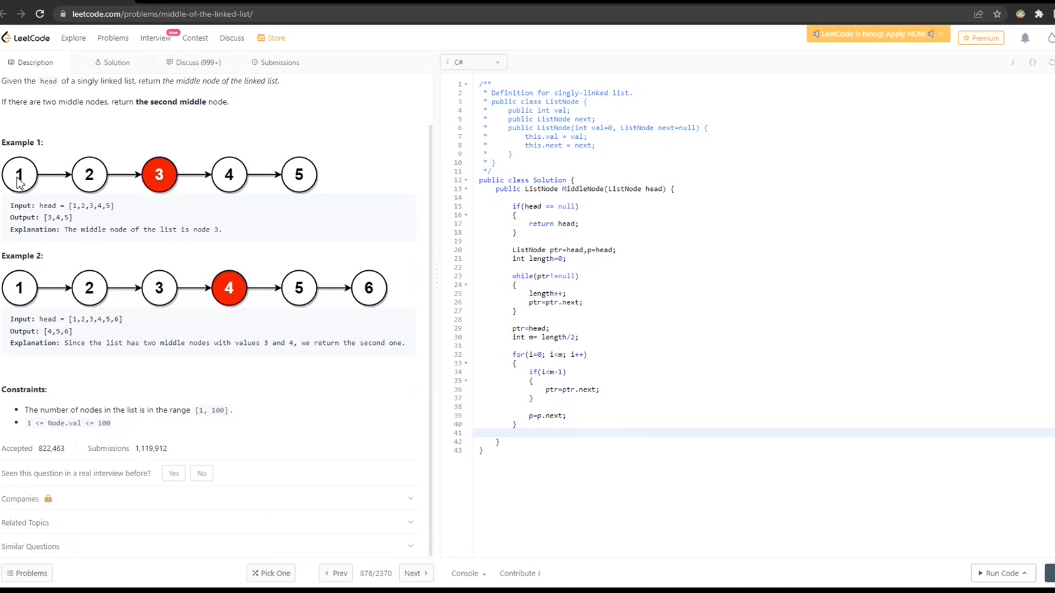
mouse_move(92, 190)
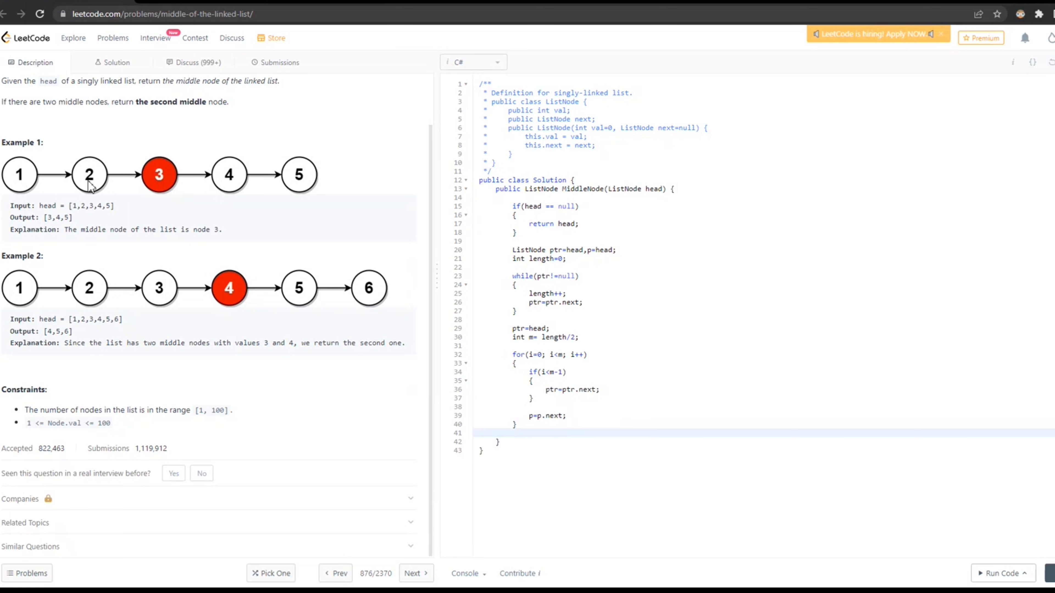
mouse_move(95, 181)
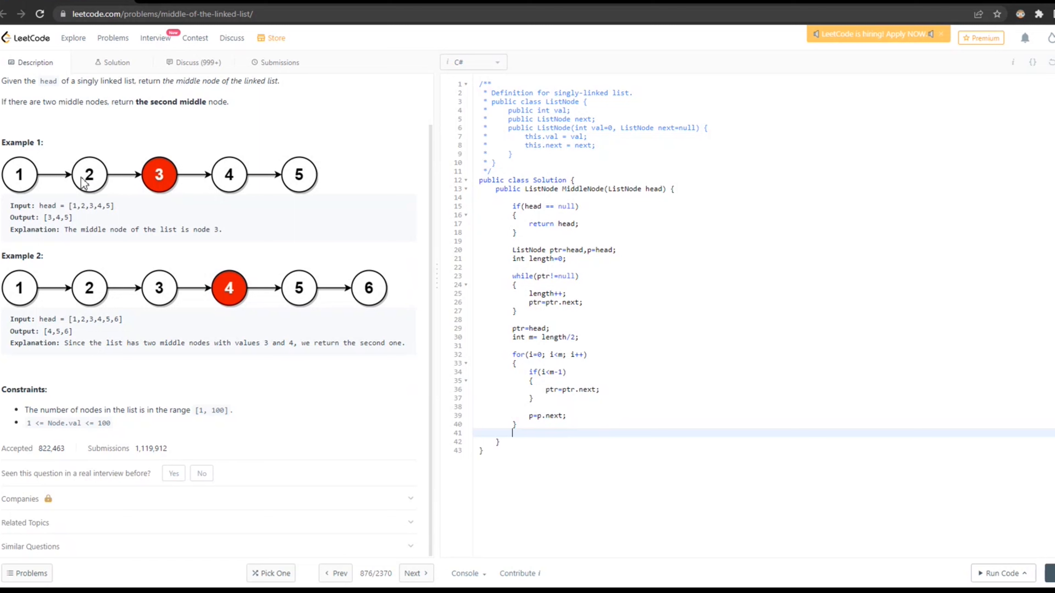
mouse_move(162, 184)
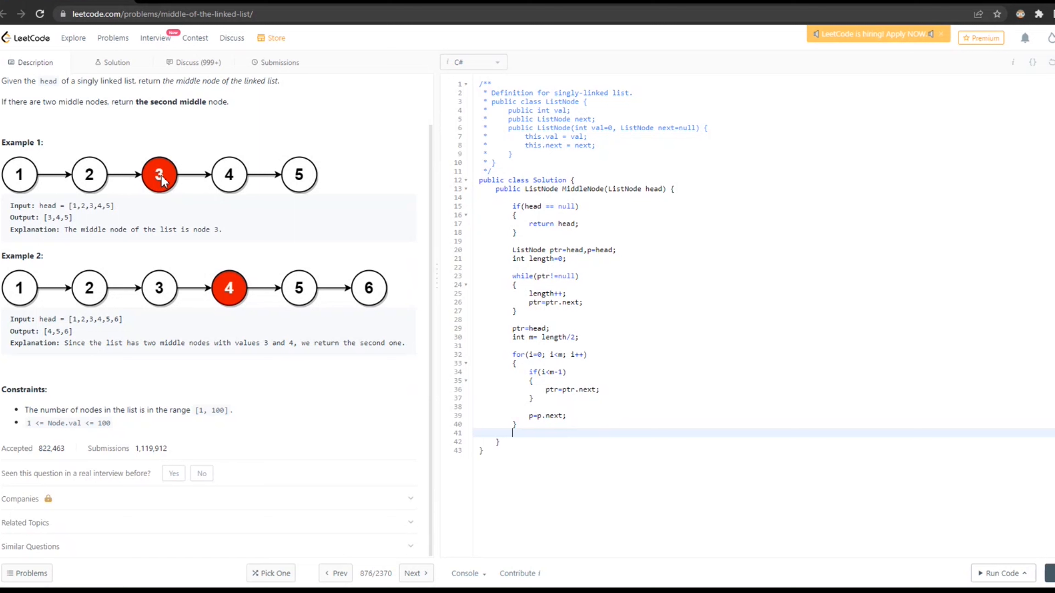
mouse_move(150, 177)
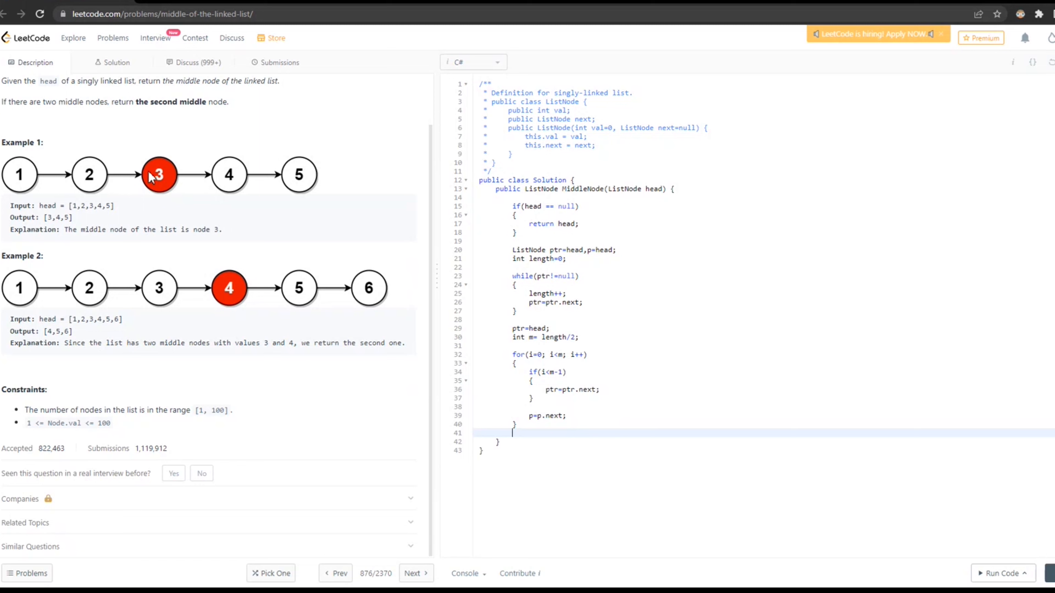
mouse_move(590, 422)
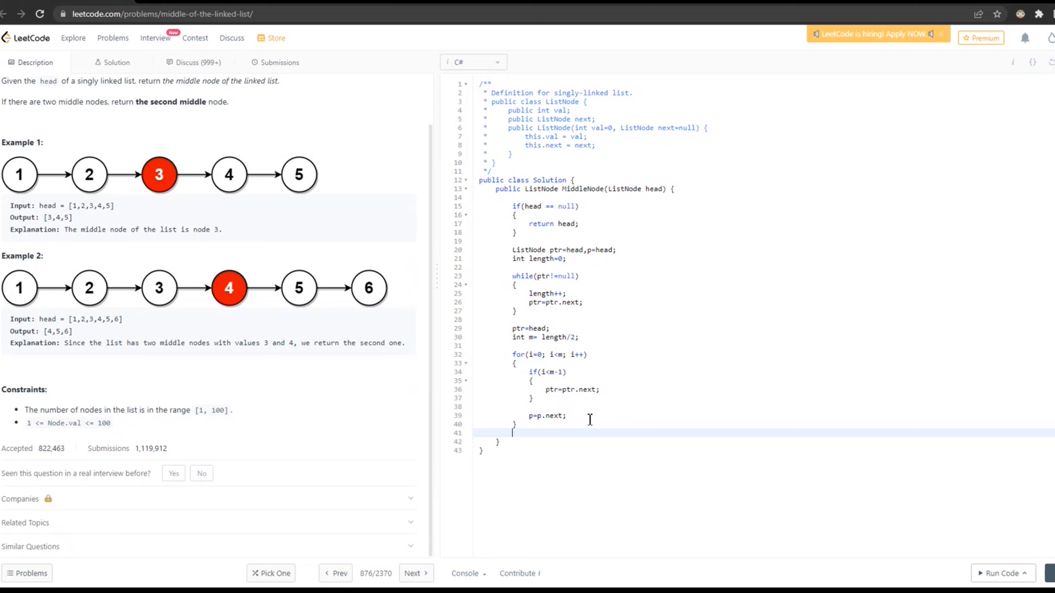
End the method with 'ptr.next=null;' and 'return p;'.
type("ptr.ne")
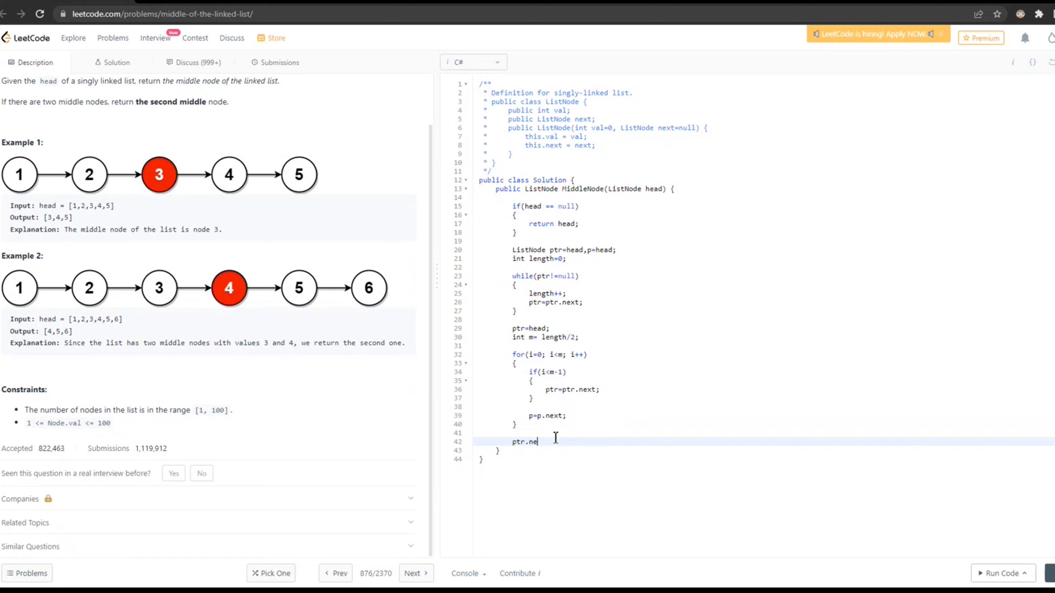
type("xt=nu")
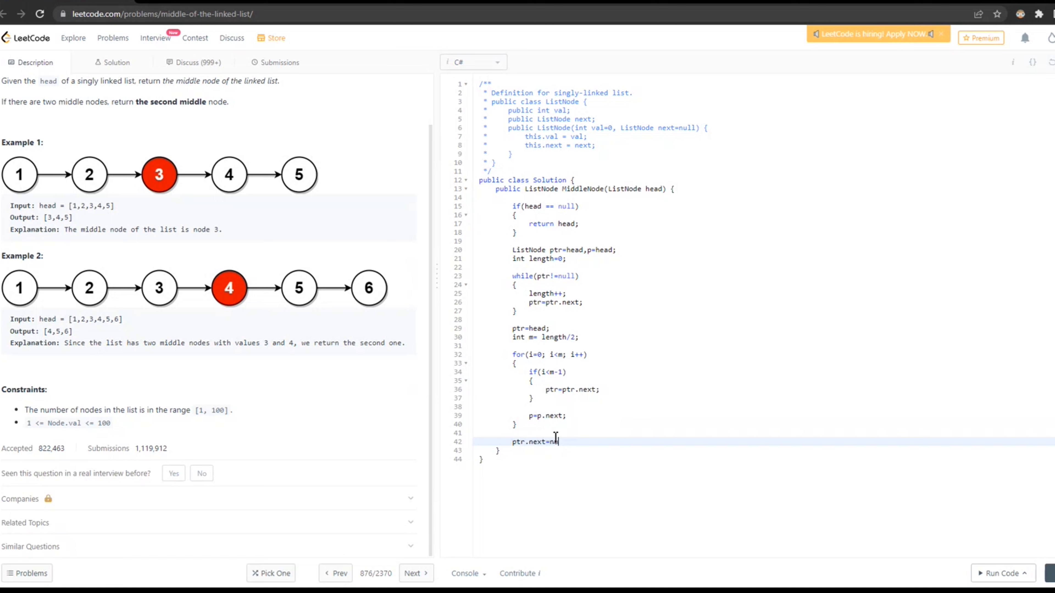
type("ll;")
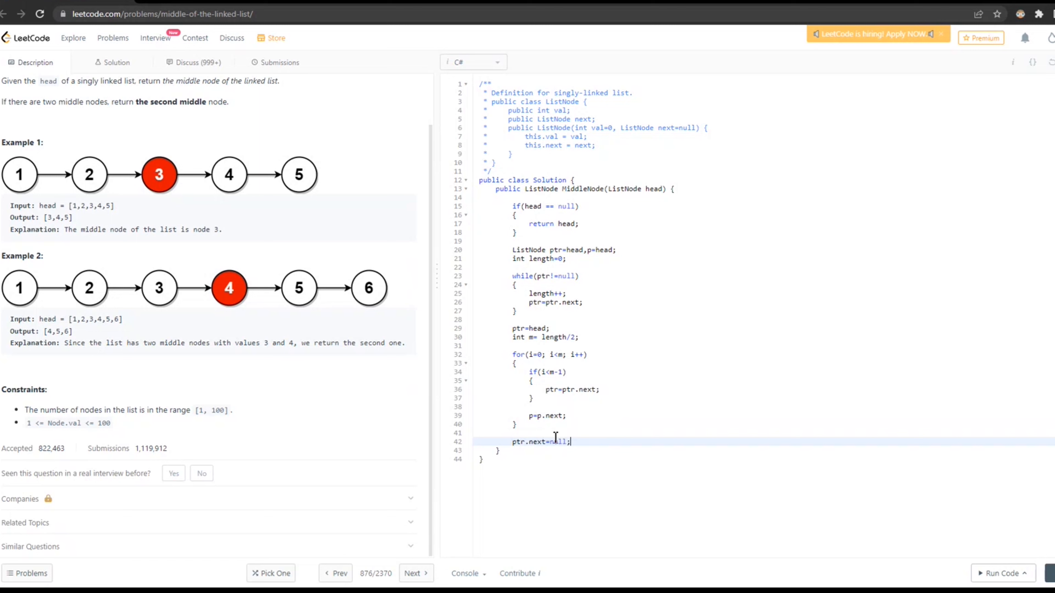
mouse_move(117, 174)
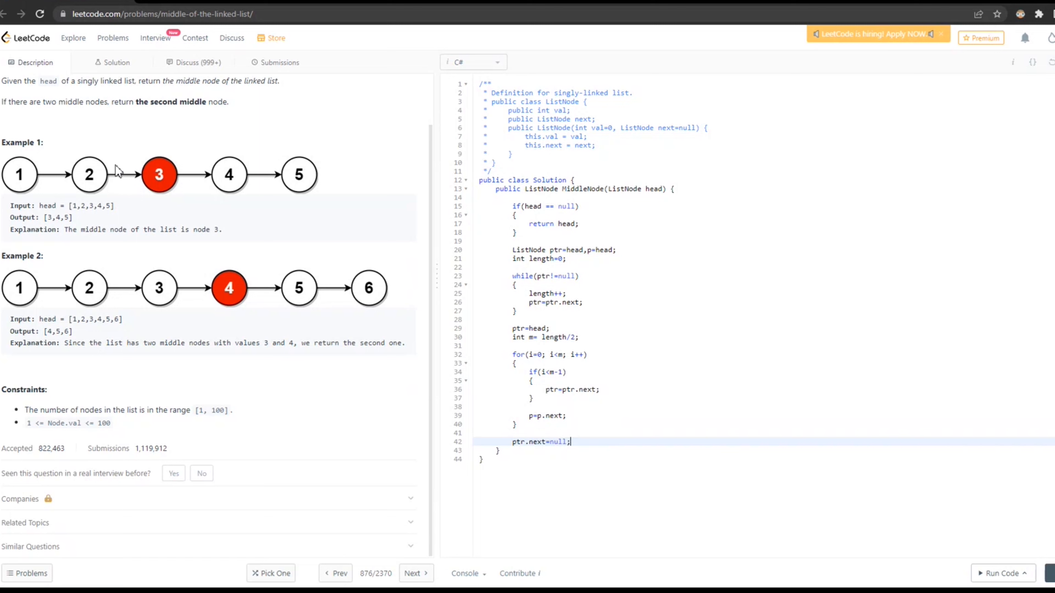
mouse_move(161, 185)
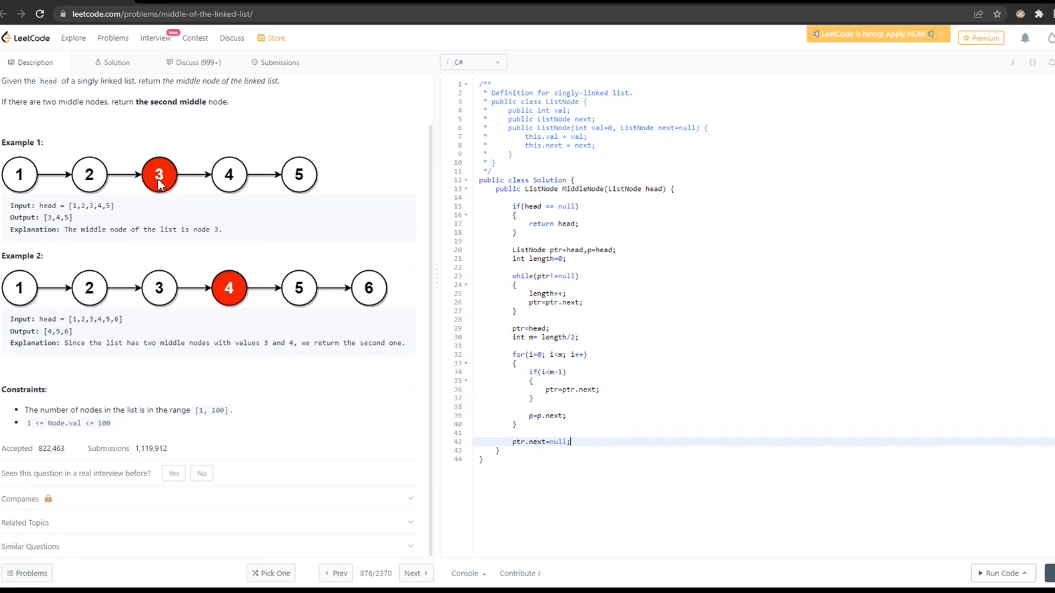
mouse_move(561, 475)
type("return p")
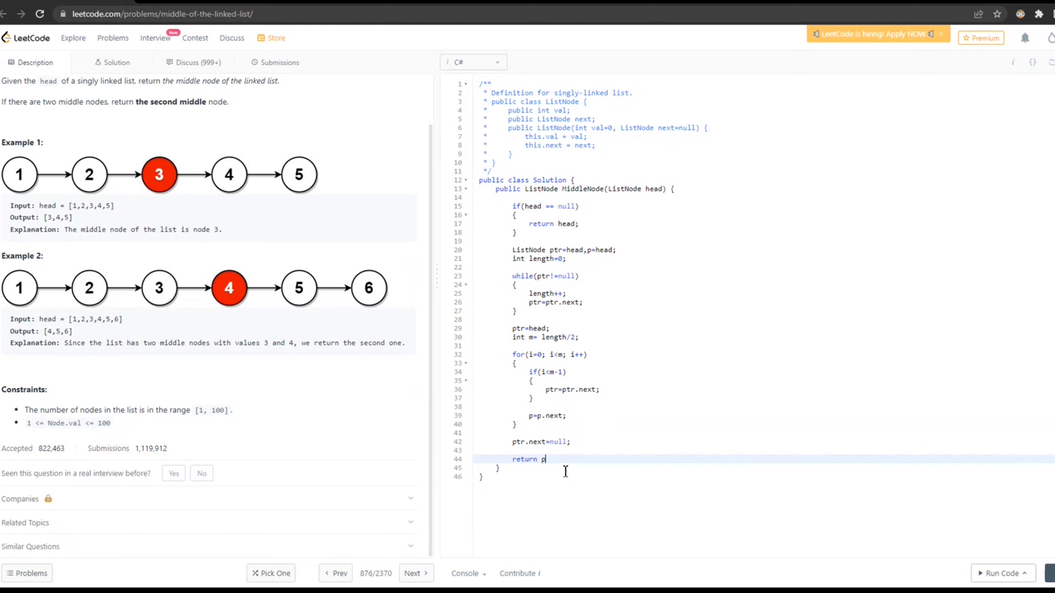
type(";")
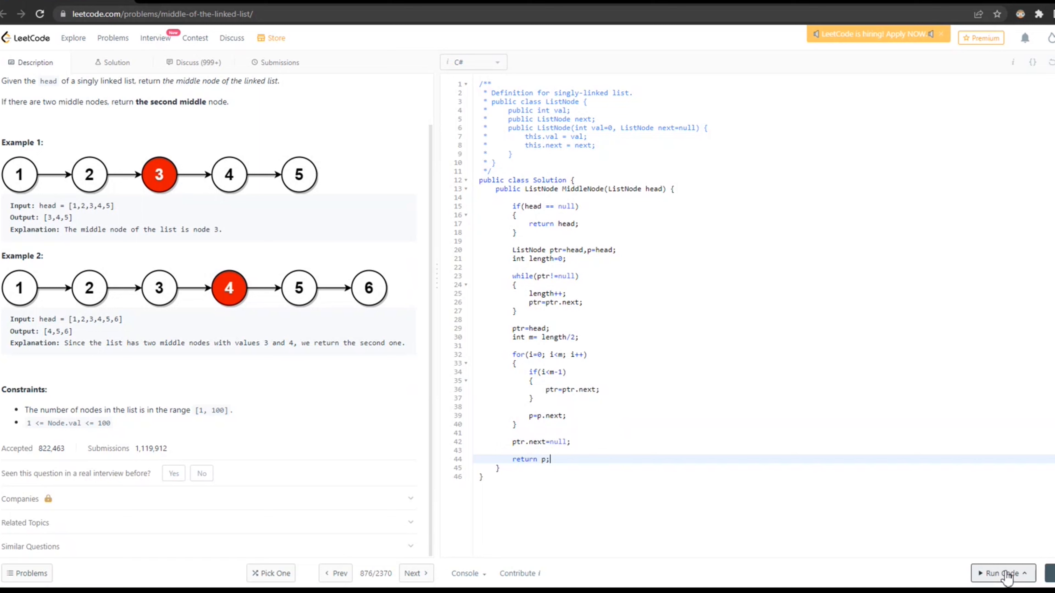
Run on [1,2,3,4,5], fix the counter to 'int i=0', and rerun to get Accepted [3,4,5].
left_click(1003, 574)
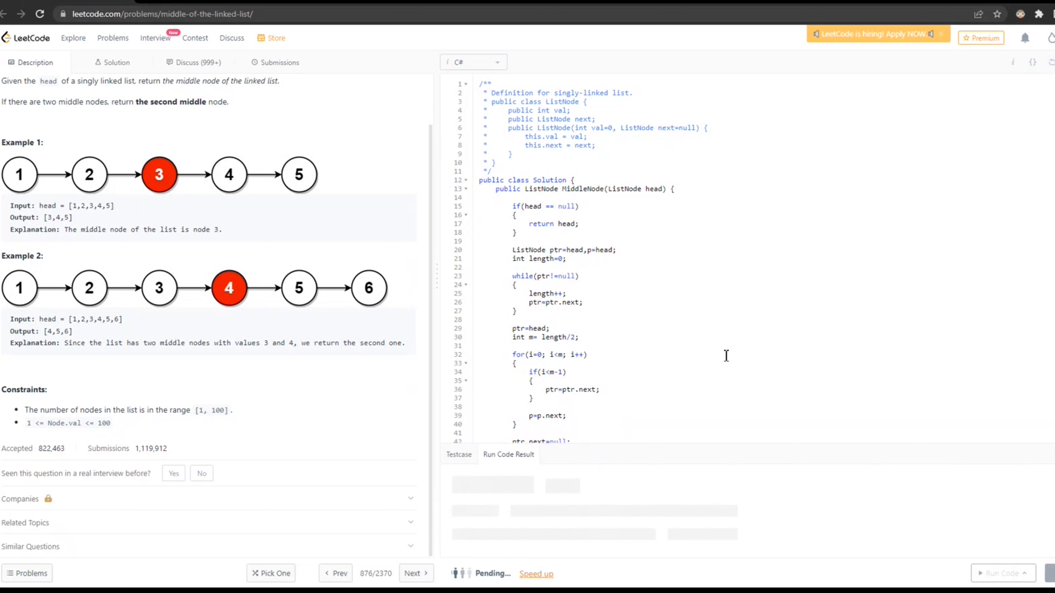
left_click(1003, 573)
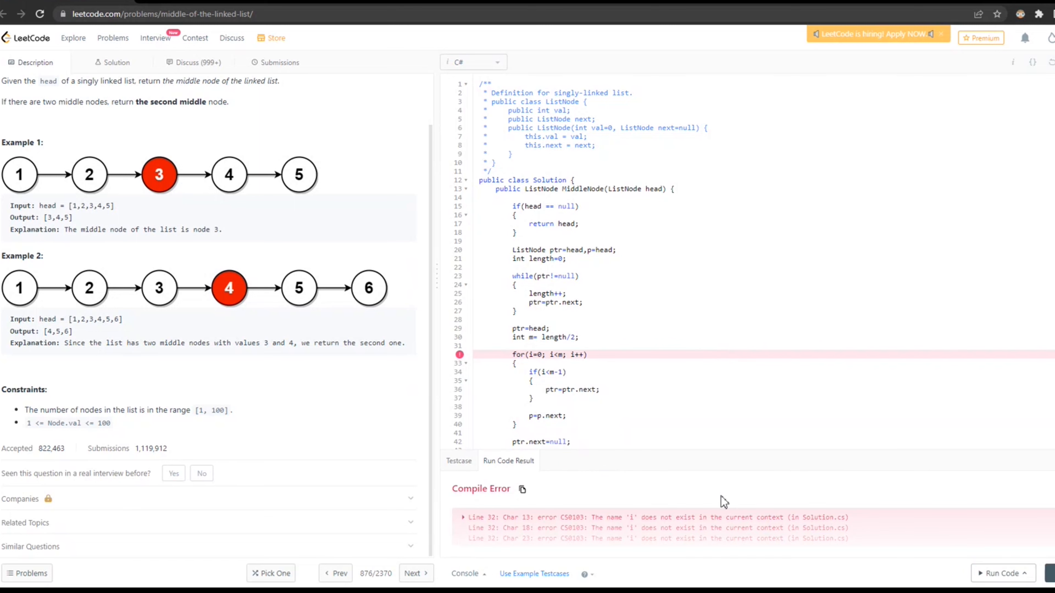
mouse_move(689, 528)
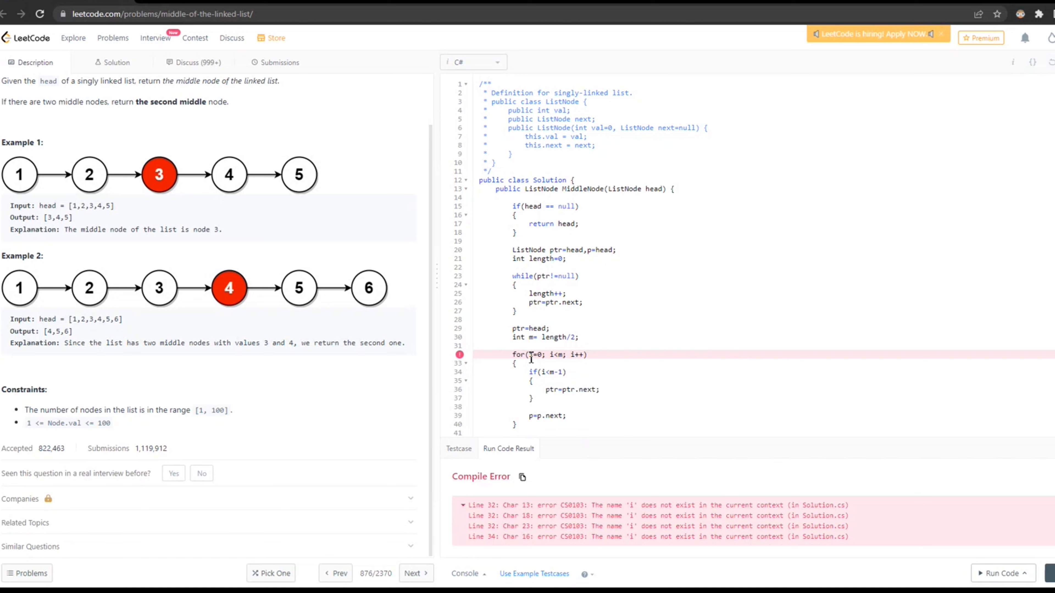
type("int")
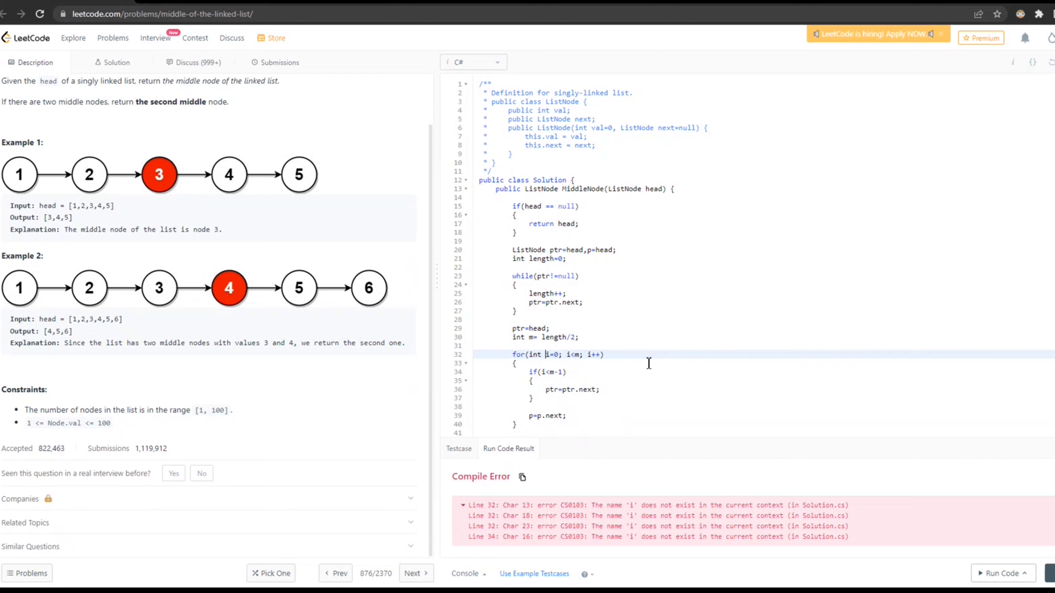
left_click(1002, 573)
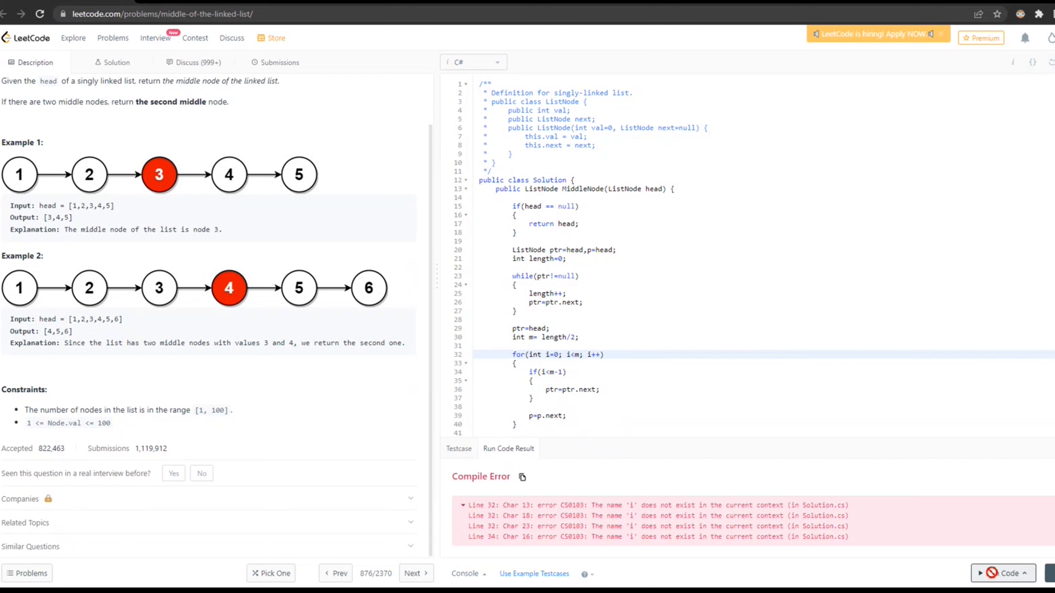
left_click(1003, 574)
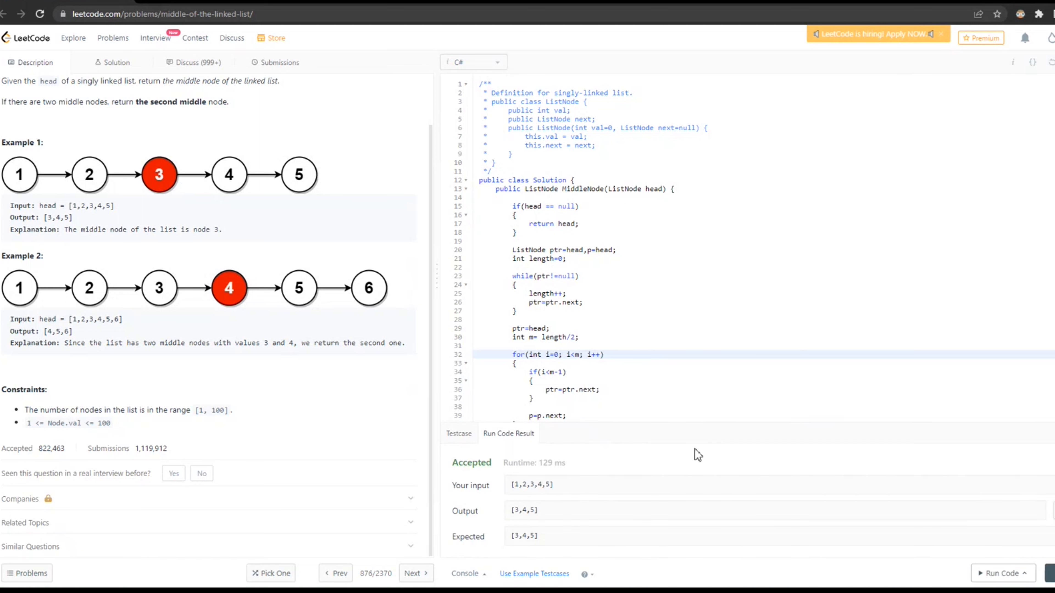
mouse_move(477, 448)
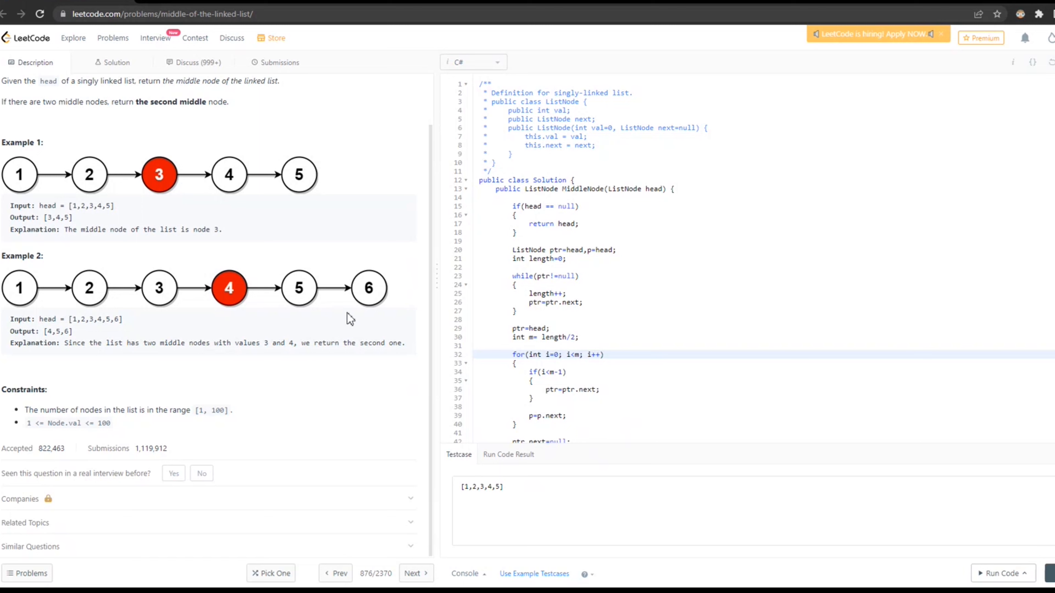
mouse_move(359, 470)
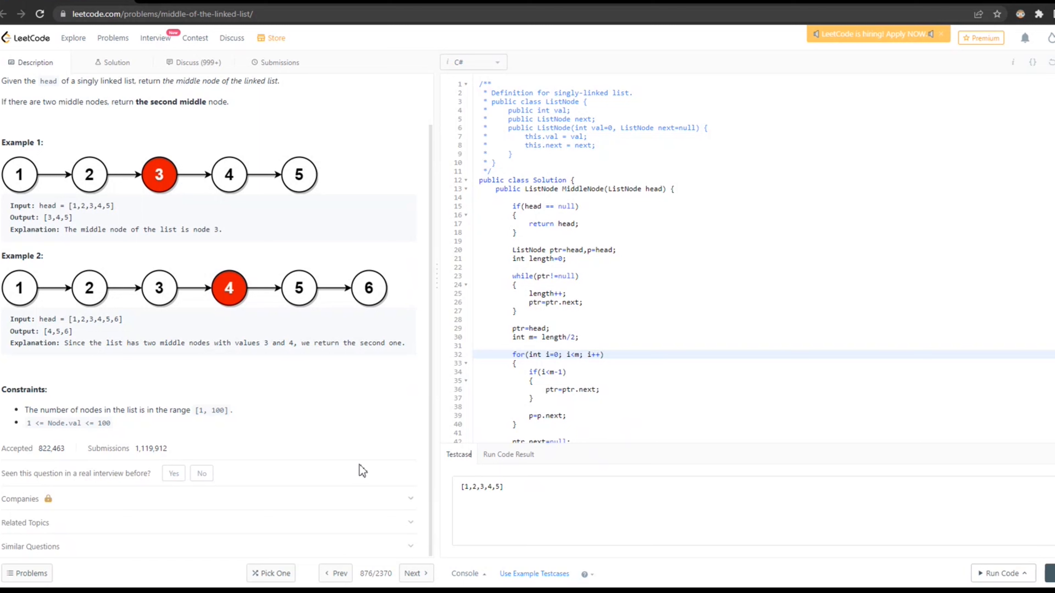
mouse_move(323, 298)
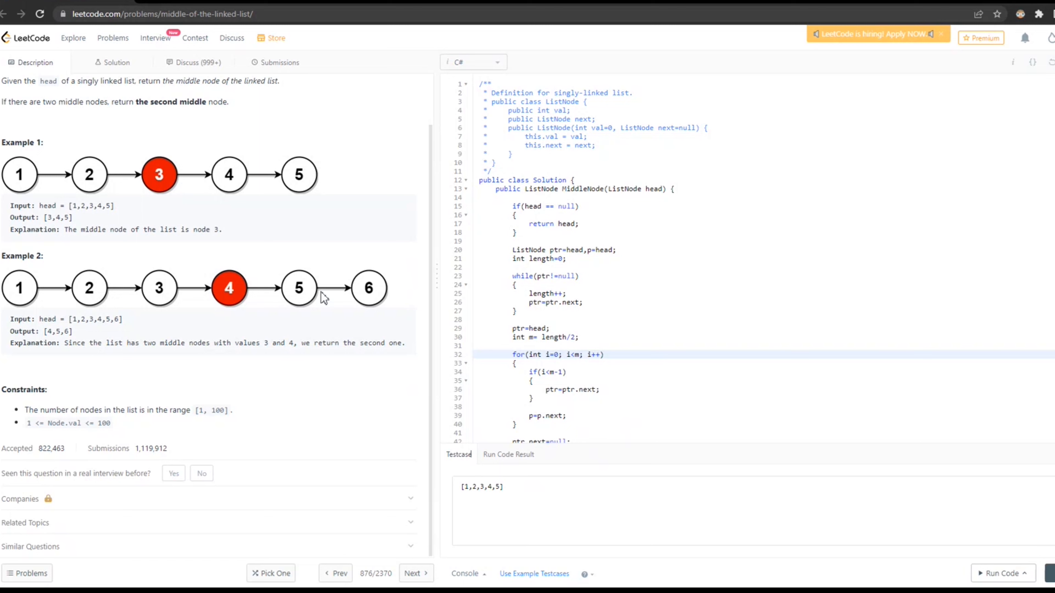
Highlight the middle-index line (int m = length/2) with testcase [1,2,3,4,5] shown.
left_click(565, 338)
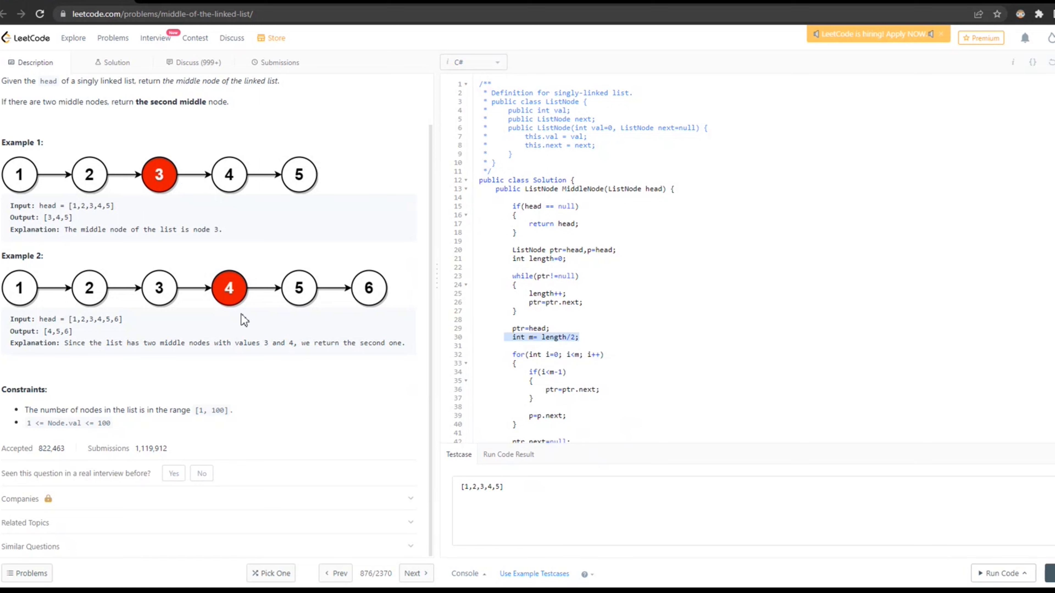
mouse_move(238, 319)
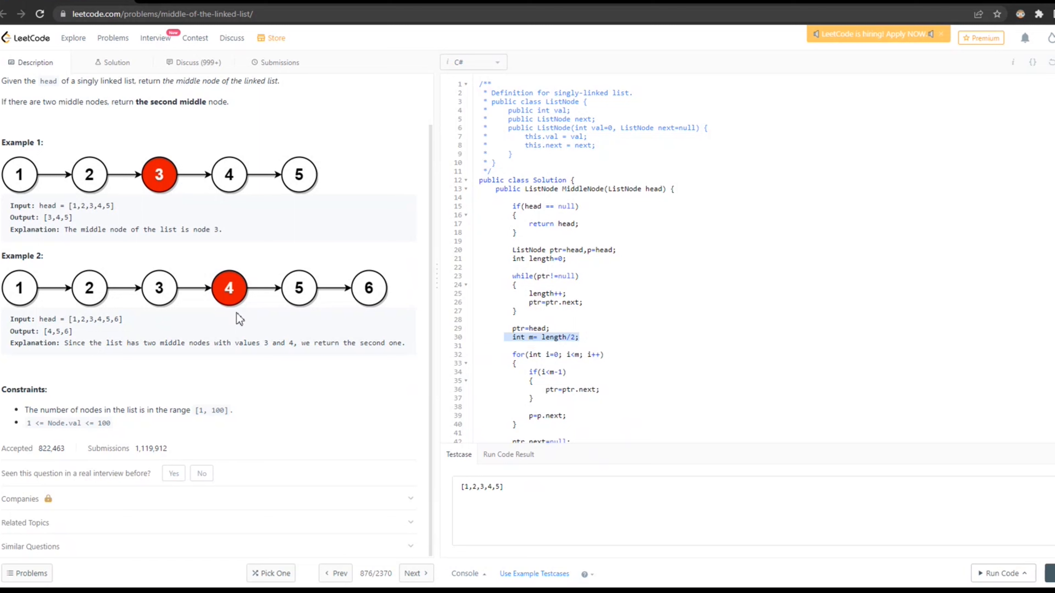
mouse_move(6, 343)
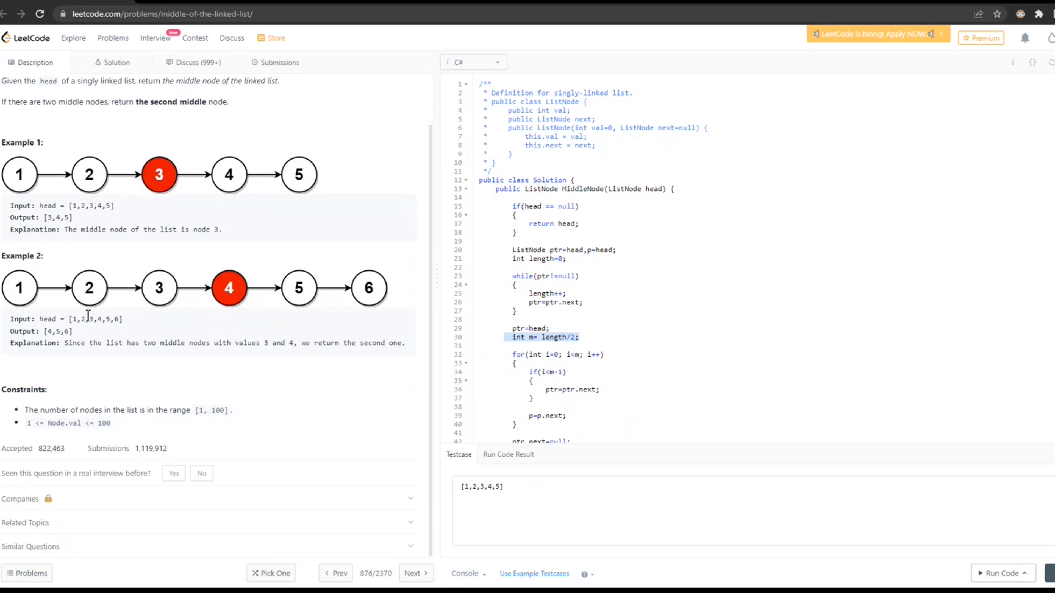
mouse_move(163, 302)
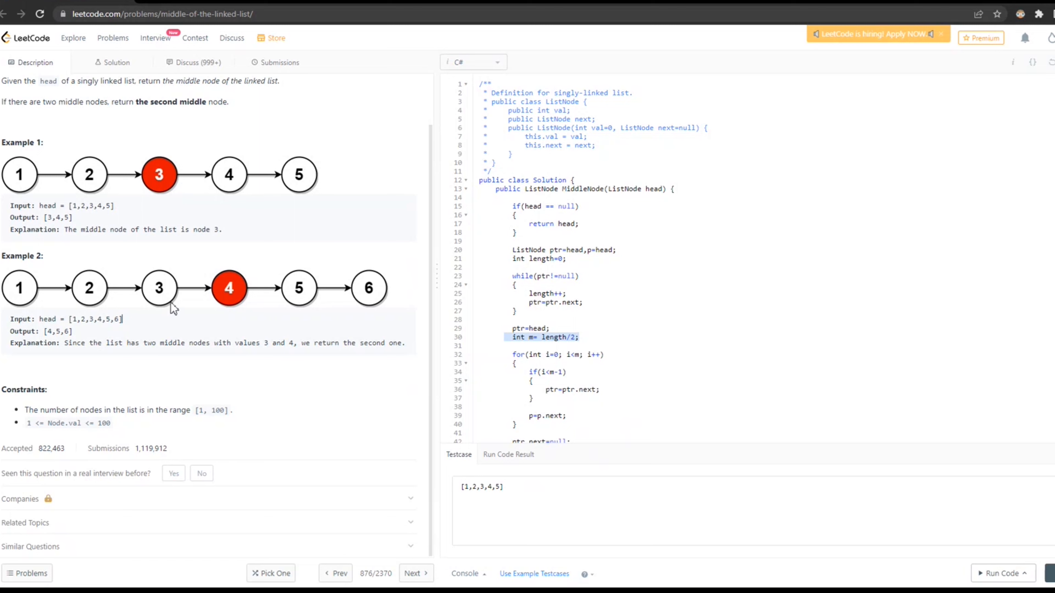
mouse_move(156, 294)
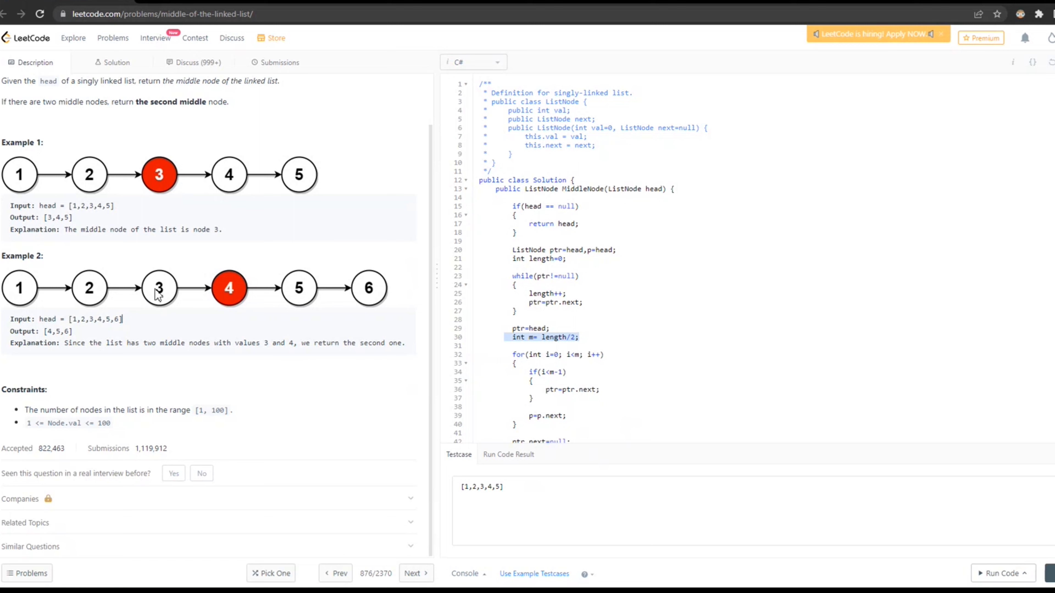
mouse_move(225, 380)
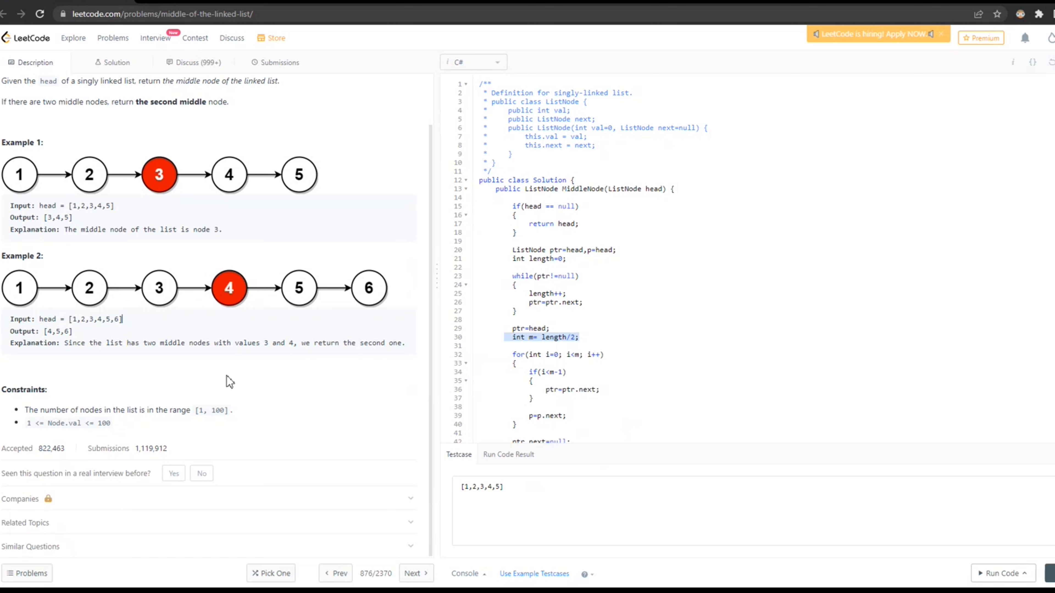
mouse_move(87, 286)
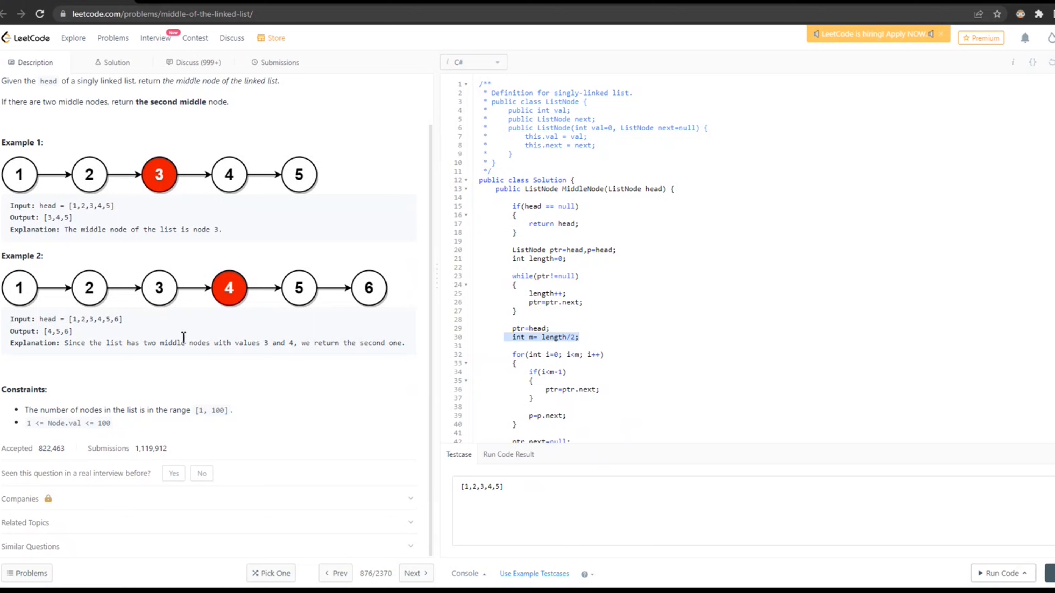
mouse_move(153, 296)
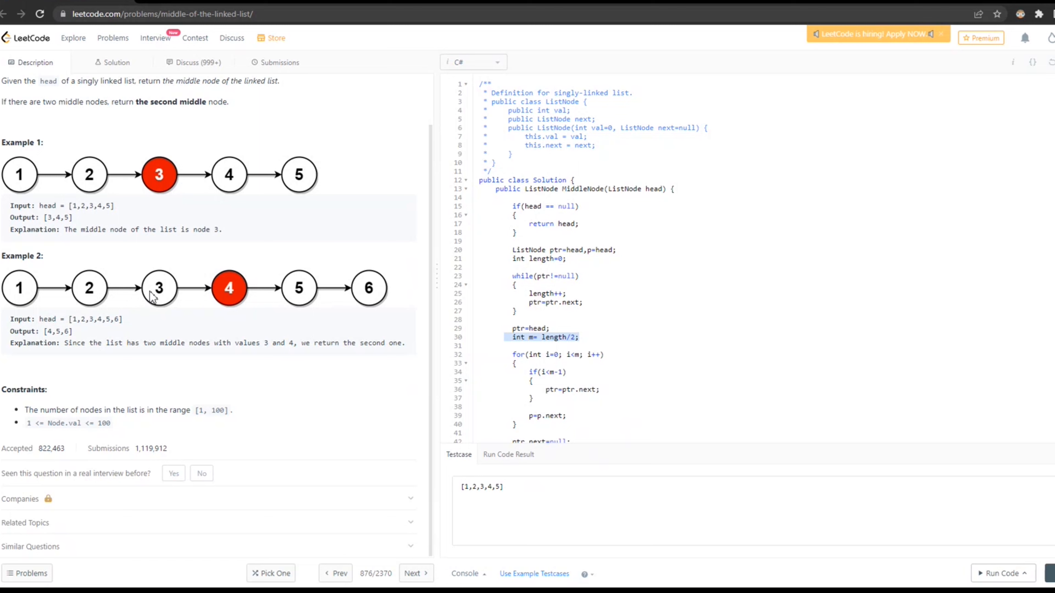
mouse_move(229, 296)
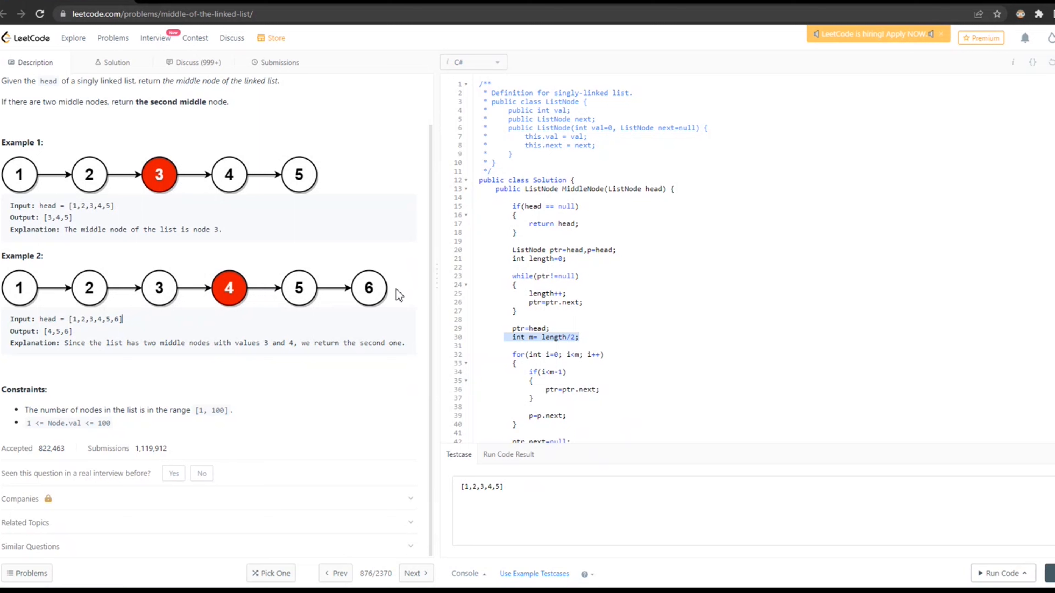
Run the code on the six-node input [1,2,3,4,5,6], getting output [4,5,6].
left_click(503, 487)
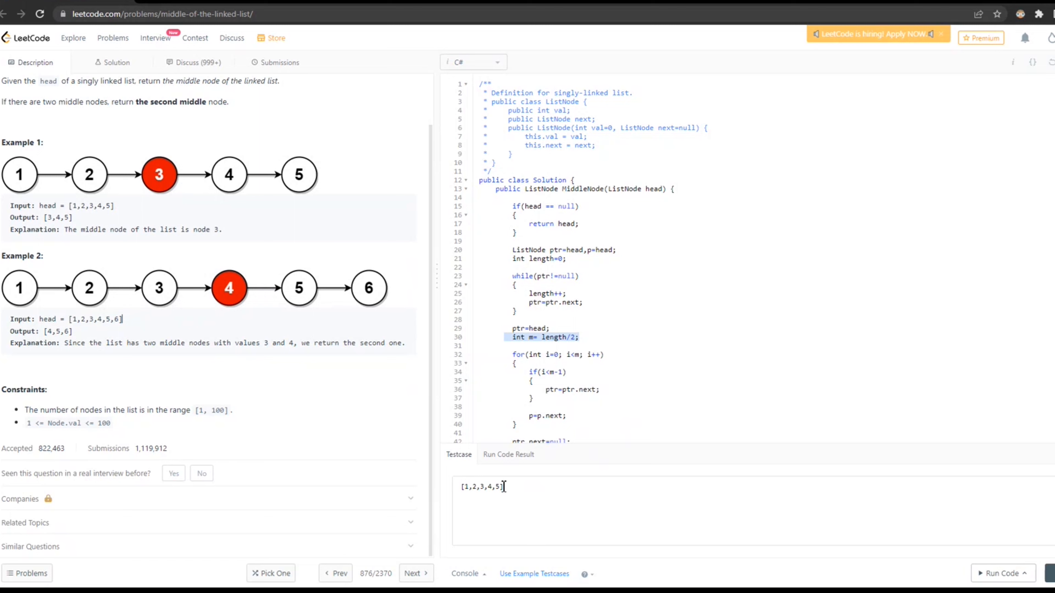
type(",")
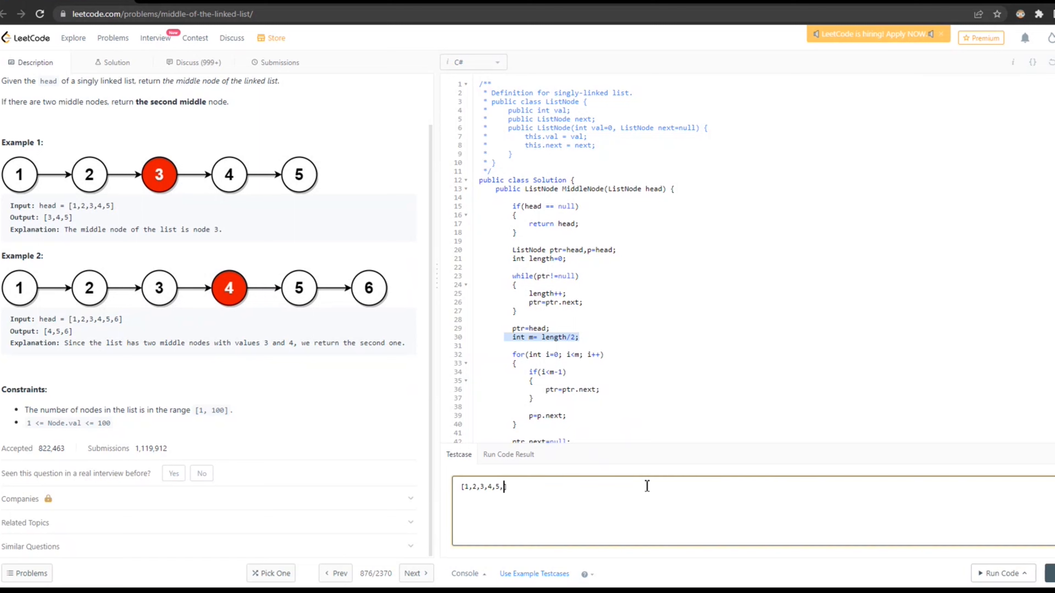
type("6")
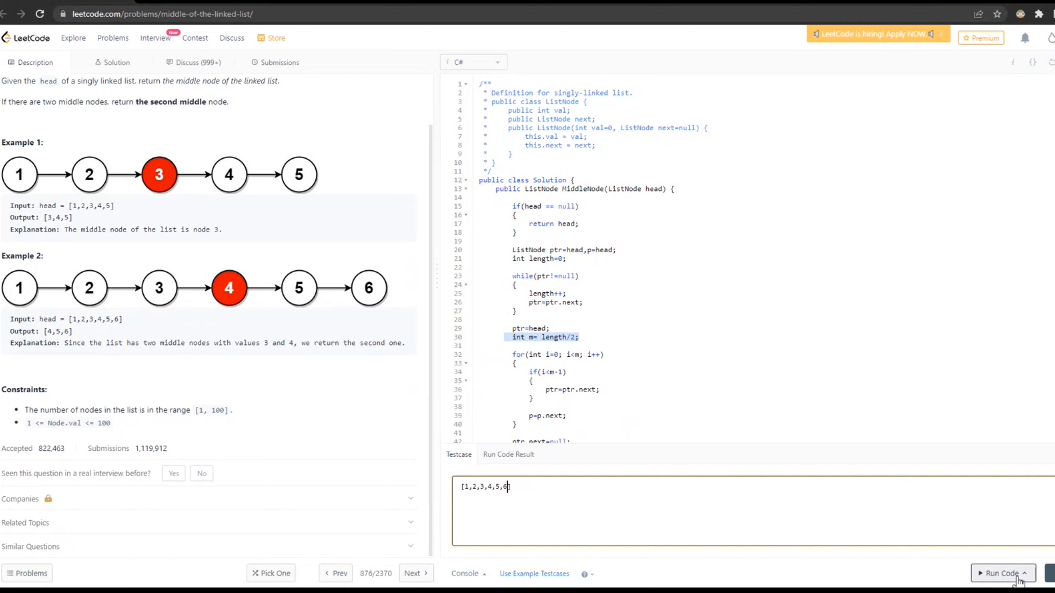
left_click(1000, 573)
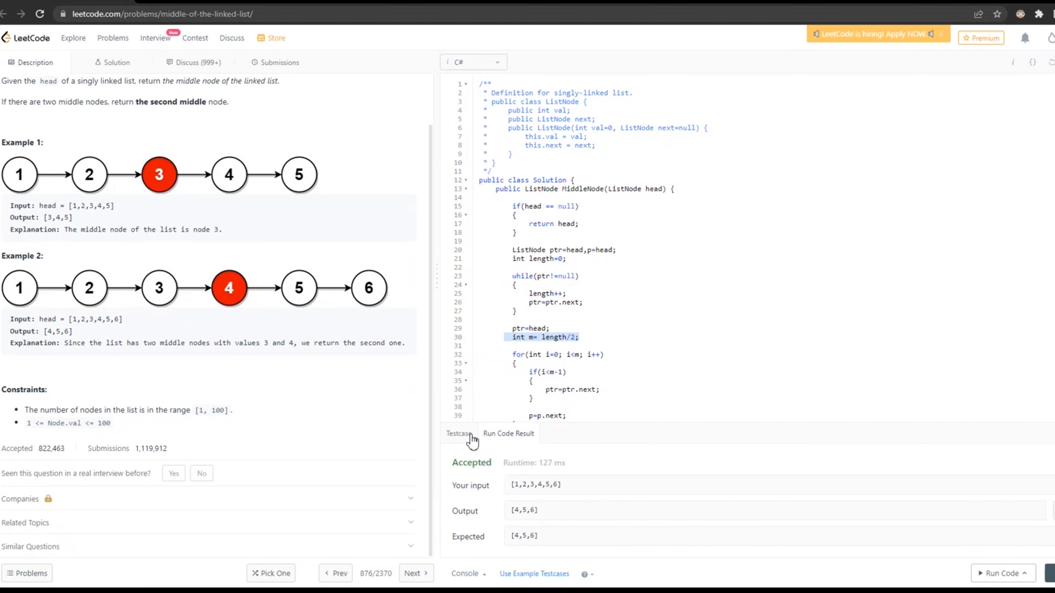
Run the code on the seven-node input [1,2,3,4,5,6,7], expecting [4,5,6,7].
left_click(458, 433)
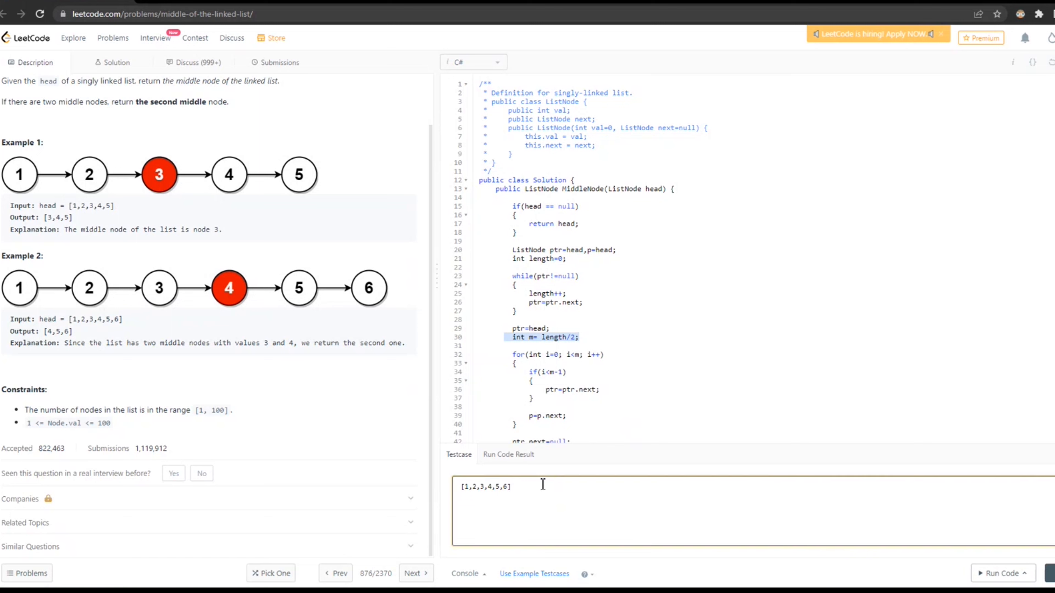
type(",7")
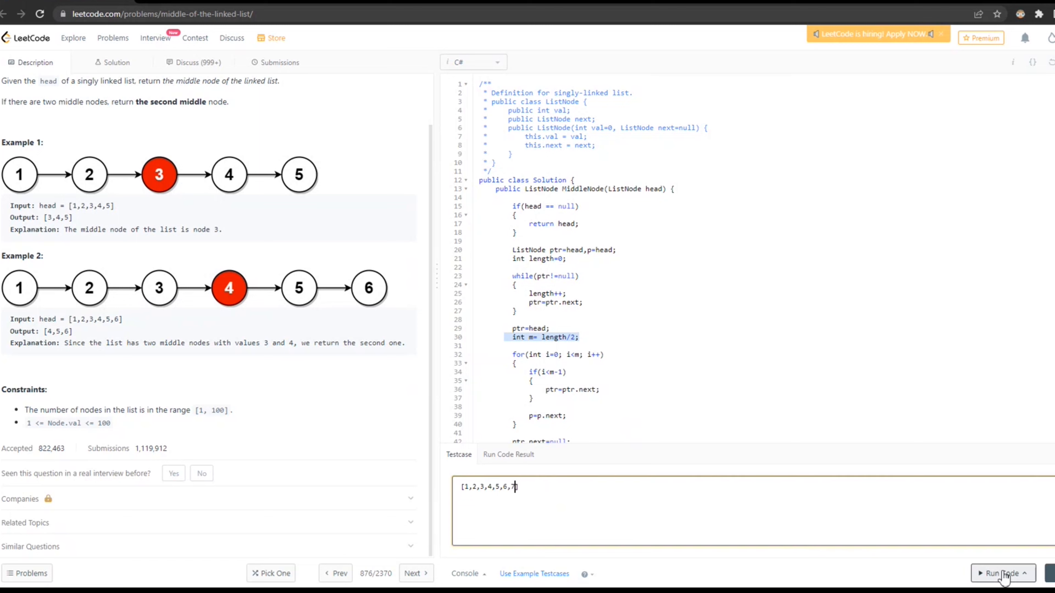
left_click(1002, 575)
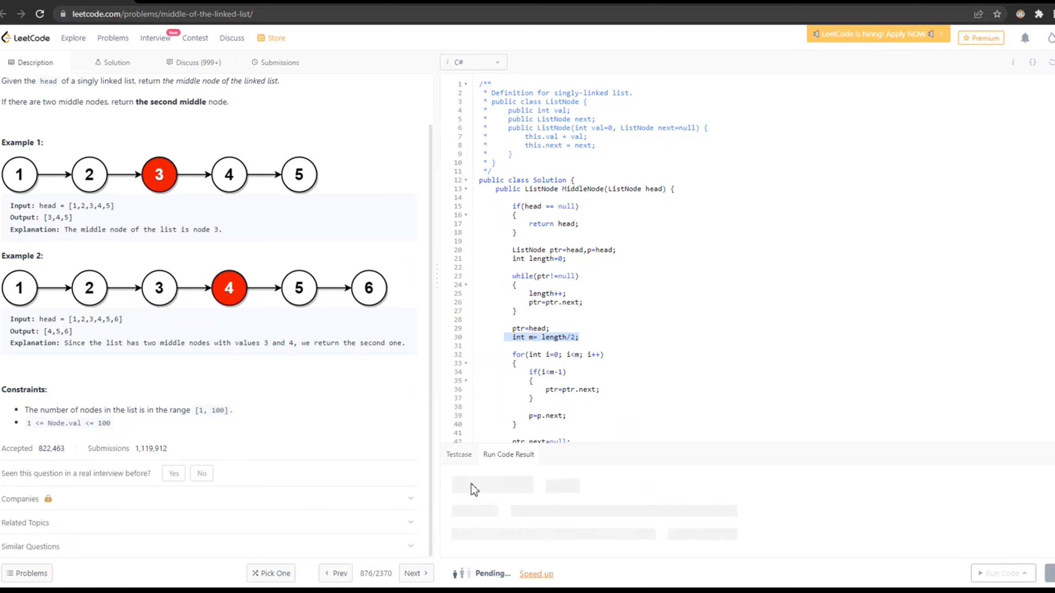
mouse_move(813, 353)
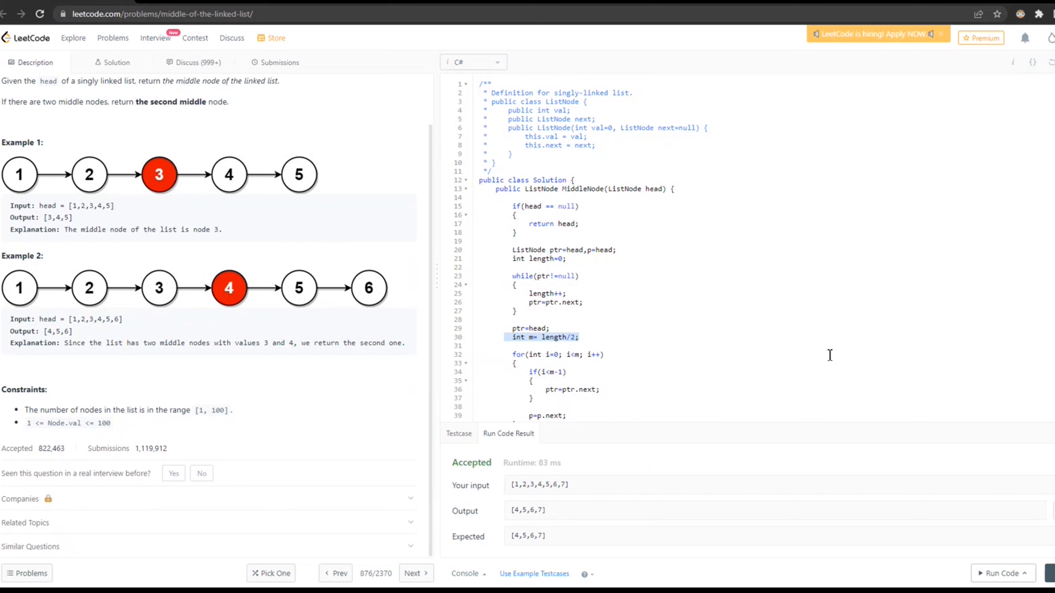
mouse_move(867, 371)
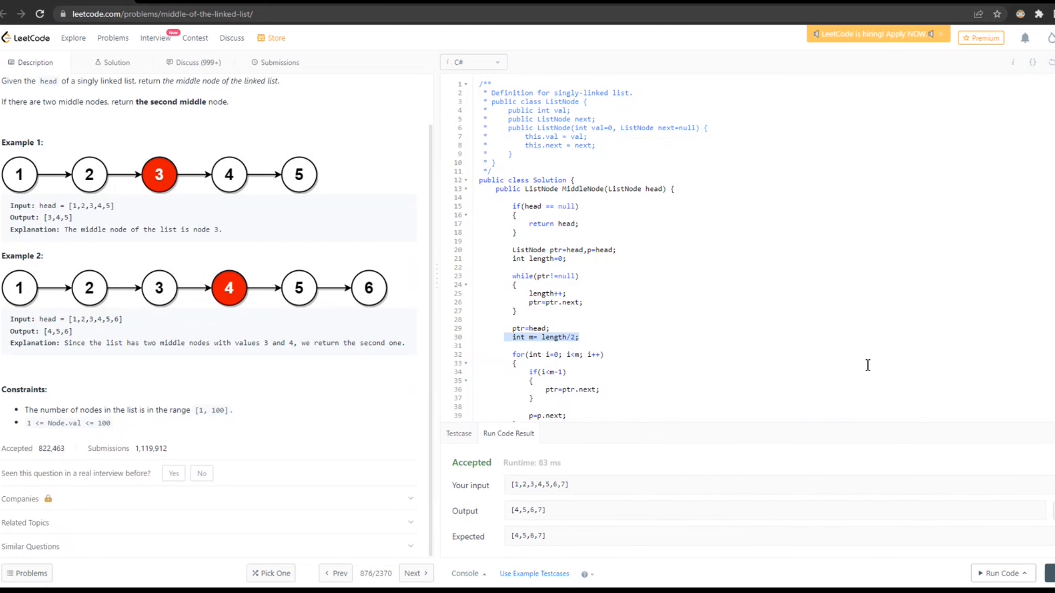
Submit the C# solution and get Accepted at 107 ms using 36.8 MB.
scroll("down", 3)
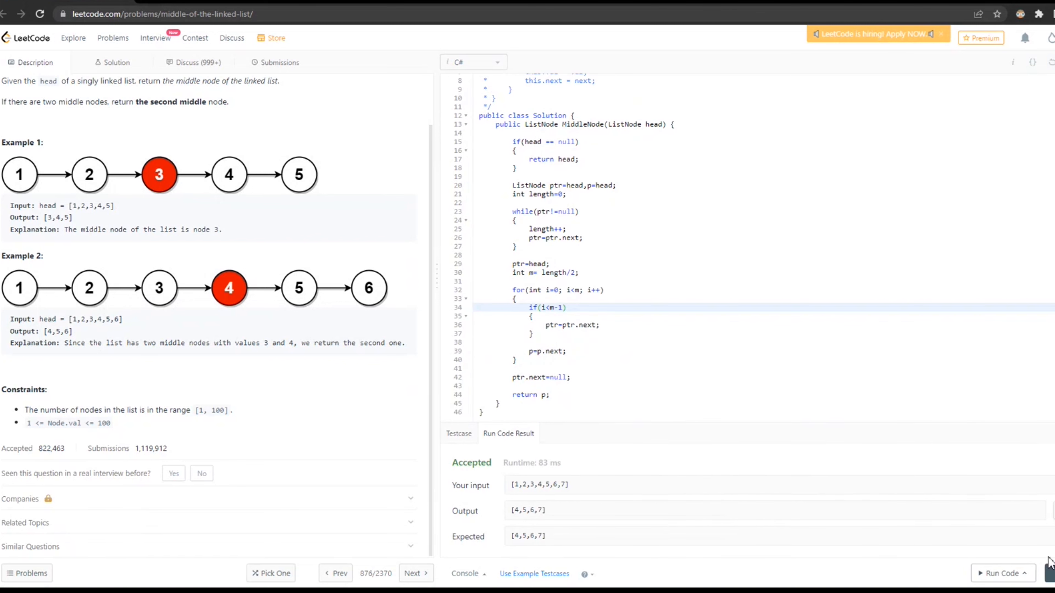
left_click(278, 62)
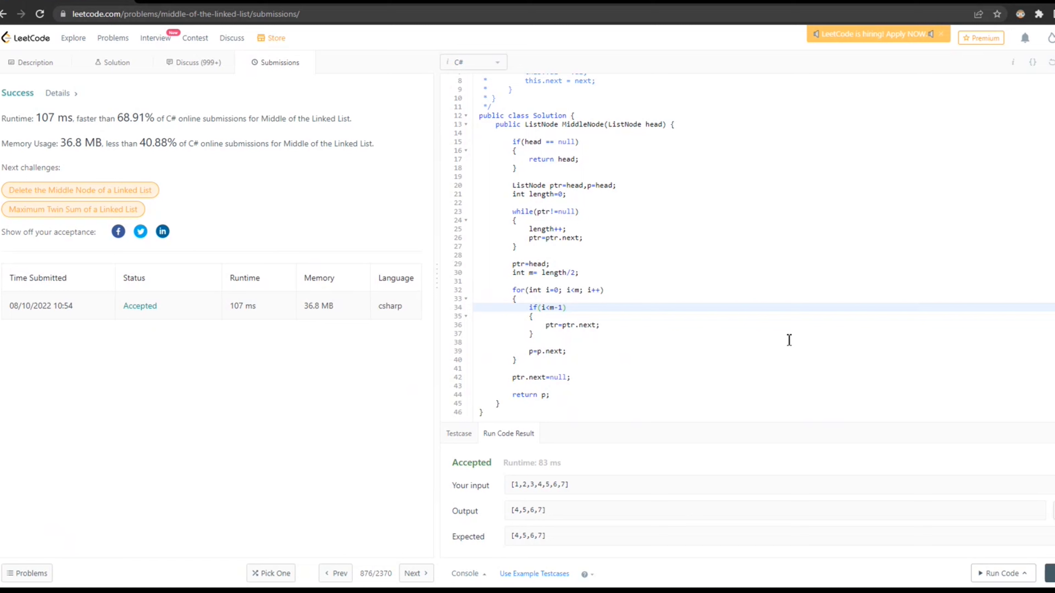
mouse_move(371, 374)
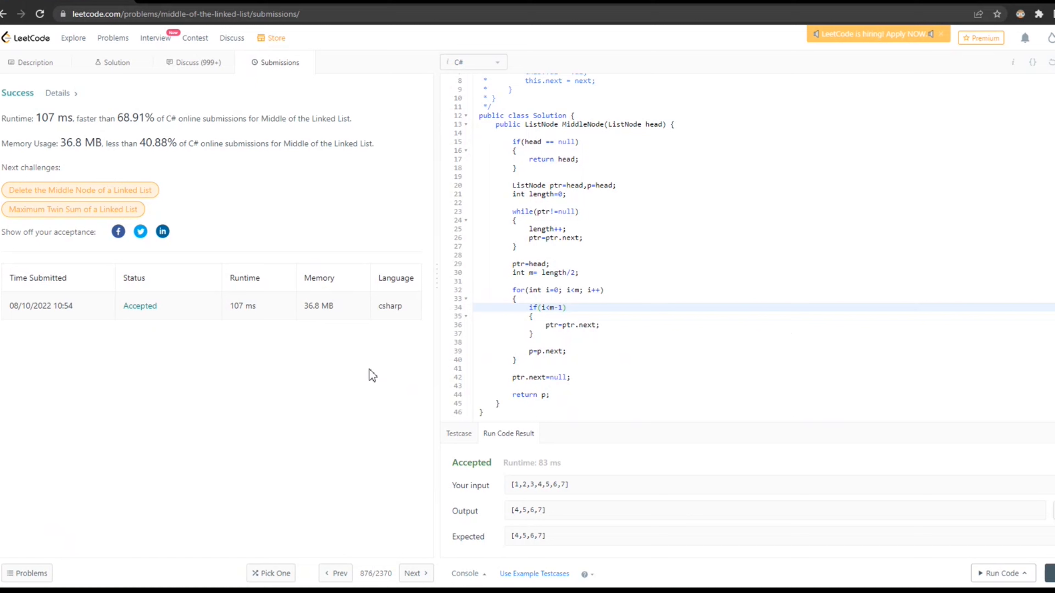
mouse_move(597, 290)
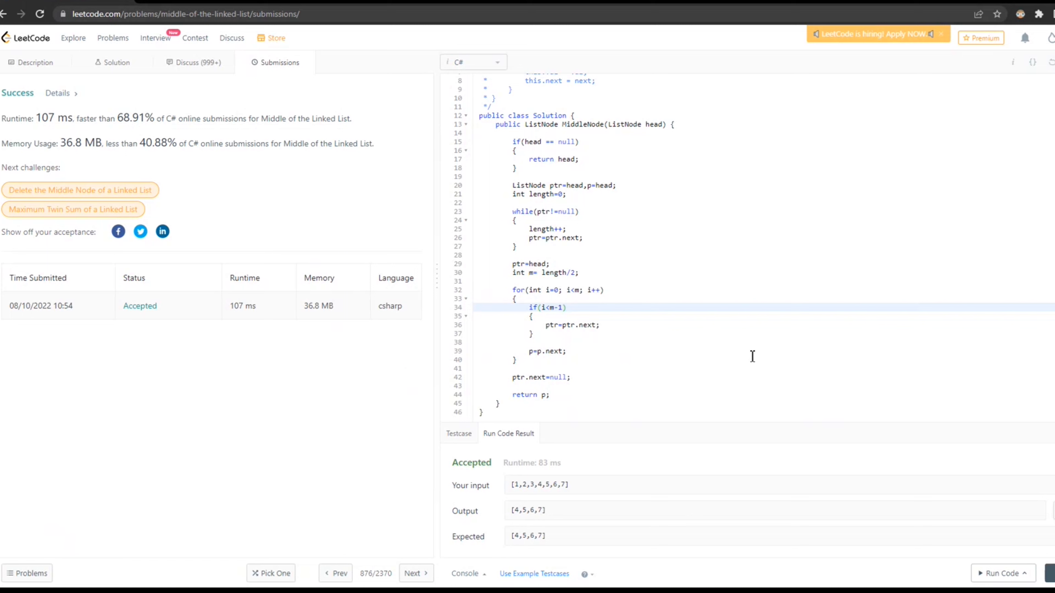
mouse_move(914, 151)
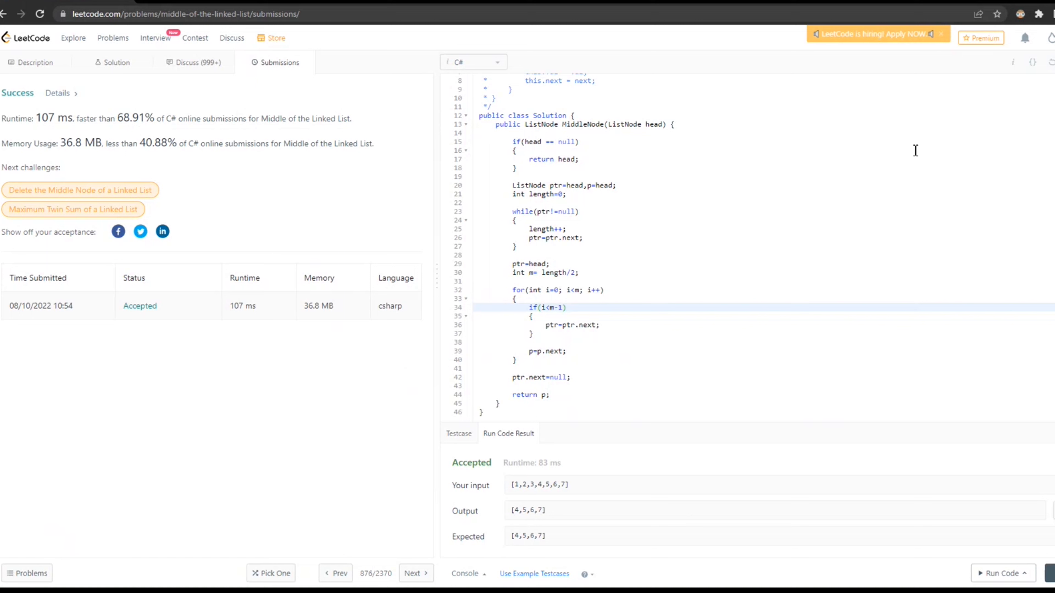